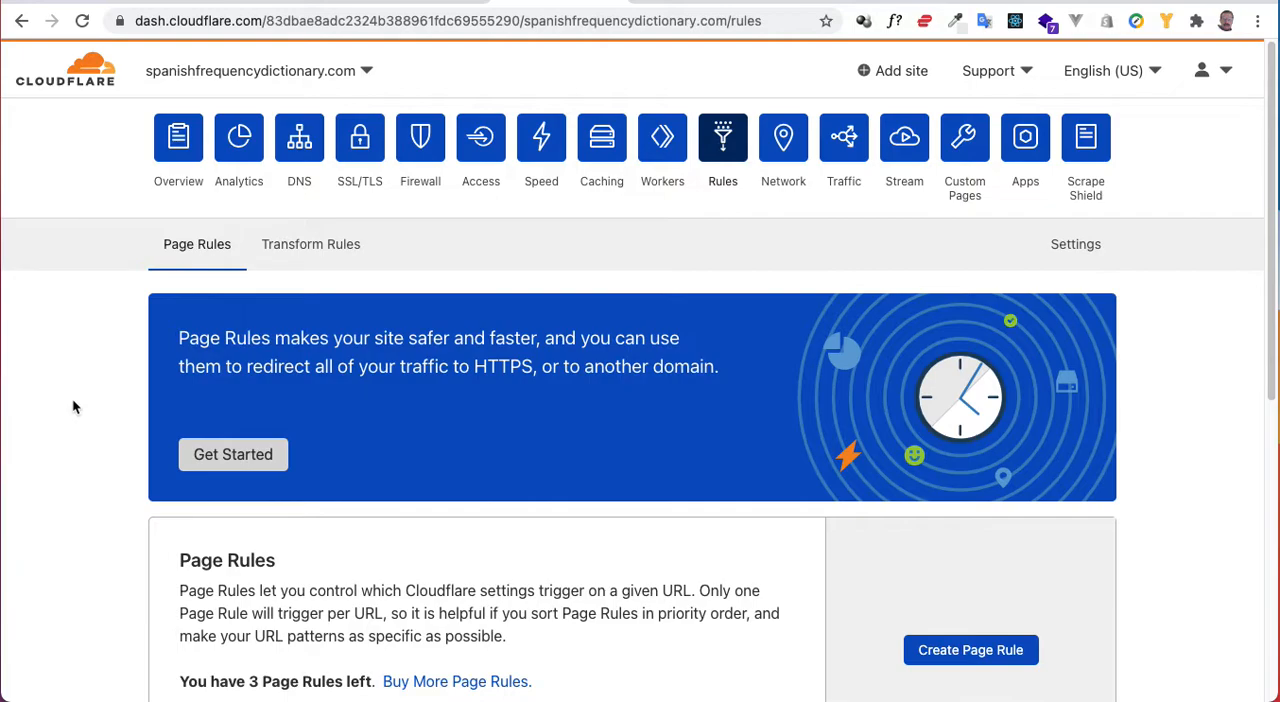
{"action": "mouse_move", "coordinate": [120, 300]}
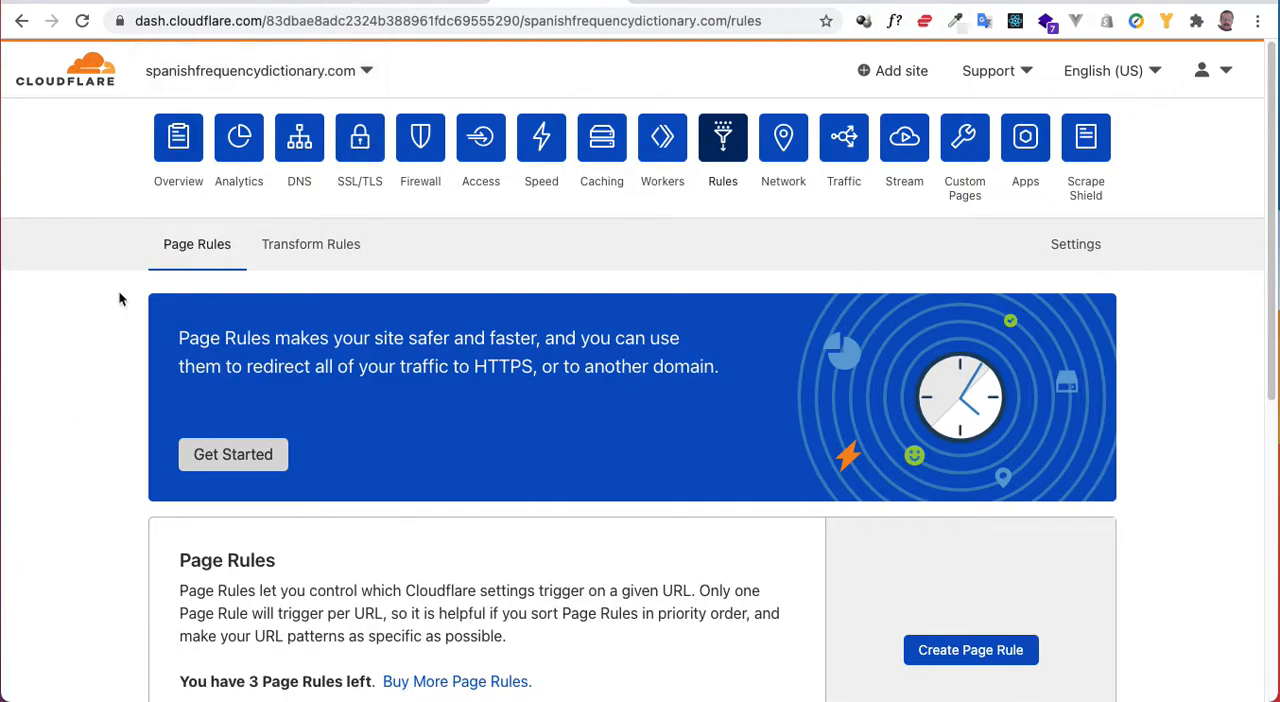
{"action": "mouse_move", "coordinate": [100, 460]}
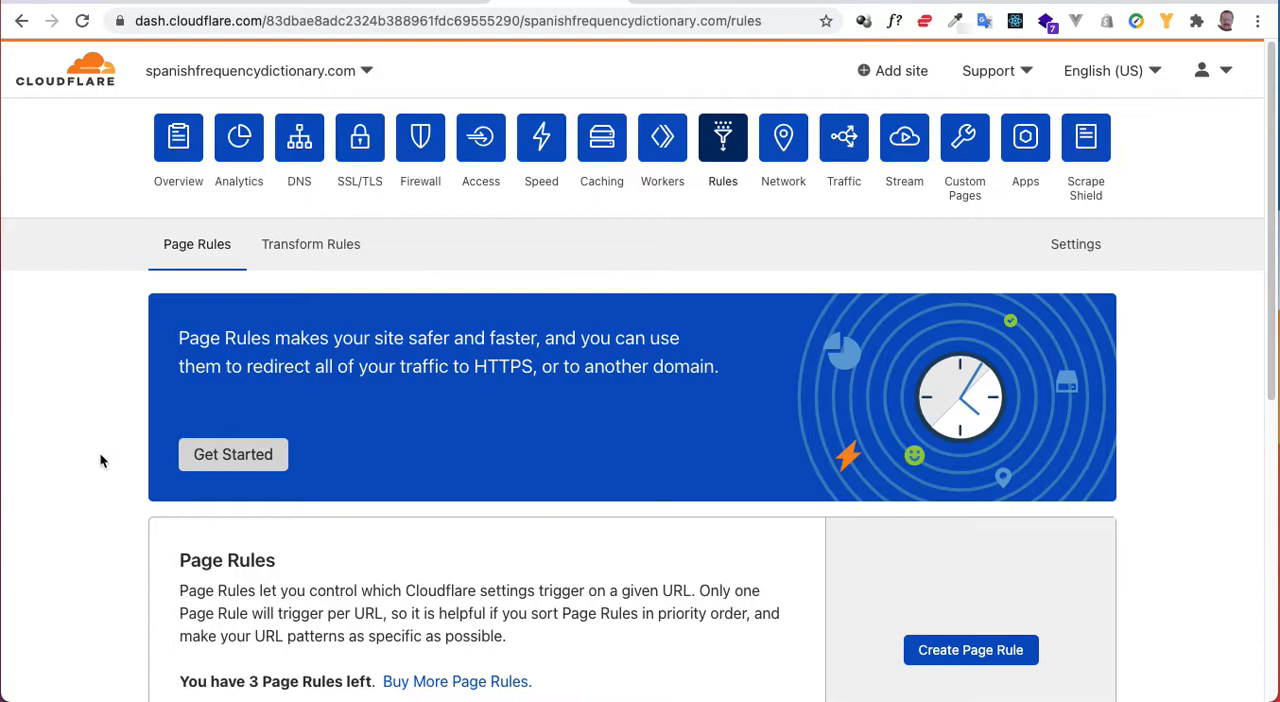
Step: Create a new page rule with URL pattern spanishfrequencydictionary.com/*
{"action": "scroll", "scroll_direction": "down", "scroll_amount": 3}
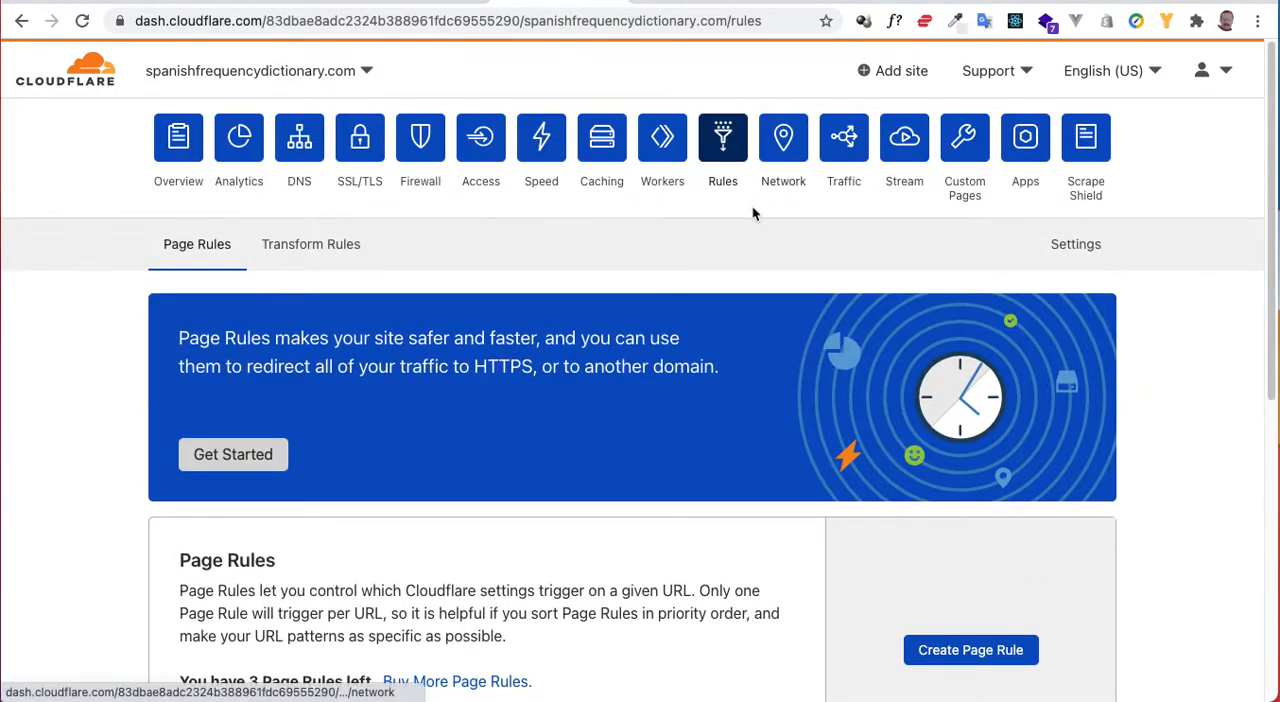
{"action": "mouse_move", "coordinate": [624, 244]}
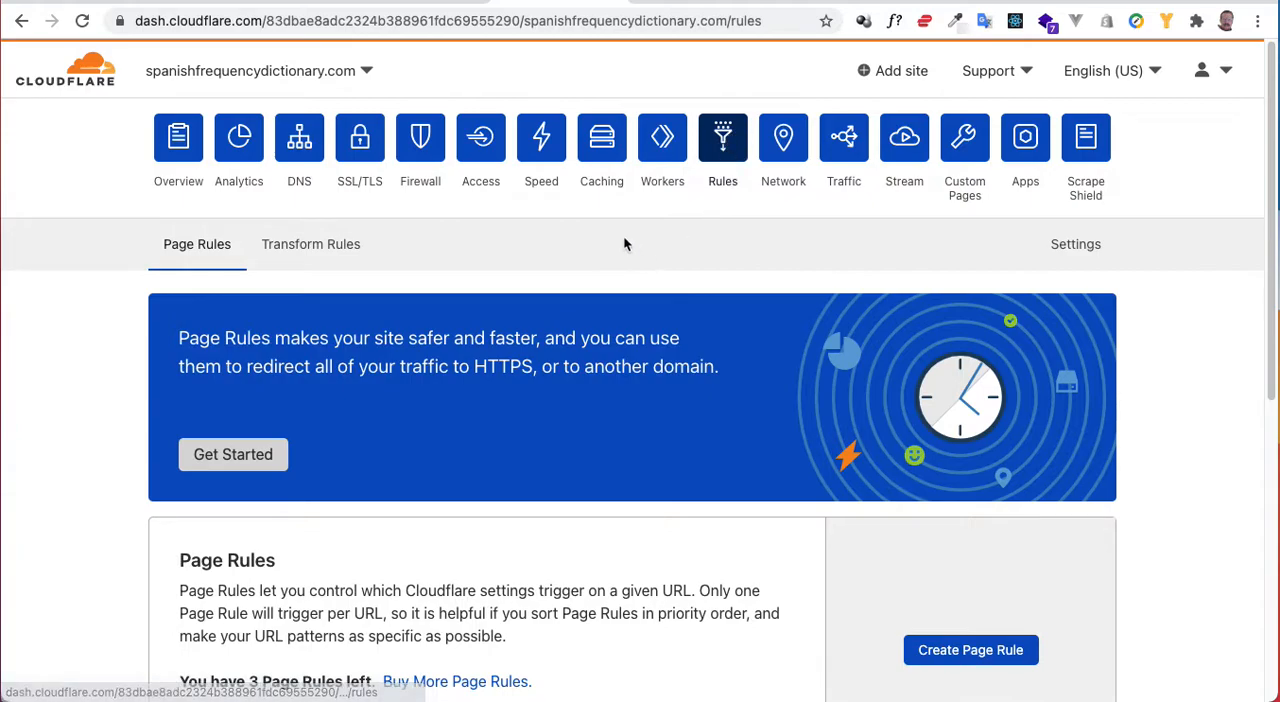
{"action": "mouse_move", "coordinate": [270, 72]}
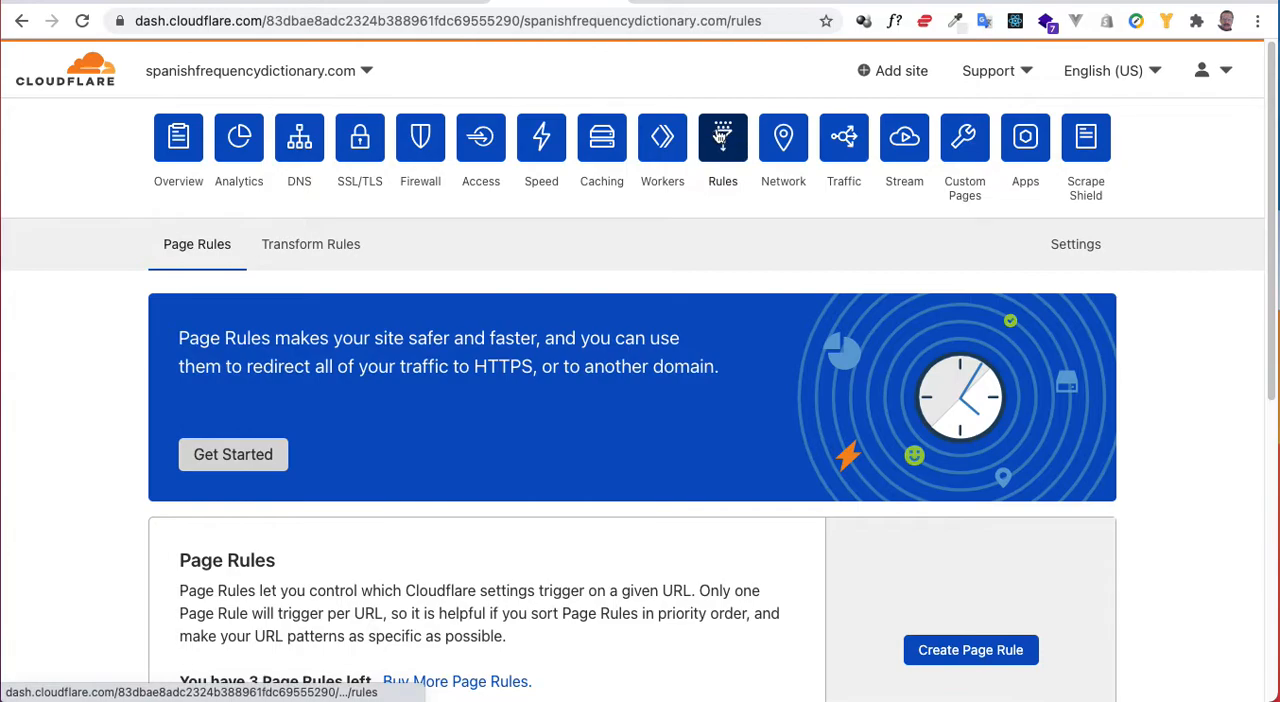
{"action": "scroll", "scroll_direction": "down", "scroll_amount": 3}
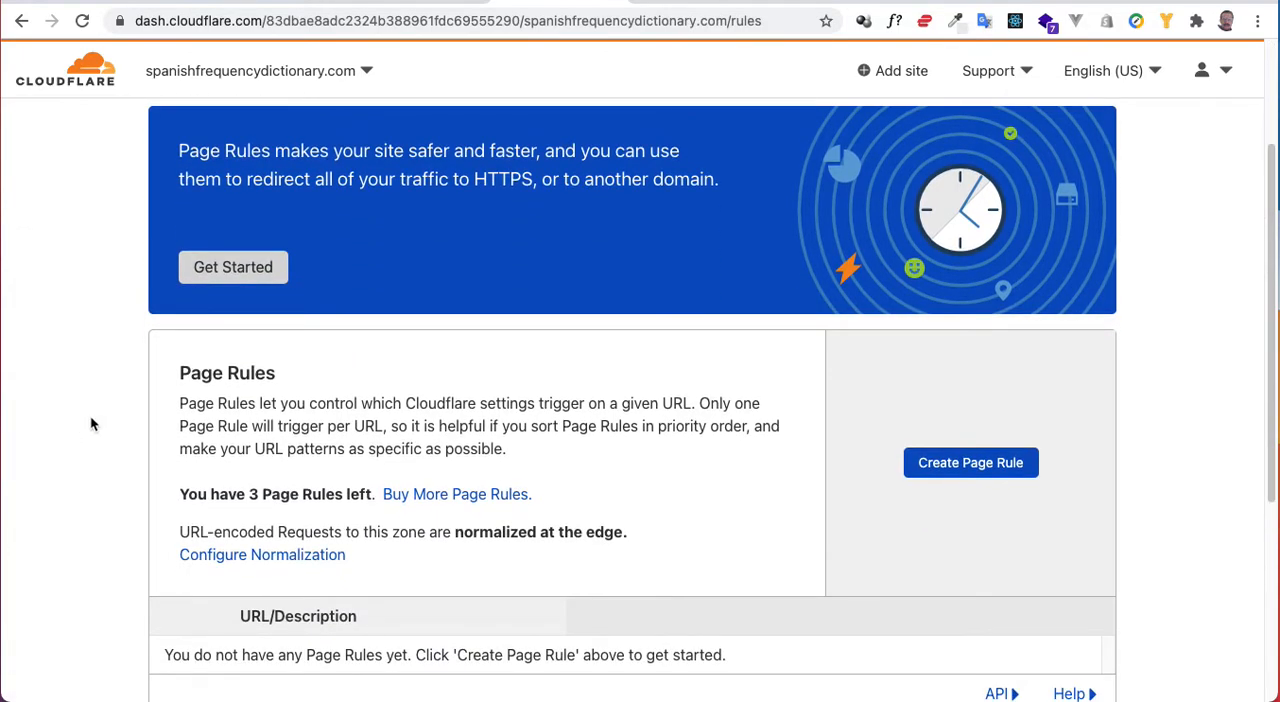
{"action": "left_click", "coordinate": [968, 462]}
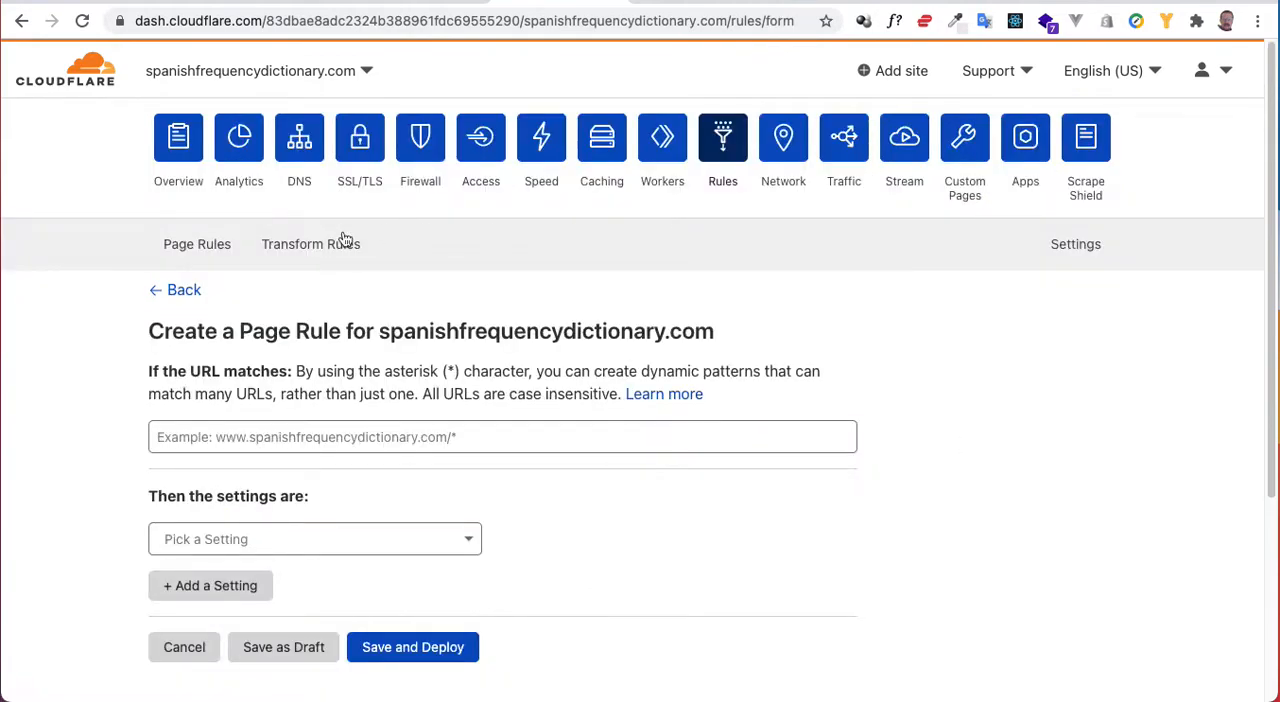
{"action": "scroll", "scroll_direction": "down", "scroll_amount": 3}
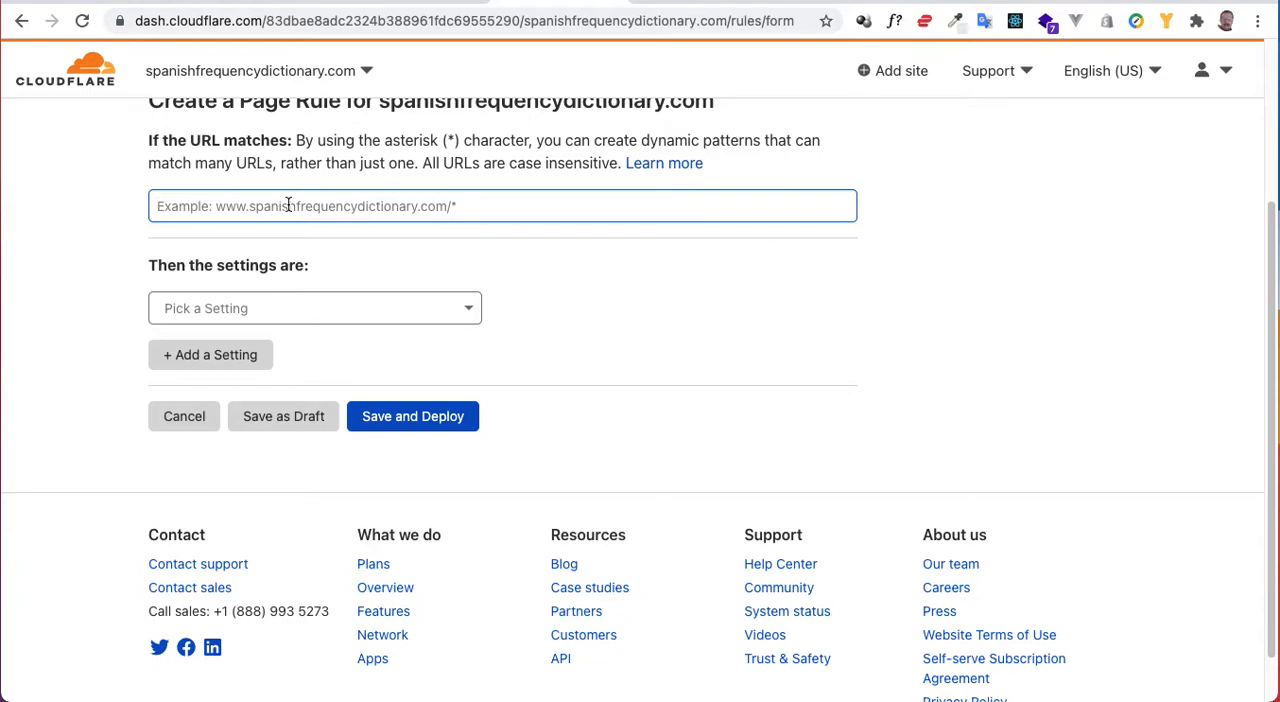
{"action": "type", "text": "spanish"}
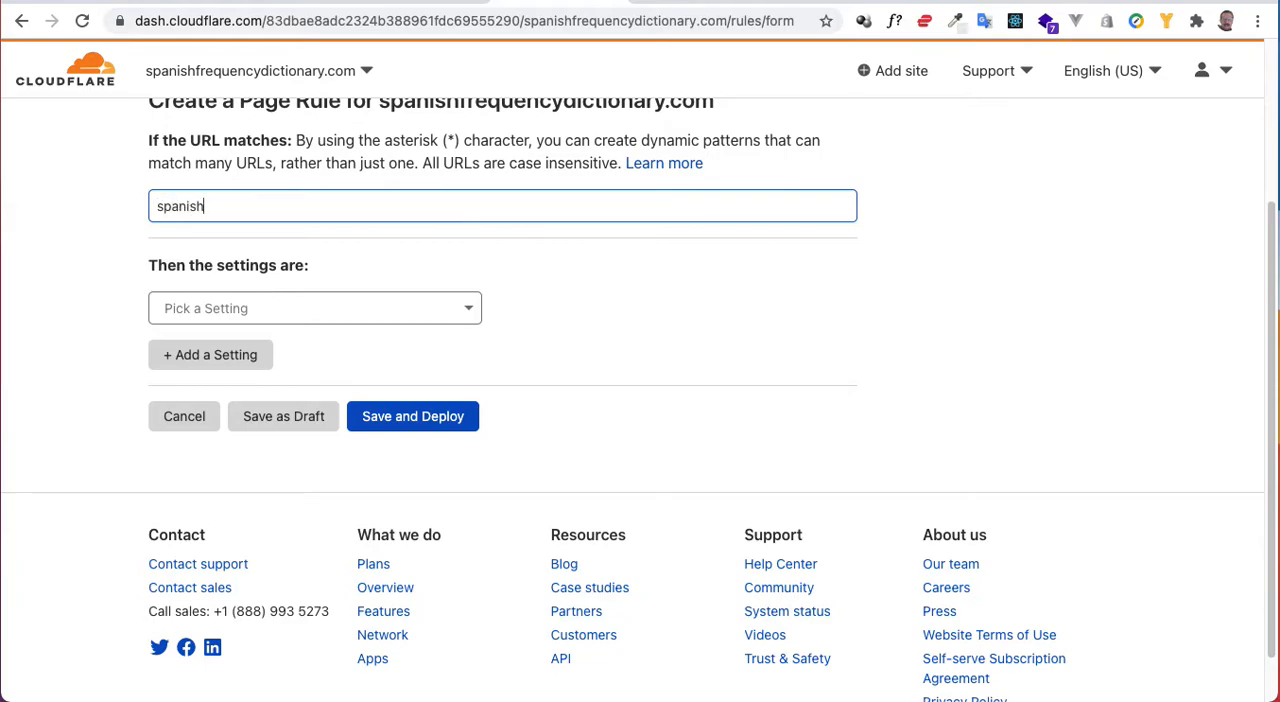
{"action": "type", "text": "frequencydictionary.com/"}
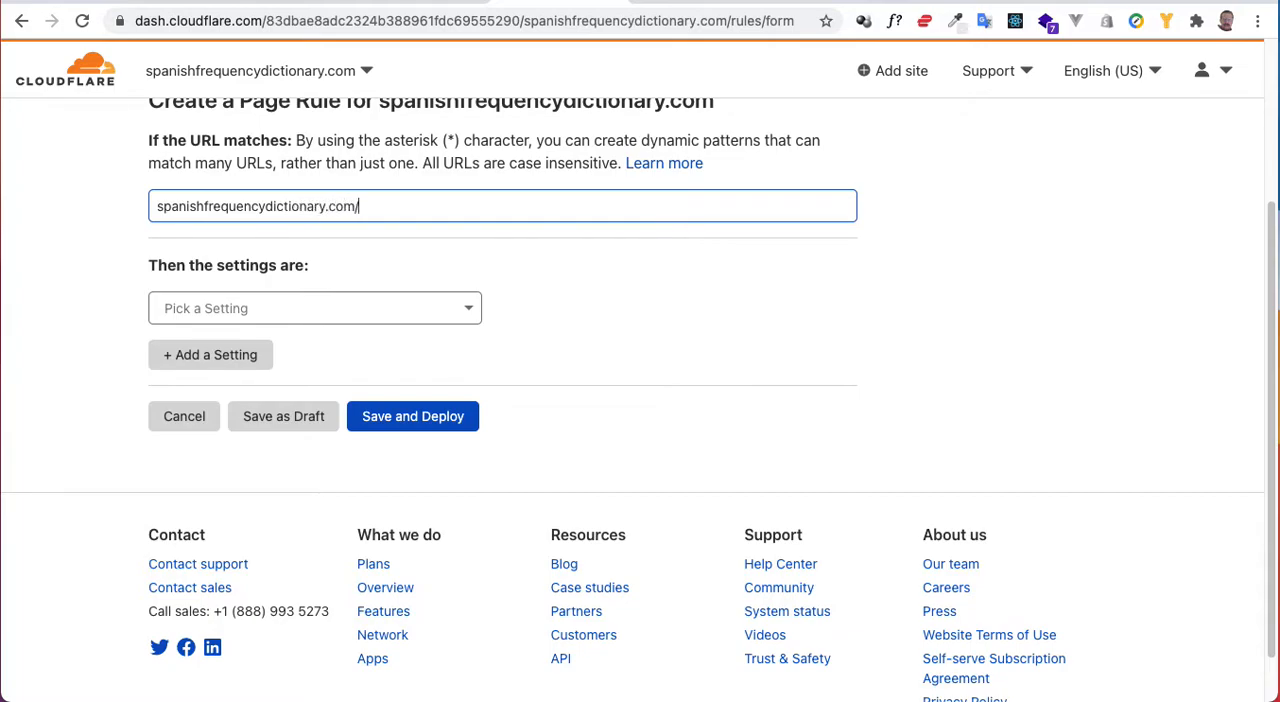
{"action": "type", "text": "*"}
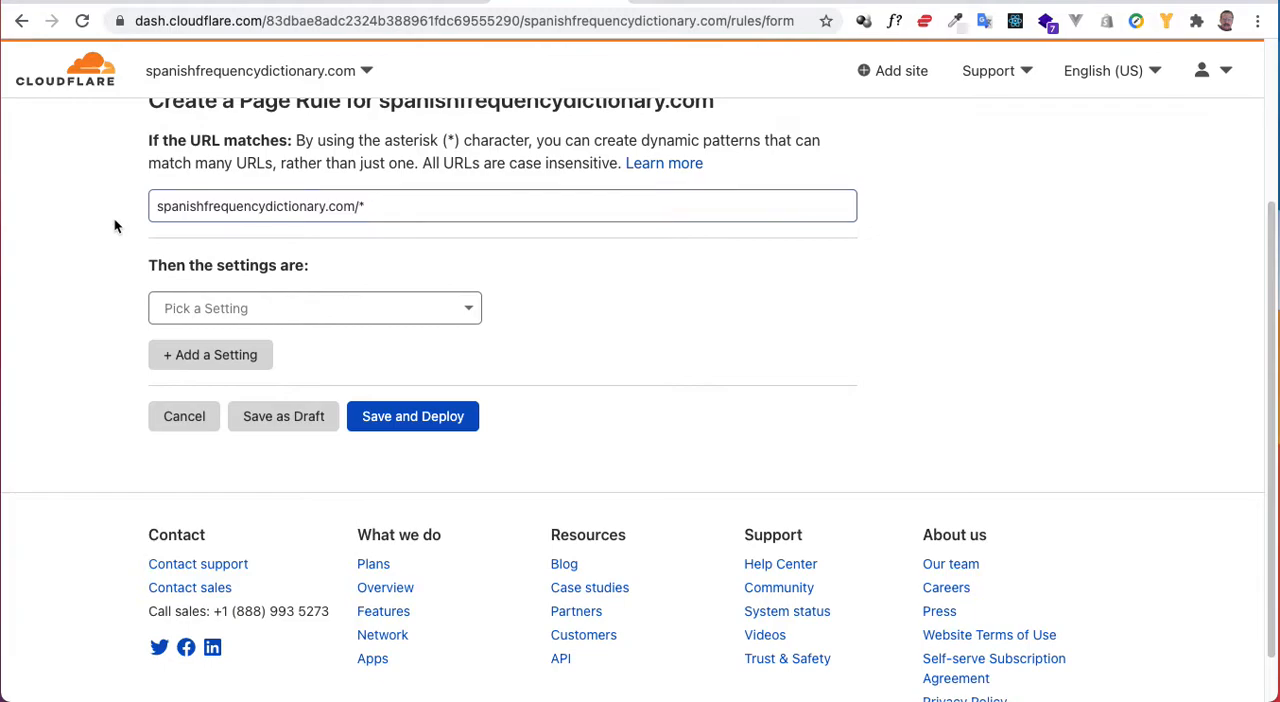
{"action": "left_click", "coordinate": [384, 206]}
{"action": "type", "text": "index"}
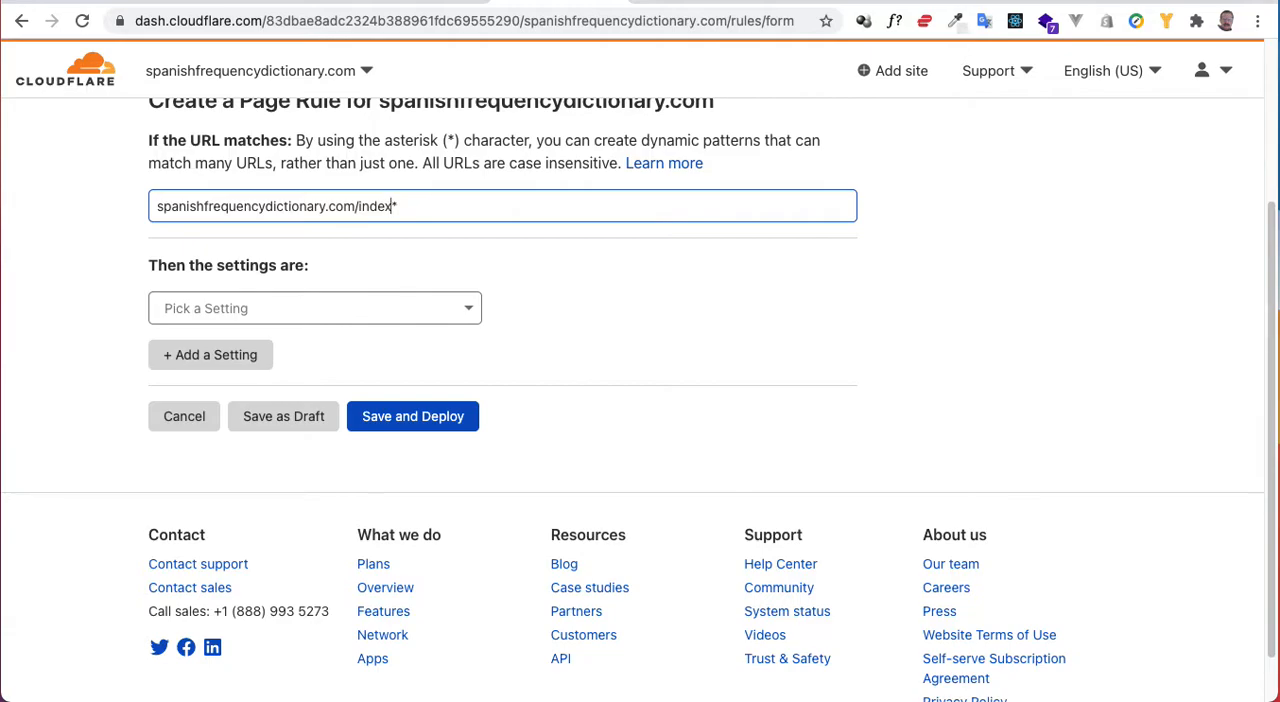
{"action": "type", "text": ".php"}
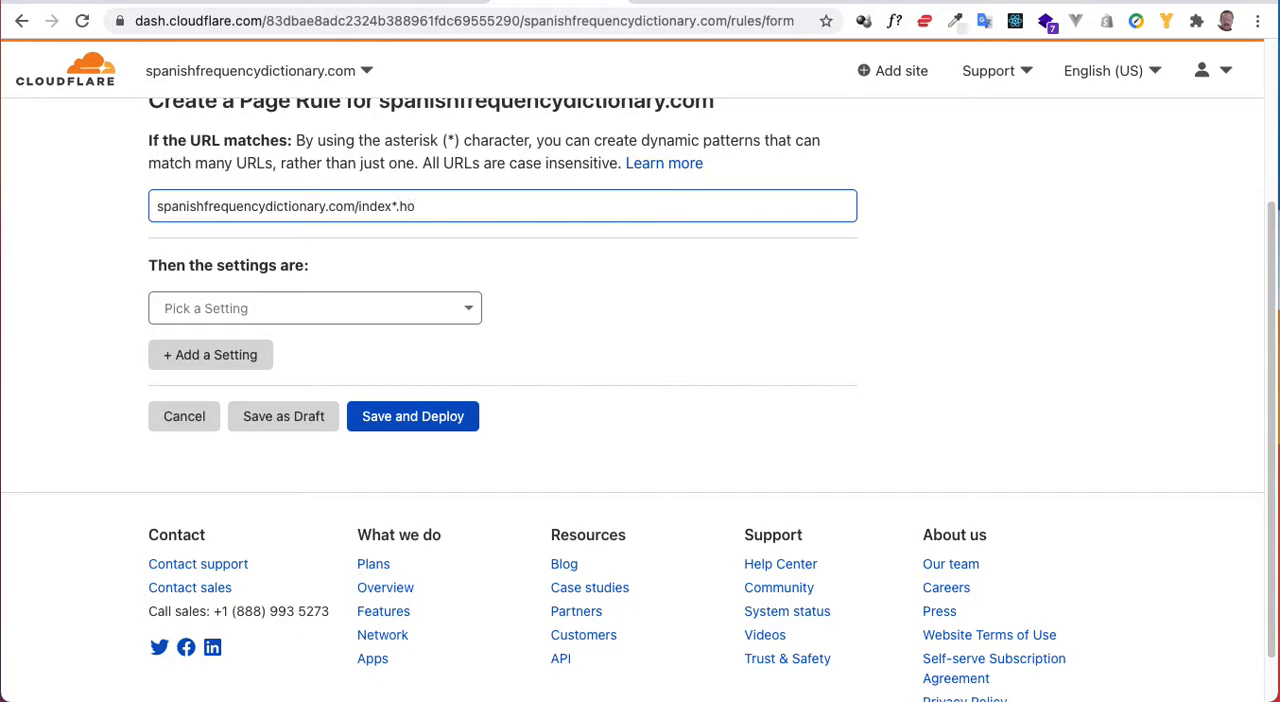
{"action": "type", "text": "tml"}
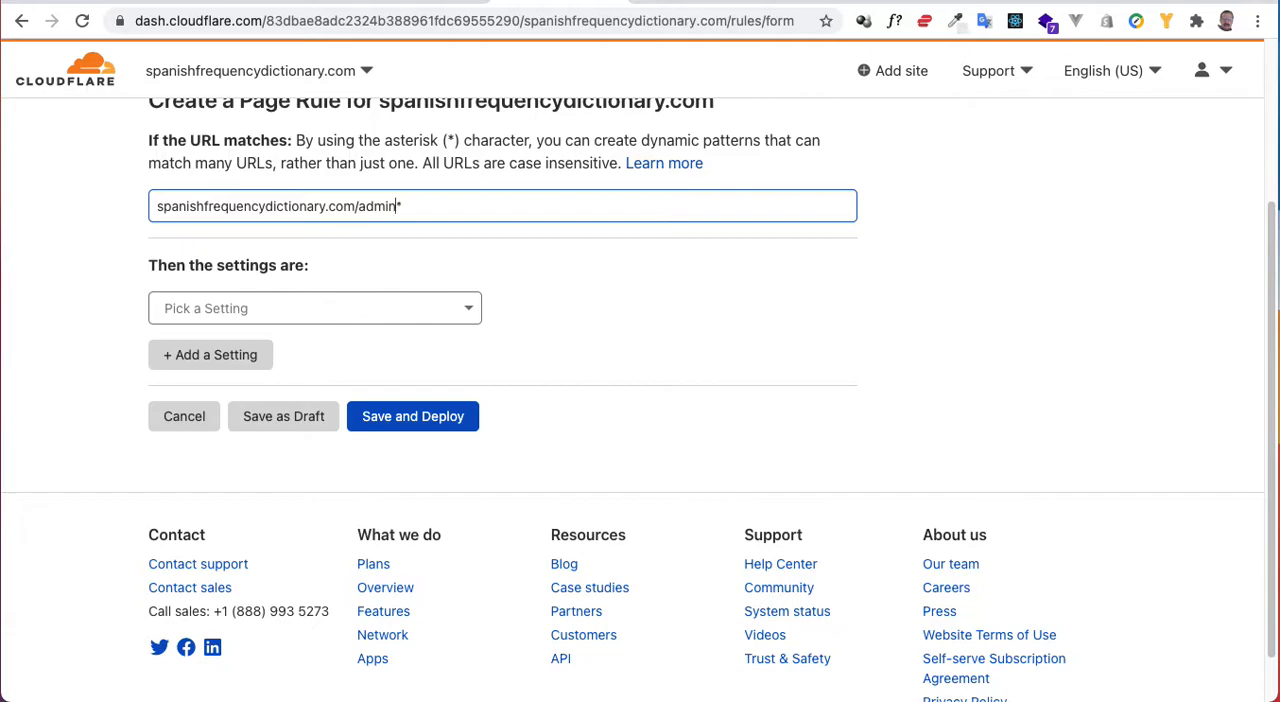
{"action": "type", "text": "/"}
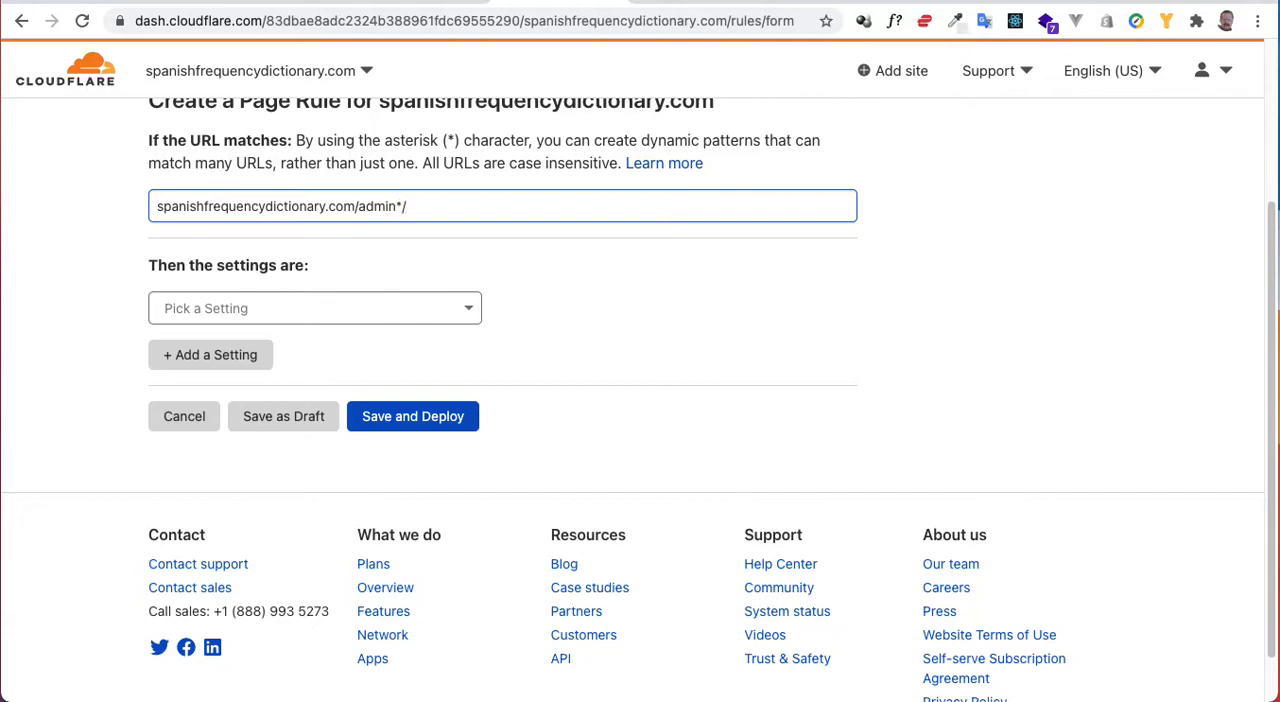
{"action": "type", "text": "/user"}
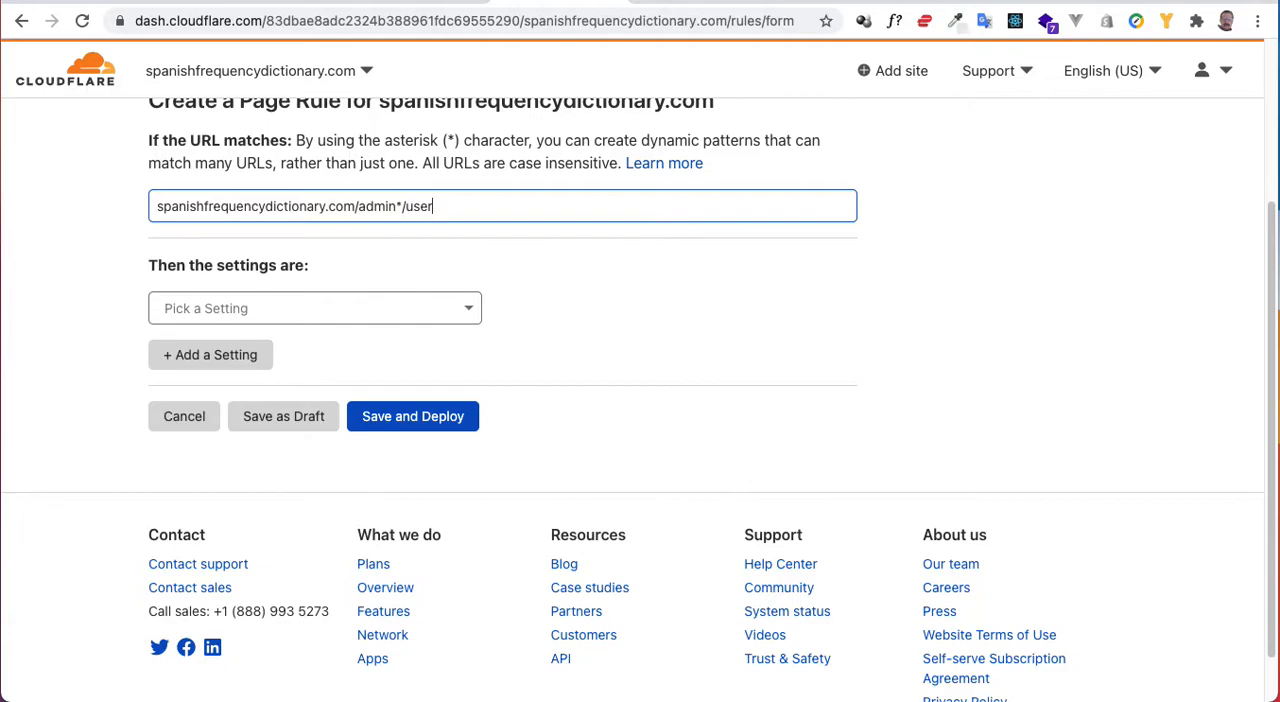
{"action": "type", "text": "s"}
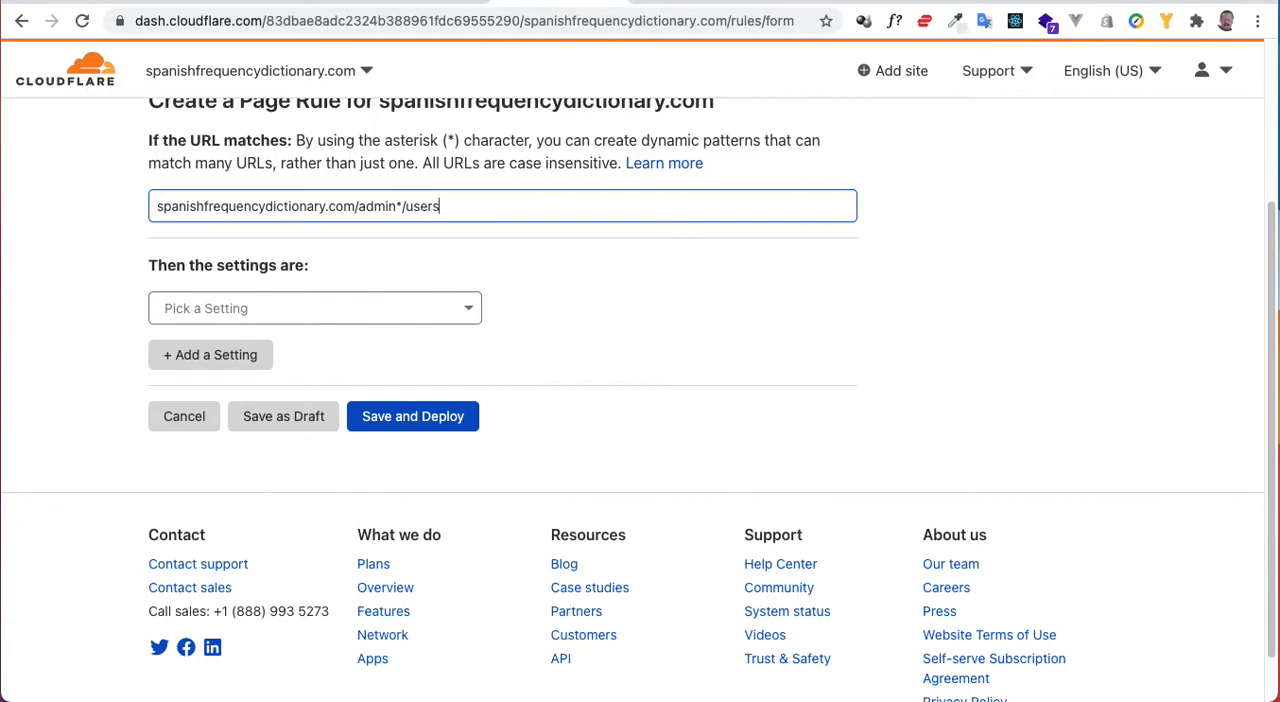
{"action": "type", "text": "wp-"}
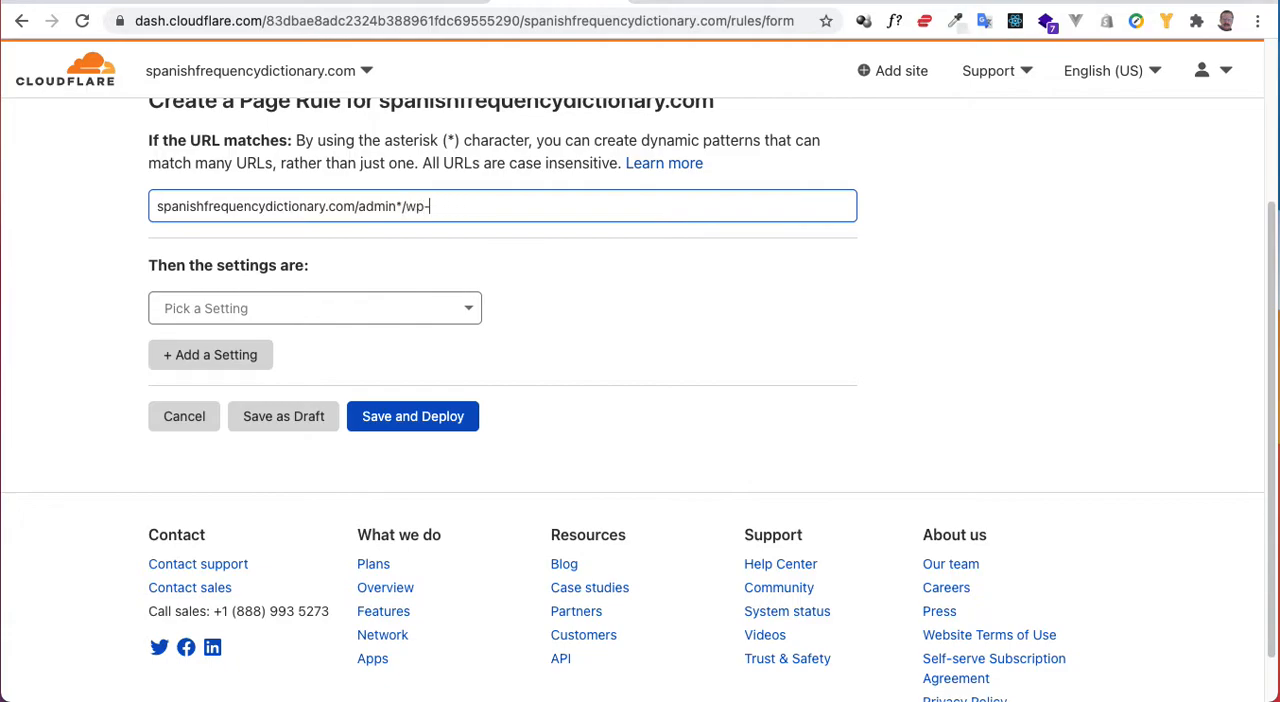
{"action": "type", "text": "admin."}
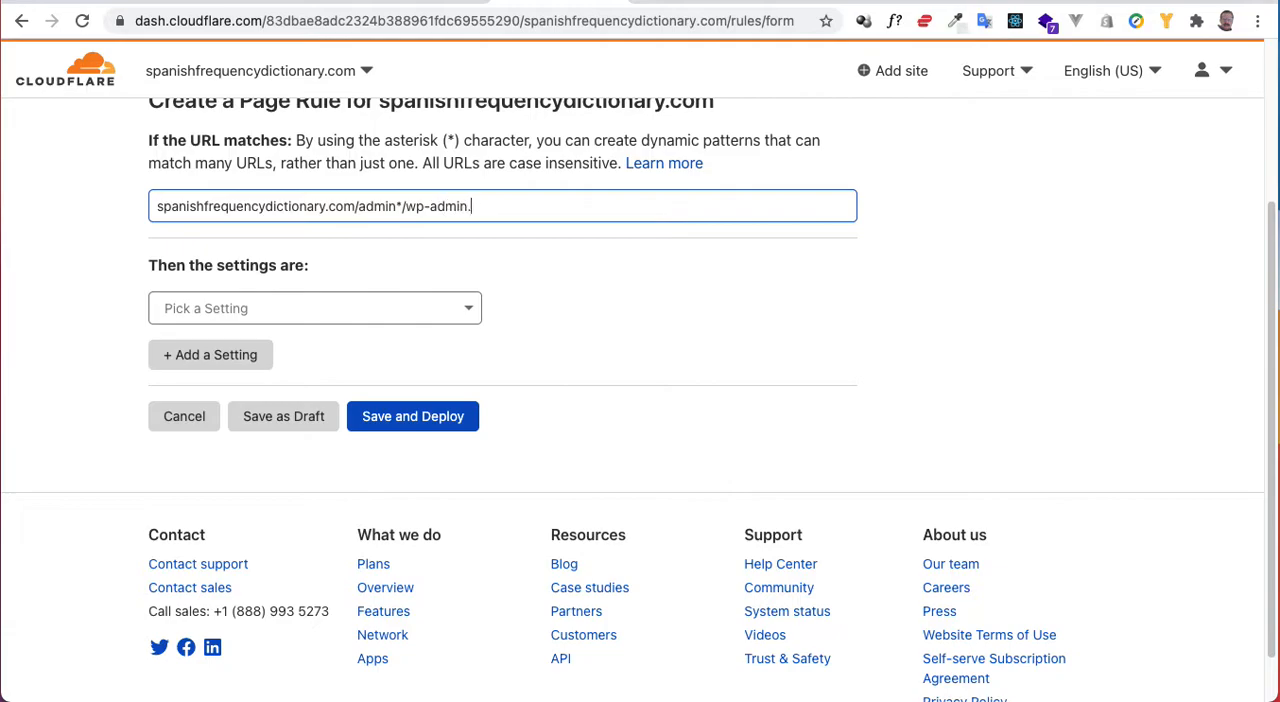
{"action": "key", "text": "Backspace"}
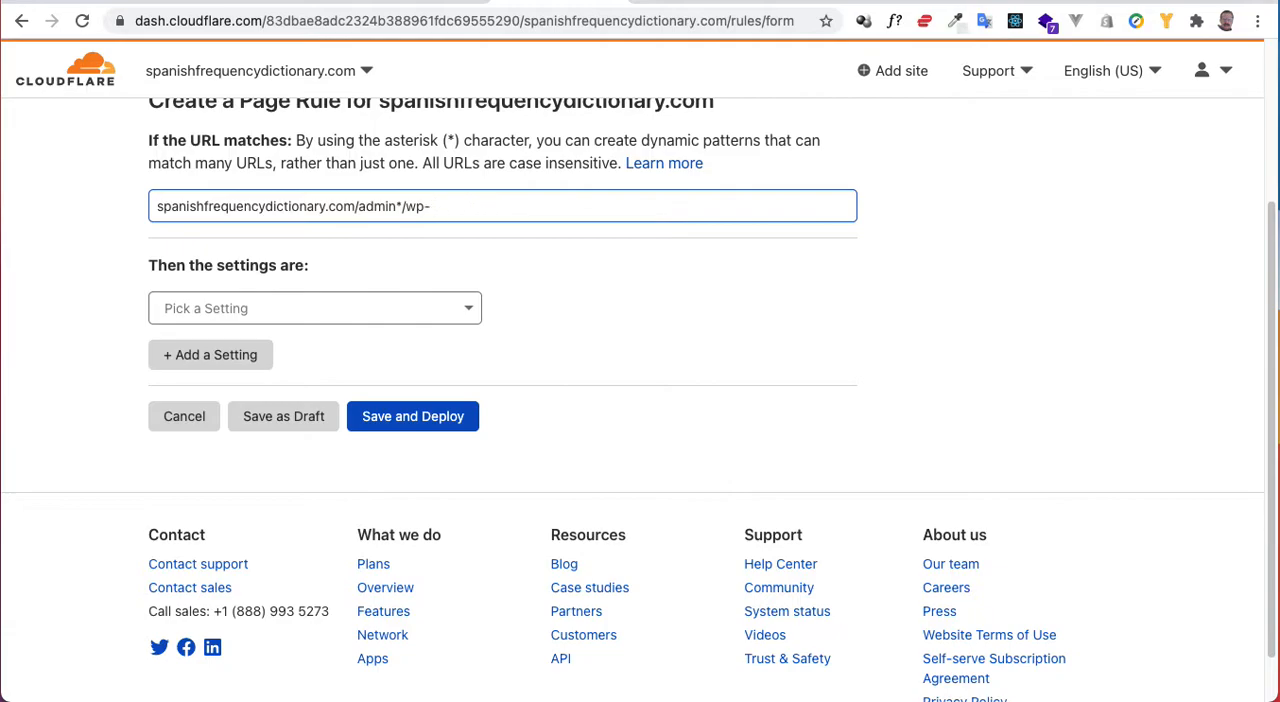
{"action": "key", "text": "BackSpace"}
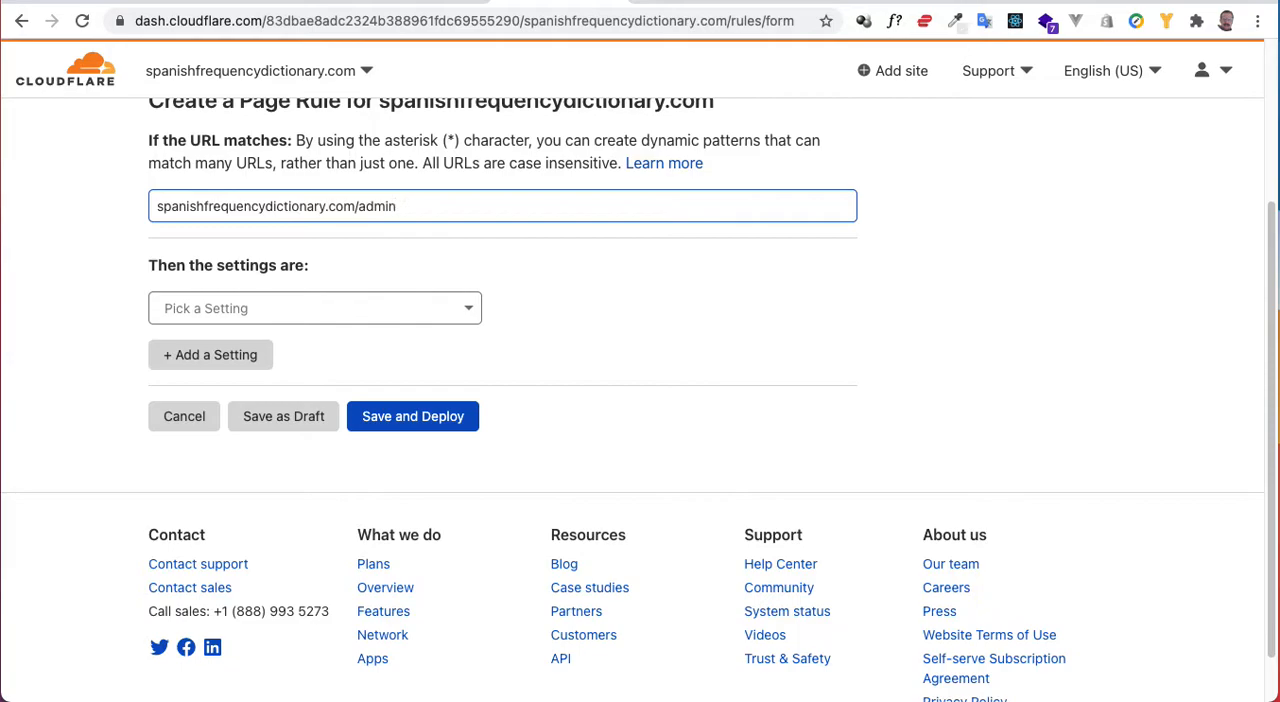
{"action": "type", "text": "panel.p"}
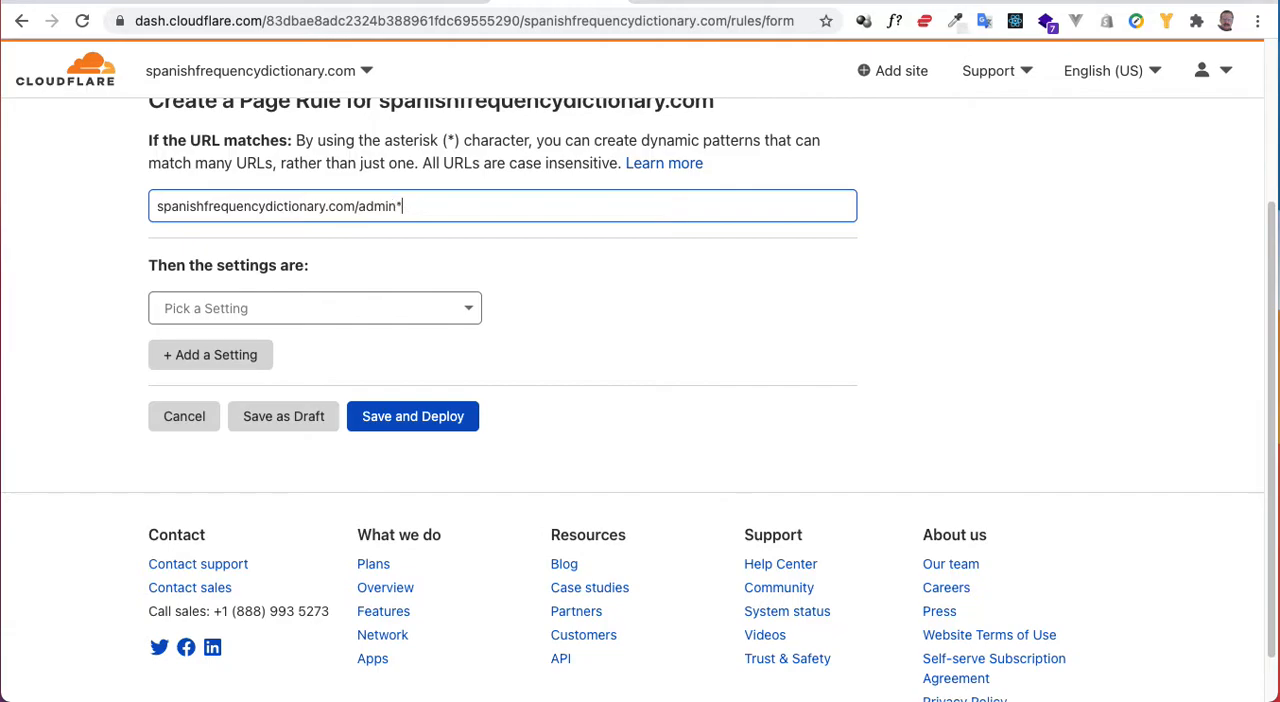
{"action": "key", "text": "Backspace"}
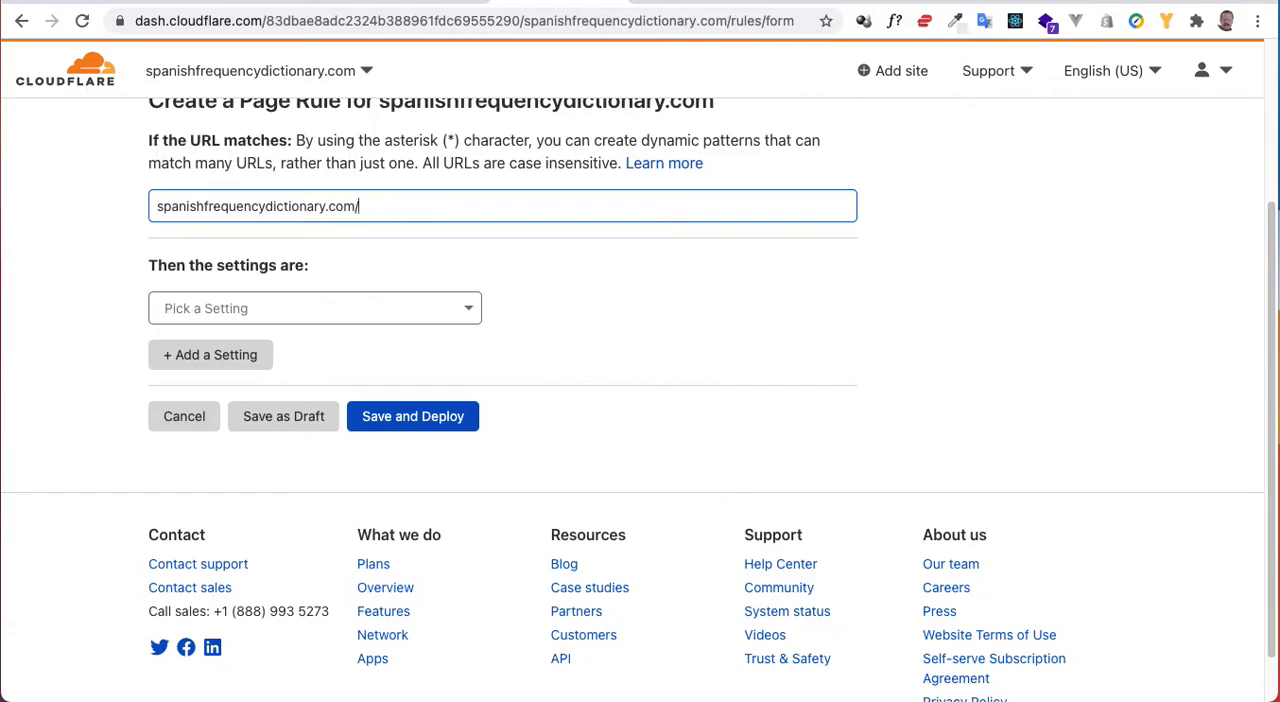
{"action": "type", "text": "*"}
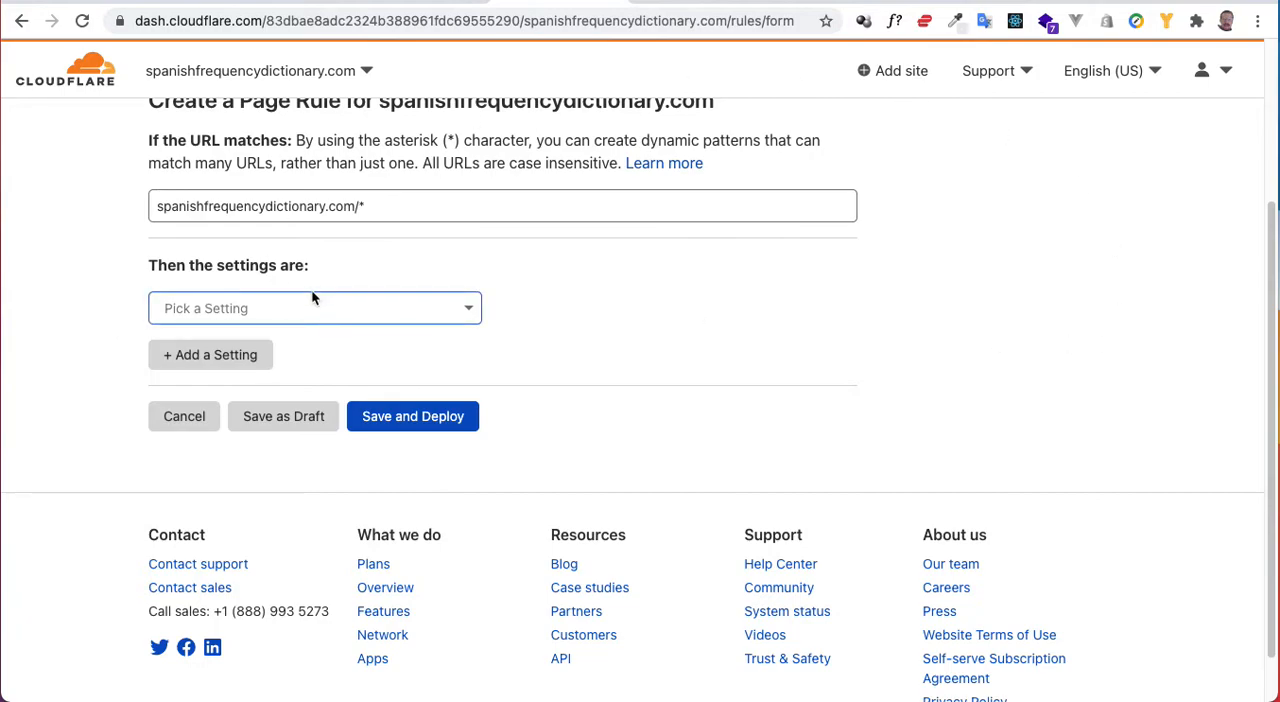
{"action": "mouse_move", "coordinate": [284, 308]}
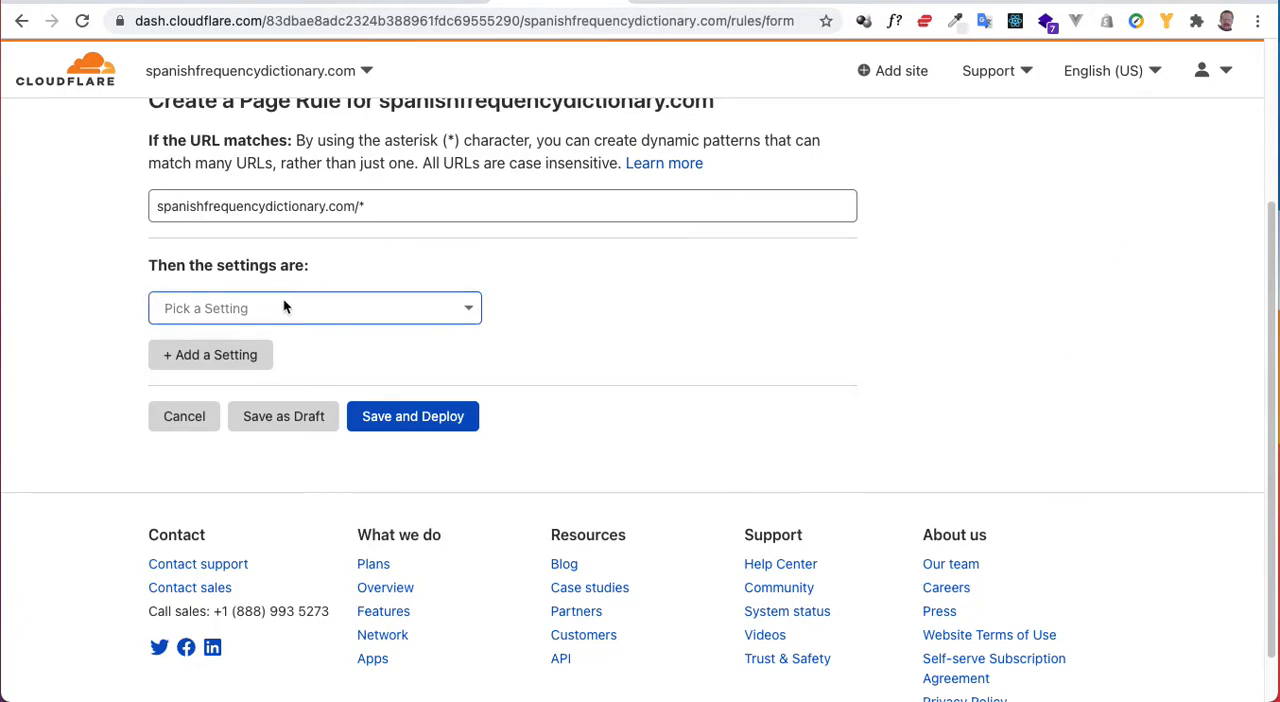
Step: Add a Cache Level setting set to Cache Everything
{"action": "left_click", "coordinate": [314, 308]}
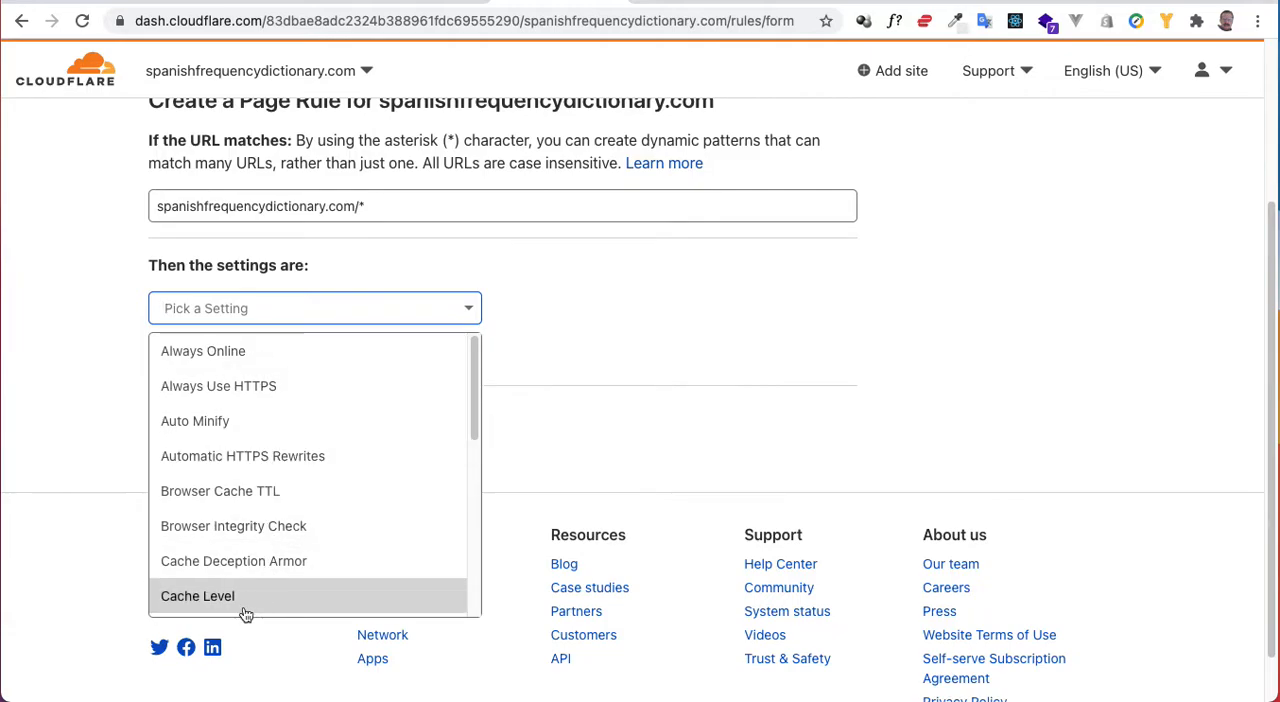
{"action": "left_click", "coordinate": [196, 596]}
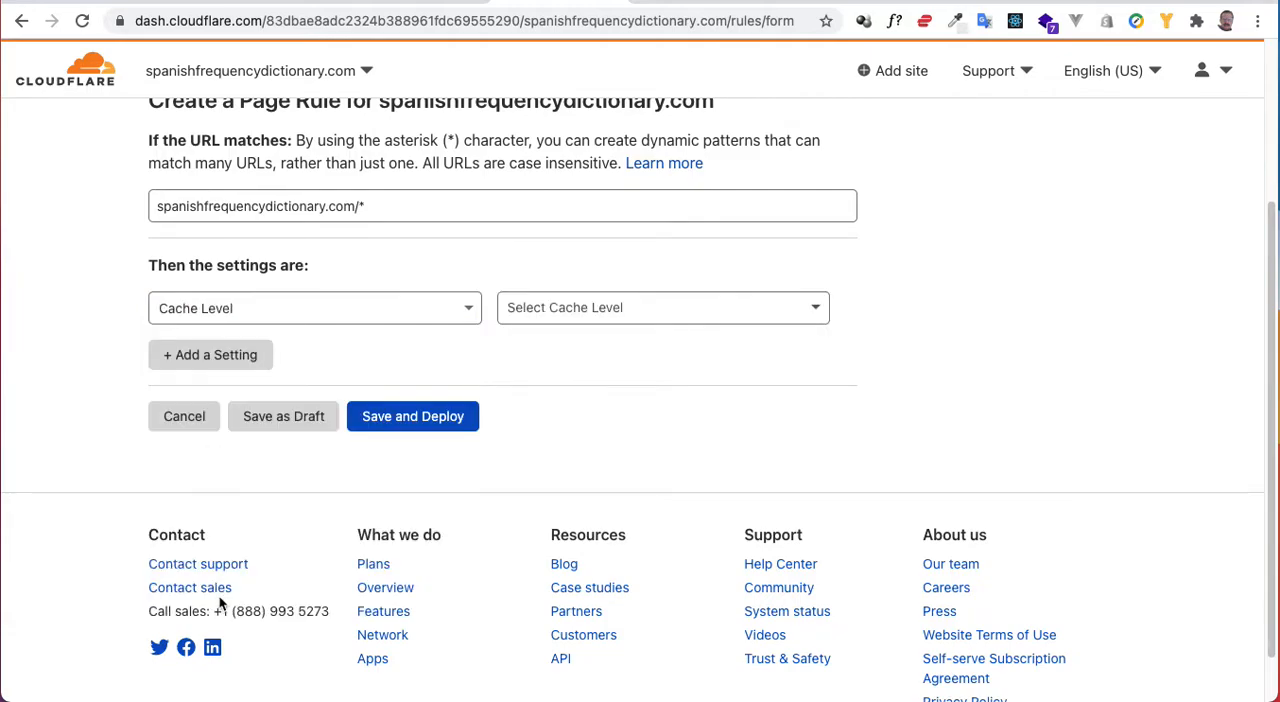
{"action": "left_click", "coordinate": [662, 308]}
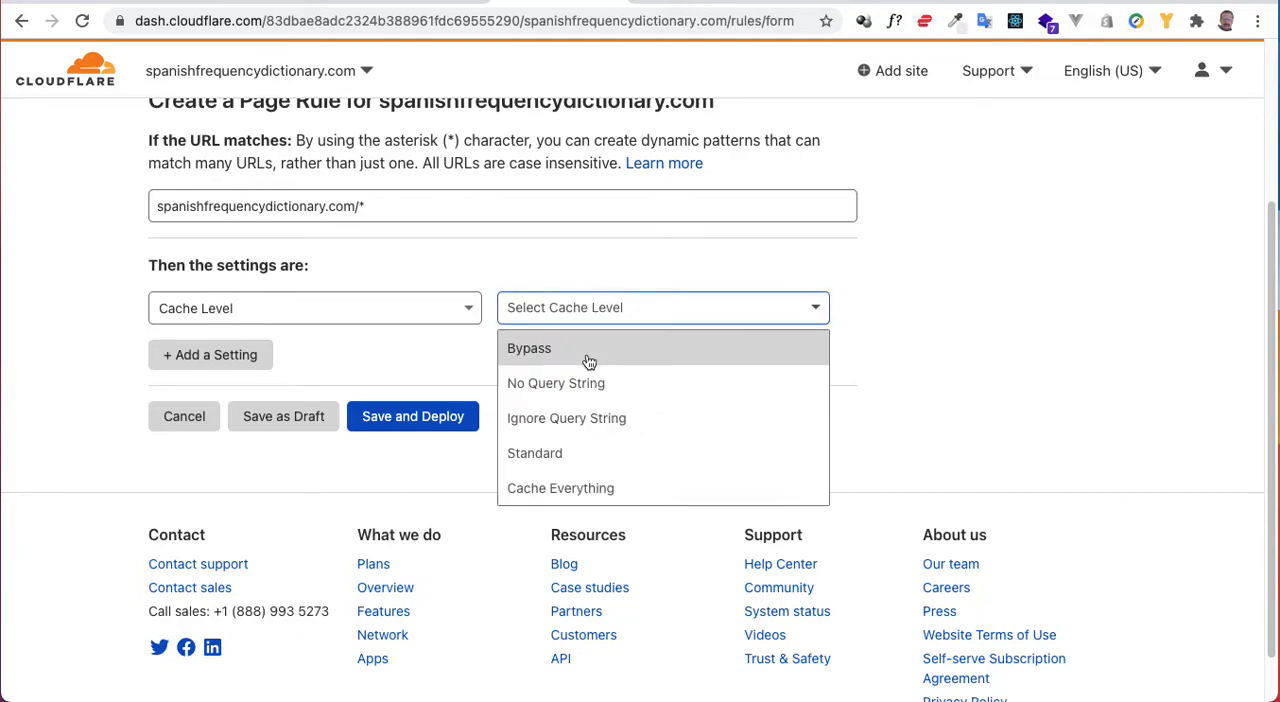
{"action": "mouse_move", "coordinate": [564, 452]}
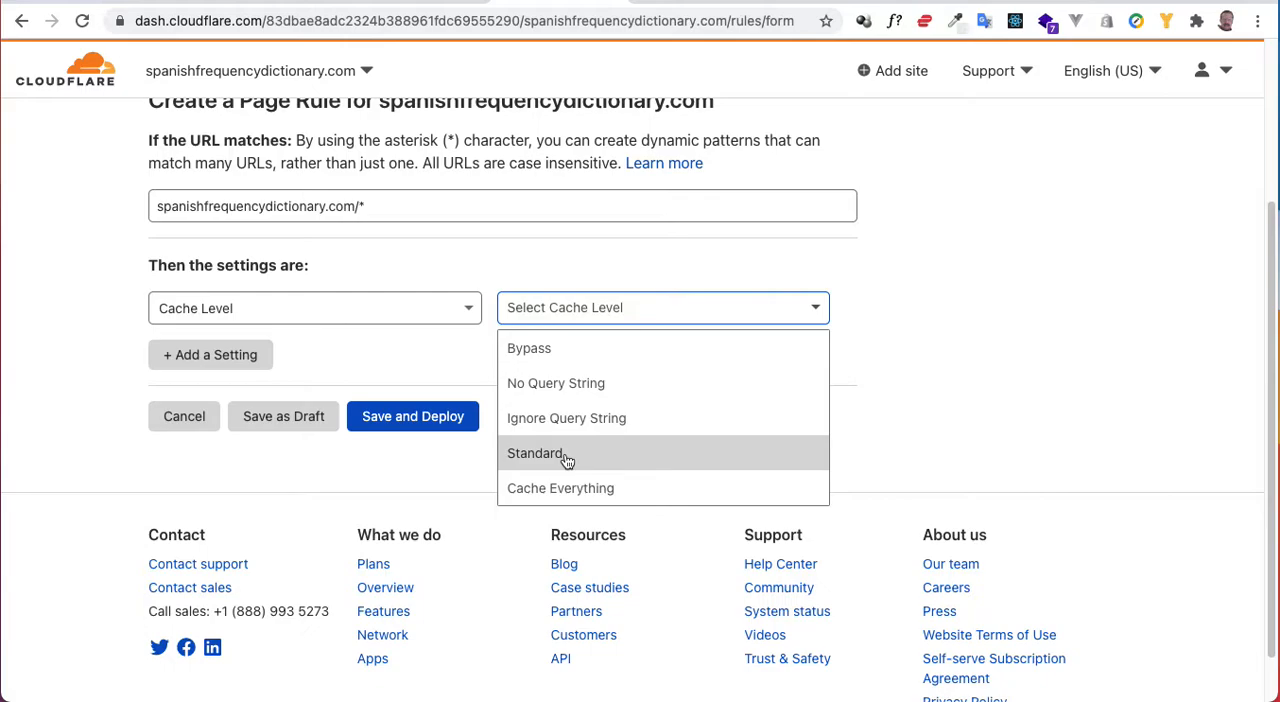
{"action": "mouse_move", "coordinate": [560, 488]}
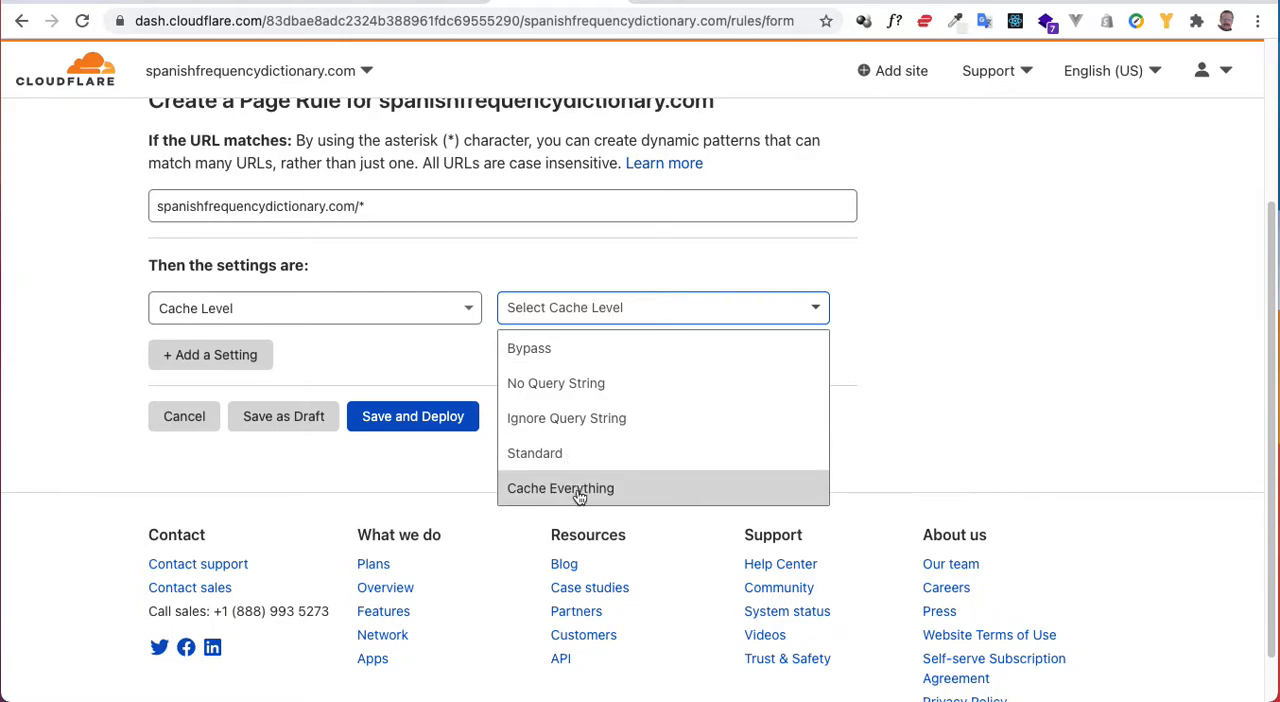
{"action": "left_click", "coordinate": [560, 488]}
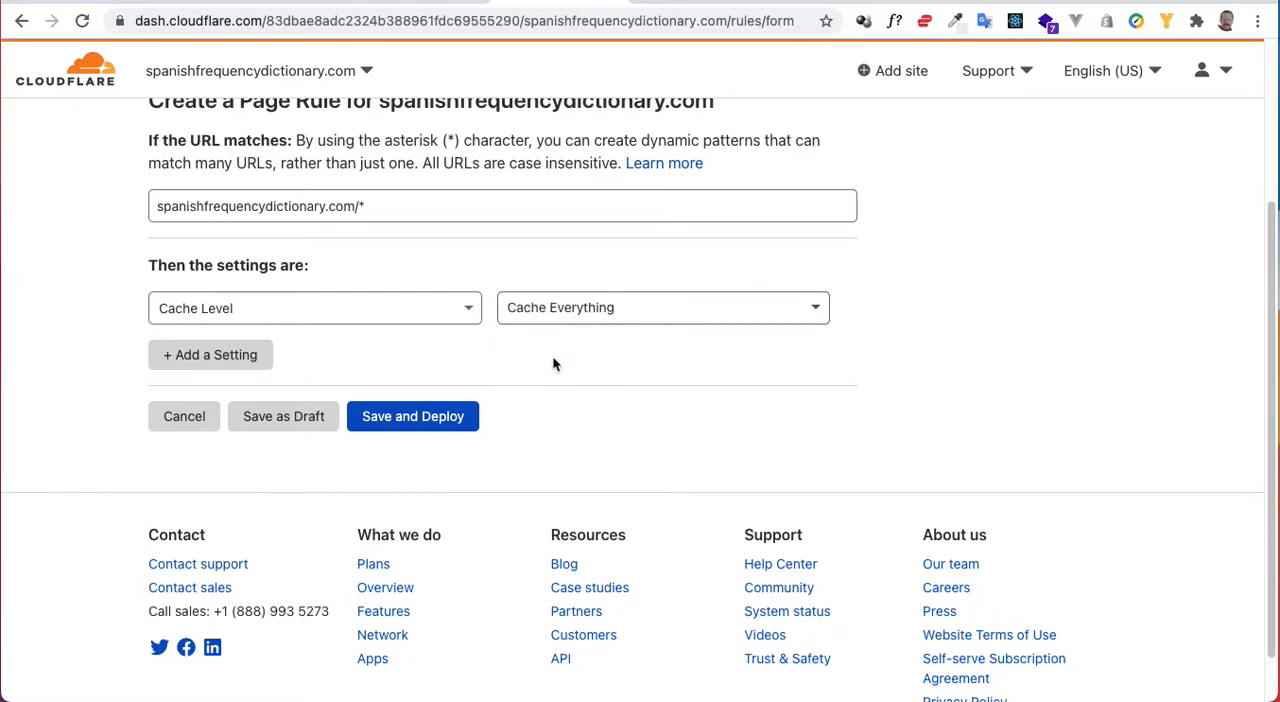
{"action": "mouse_move", "coordinate": [564, 384]}
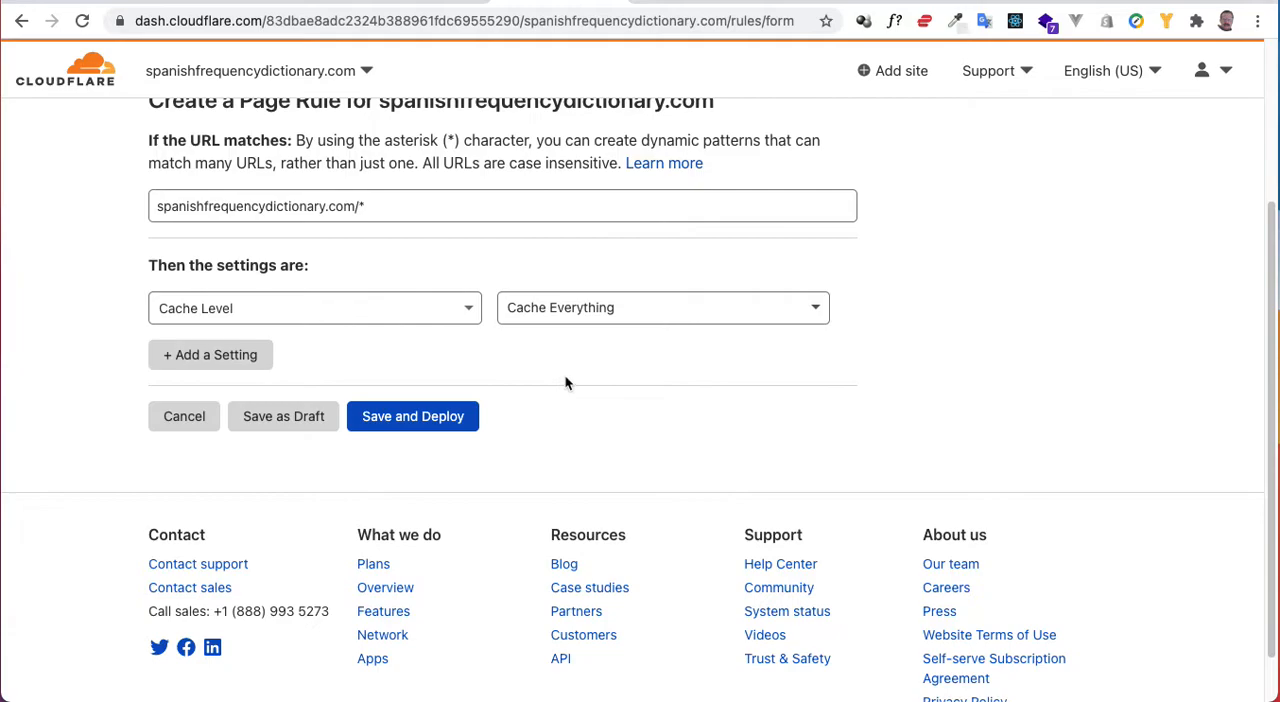
{"action": "mouse_move", "coordinate": [620, 388]}
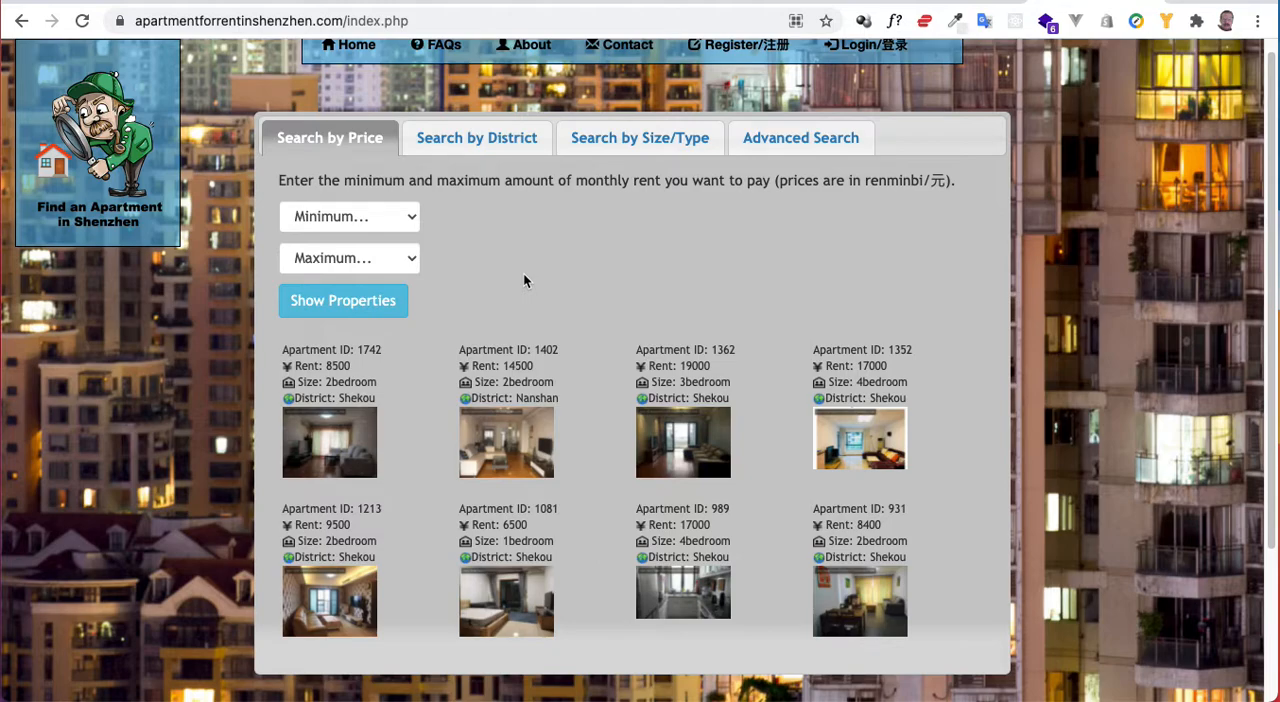
{"action": "mouse_move", "coordinate": [390, 330]}
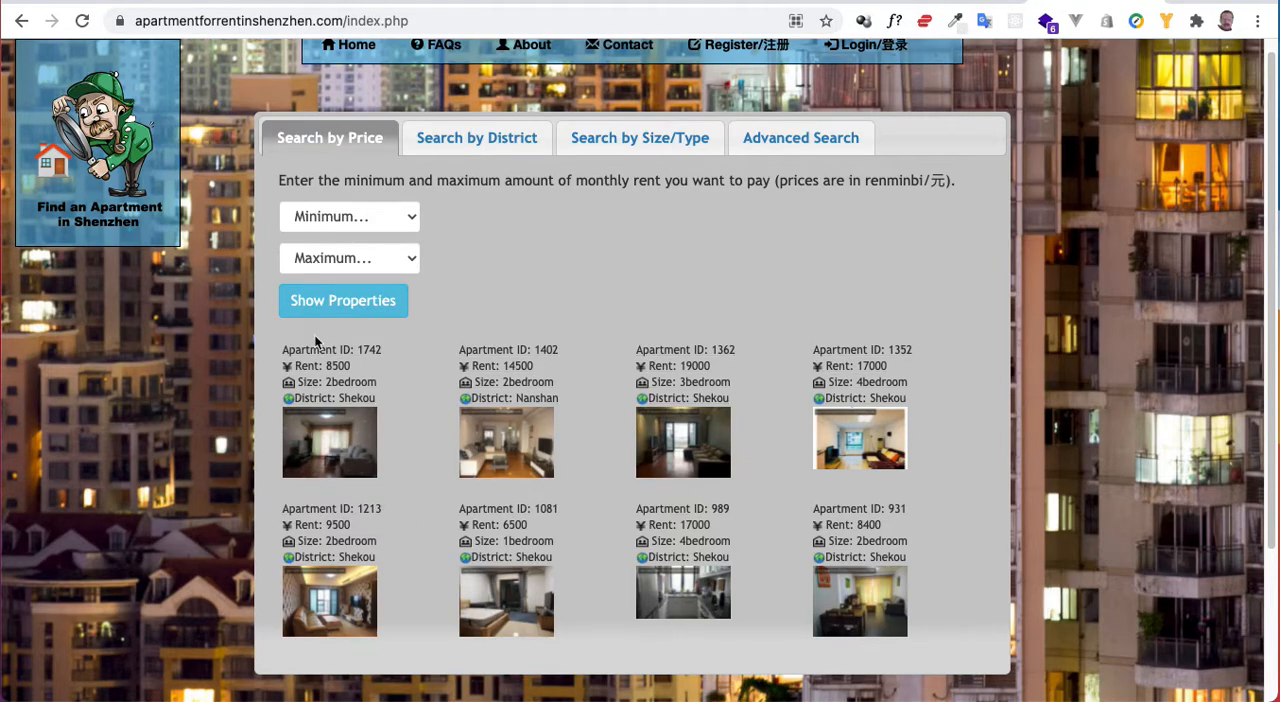
{"action": "mouse_move", "coordinate": [416, 344]}
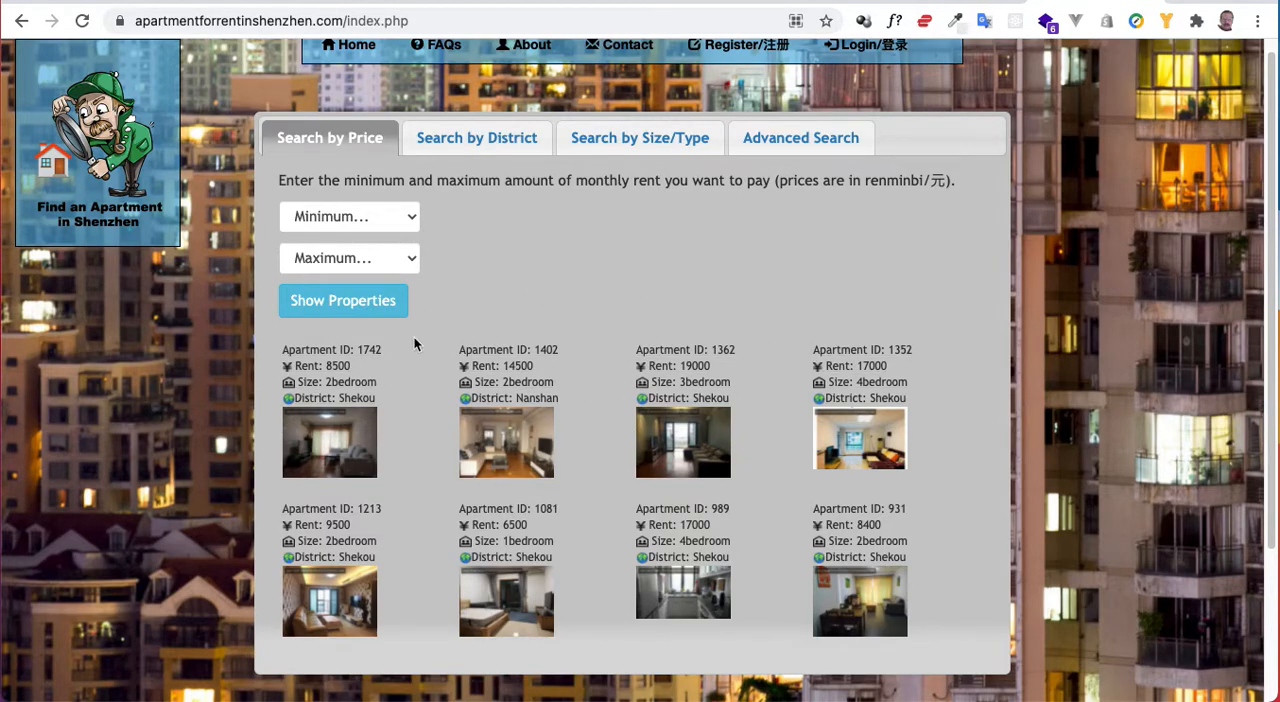
{"action": "mouse_move", "coordinate": [350, 68]}
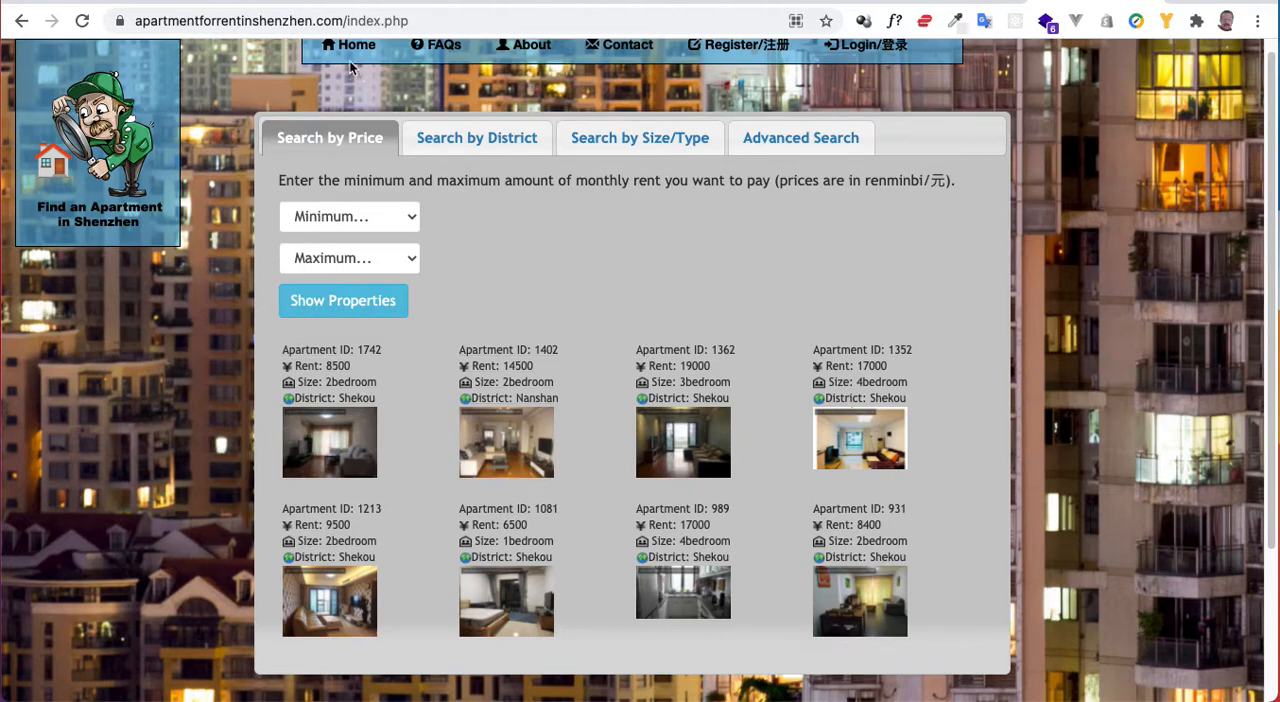
{"action": "mouse_move", "coordinate": [508, 460]}
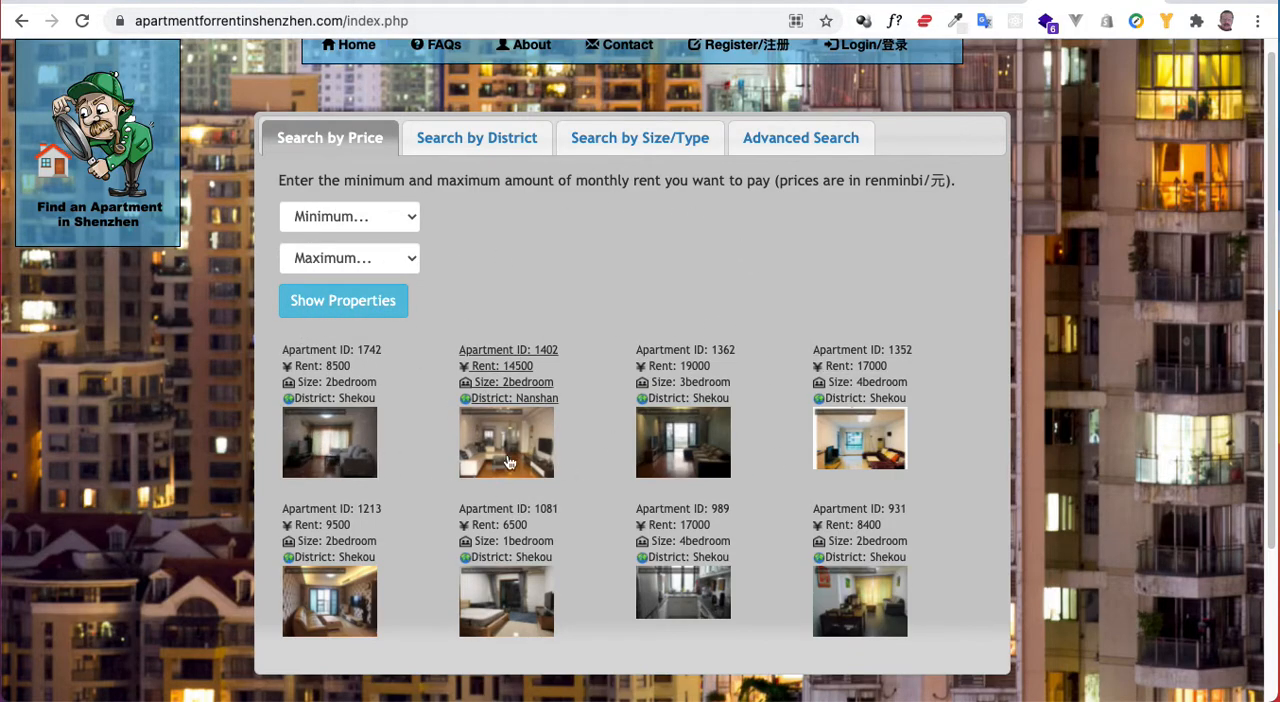
{"action": "mouse_move", "coordinate": [570, 276]}
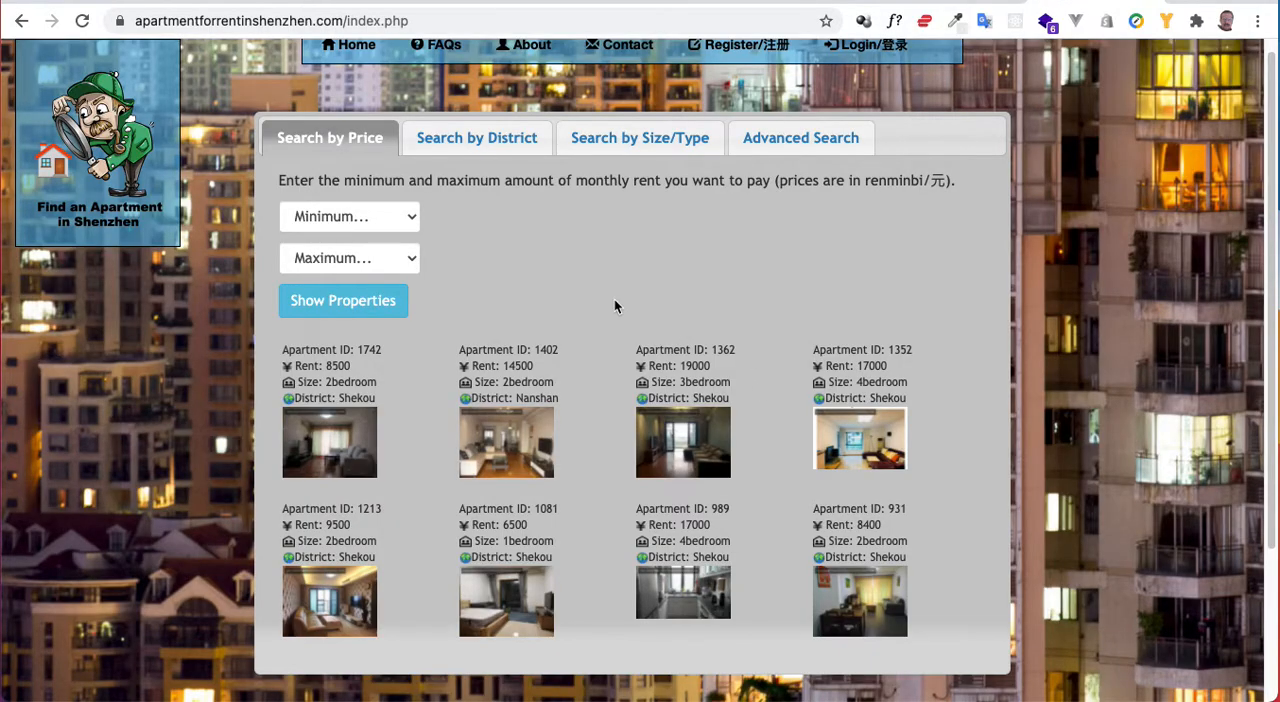
{"action": "mouse_move", "coordinate": [686, 298]}
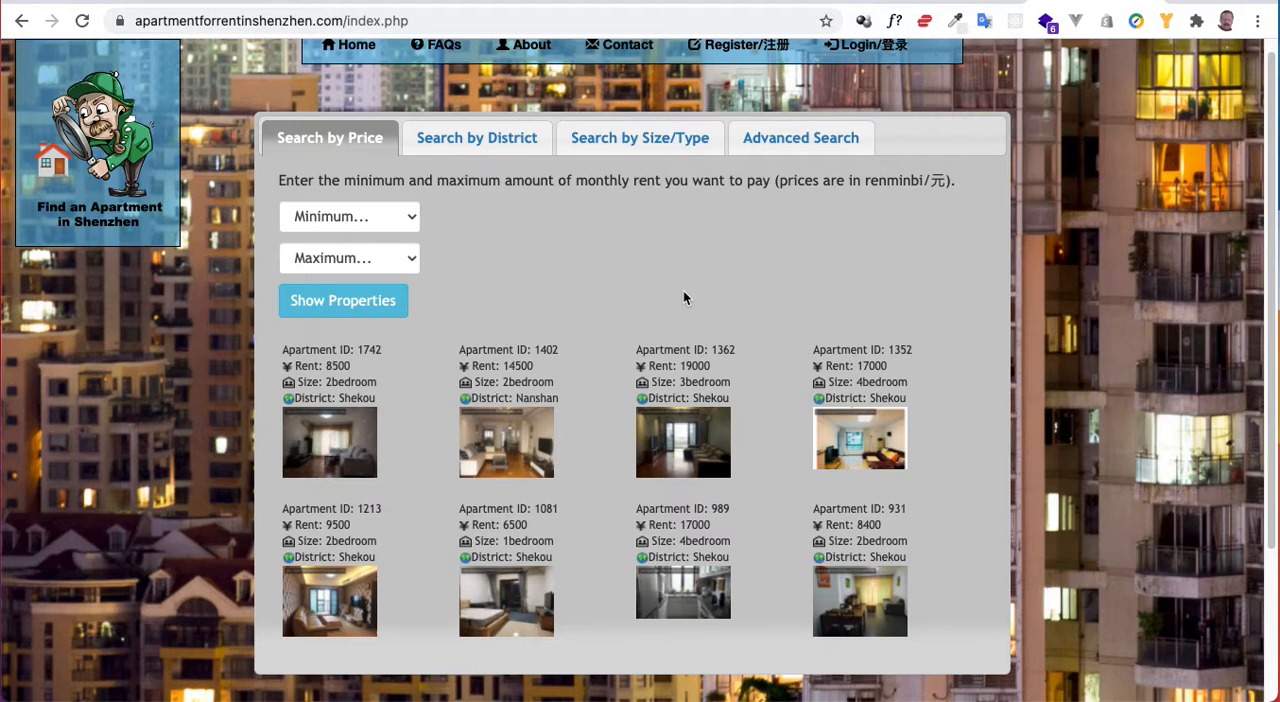
{"action": "mouse_move", "coordinate": [620, 256]}
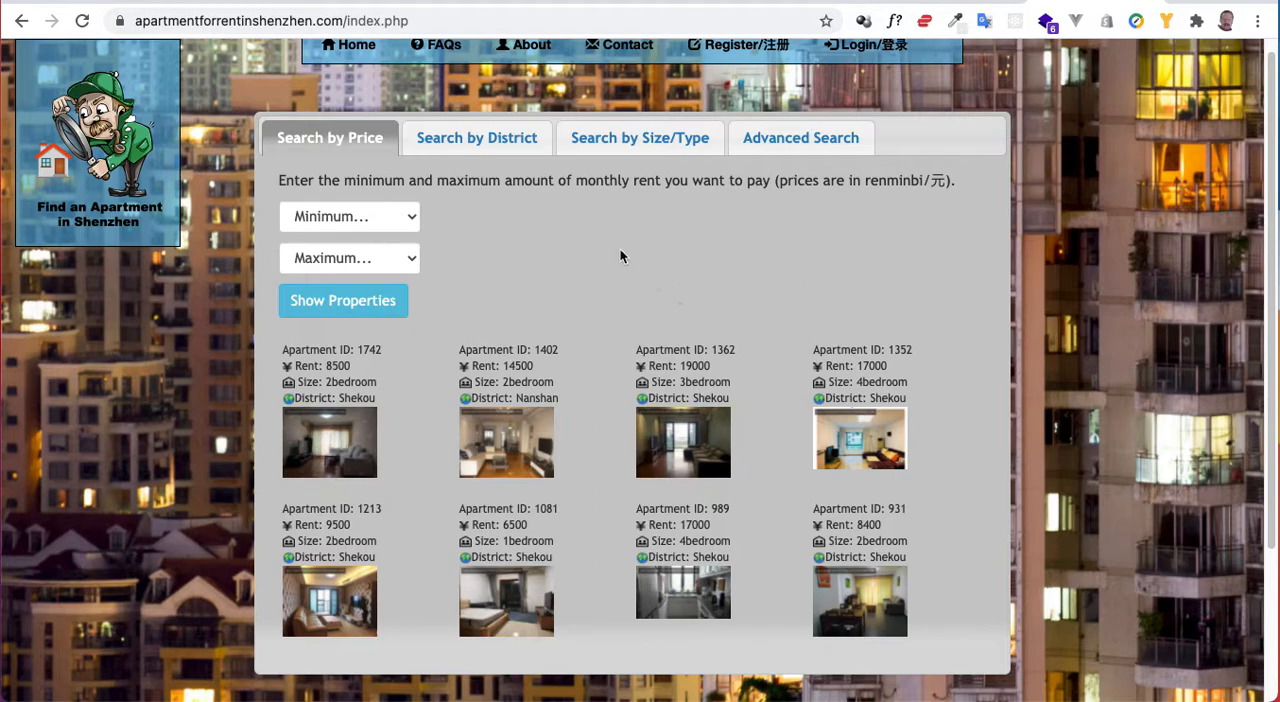
{"action": "mouse_move", "coordinate": [532, 388]}
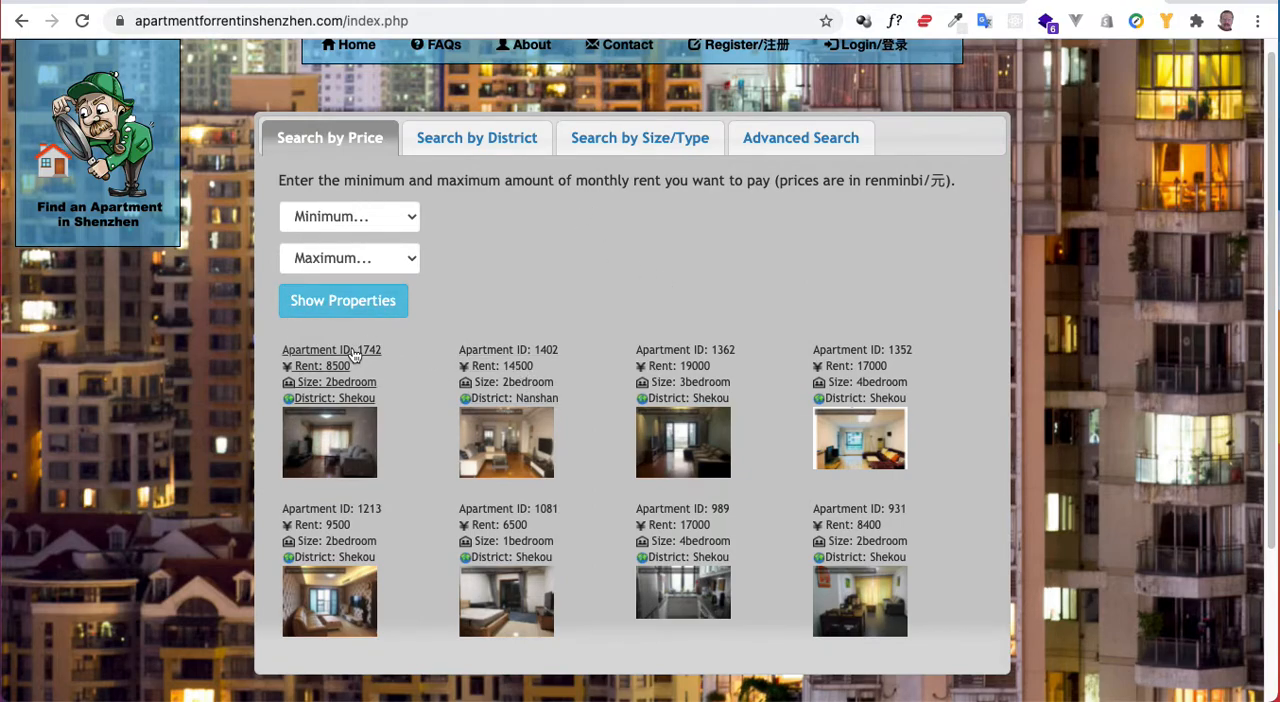
{"action": "mouse_move", "coordinate": [332, 364]}
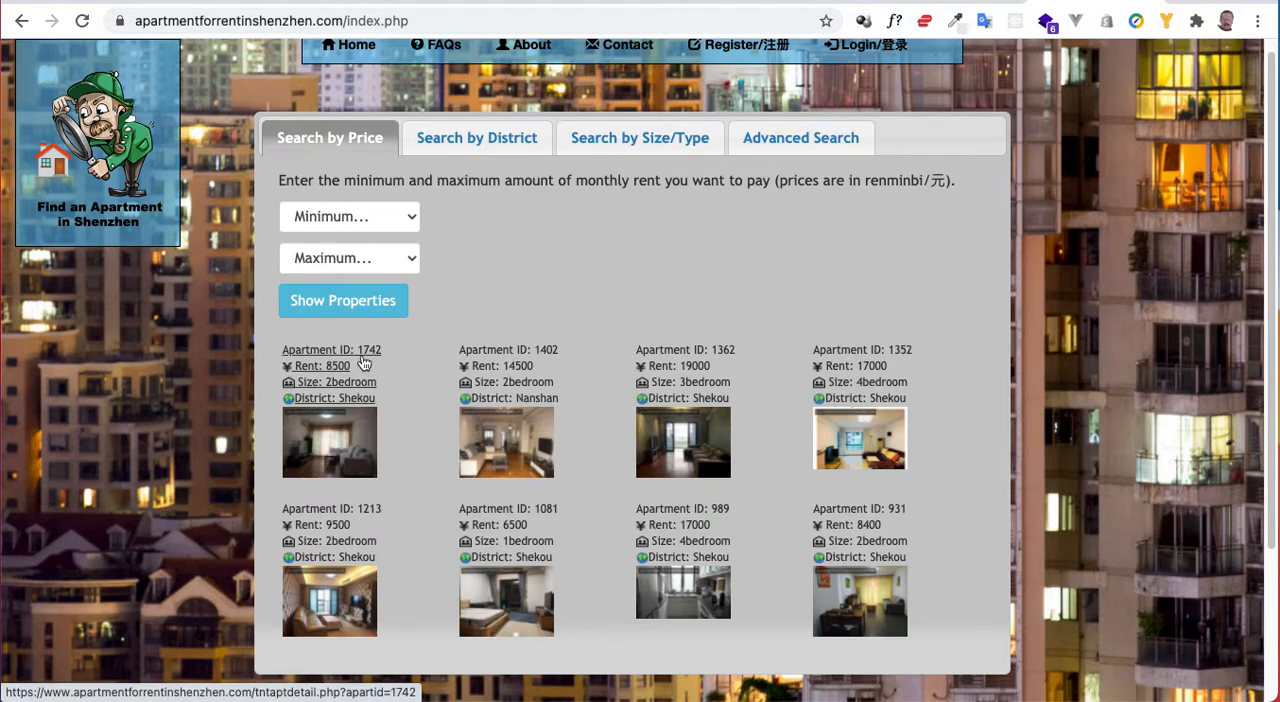
{"action": "mouse_move", "coordinate": [508, 364]}
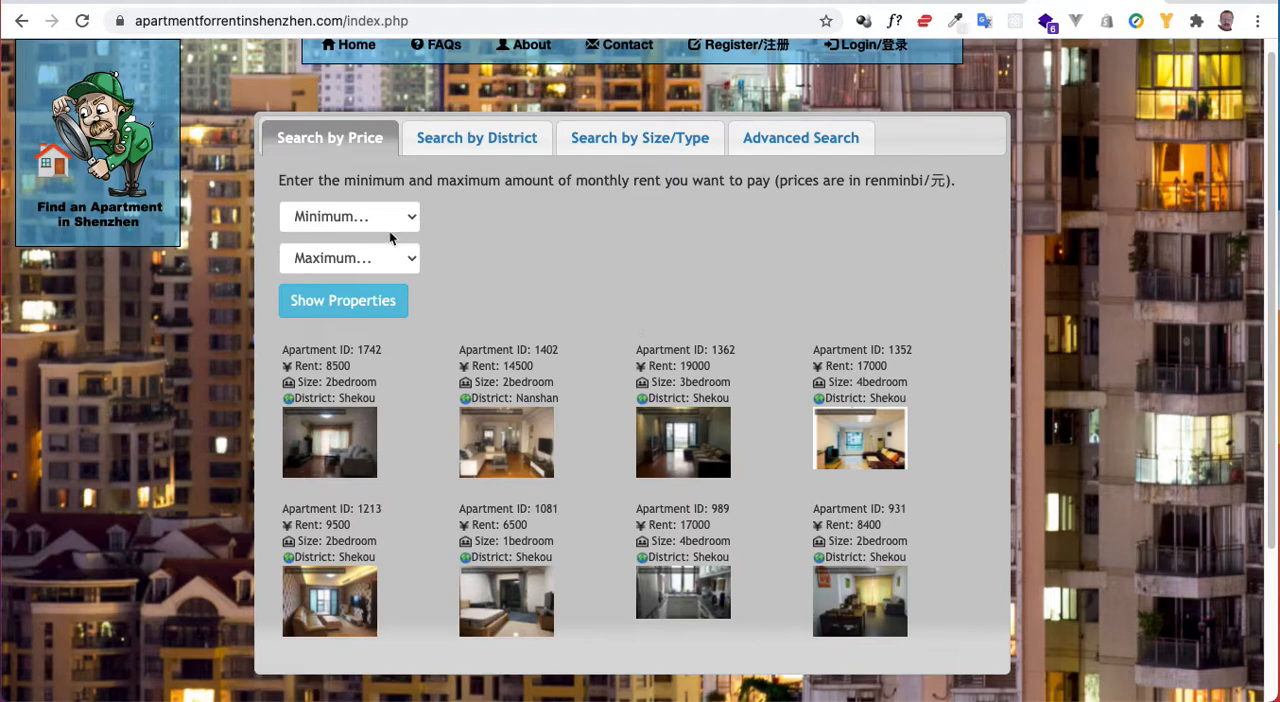
{"action": "mouse_move", "coordinate": [620, 274]}
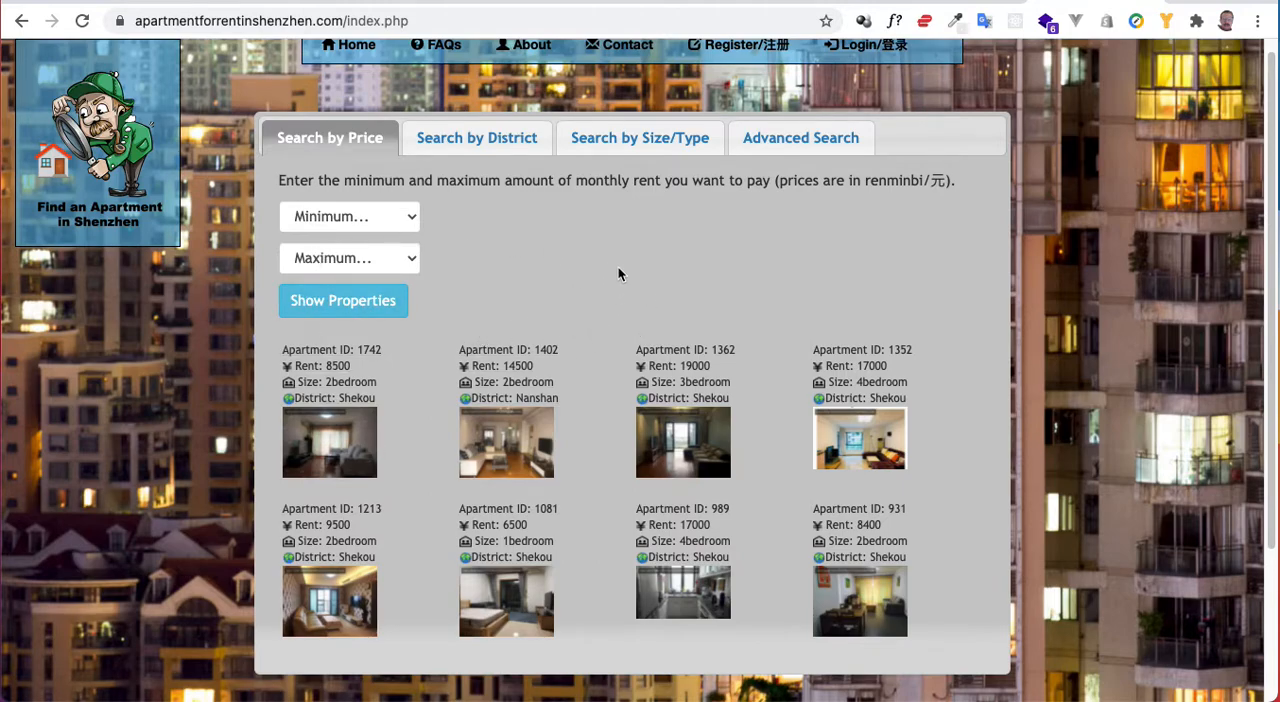
{"action": "mouse_move", "coordinate": [662, 272]}
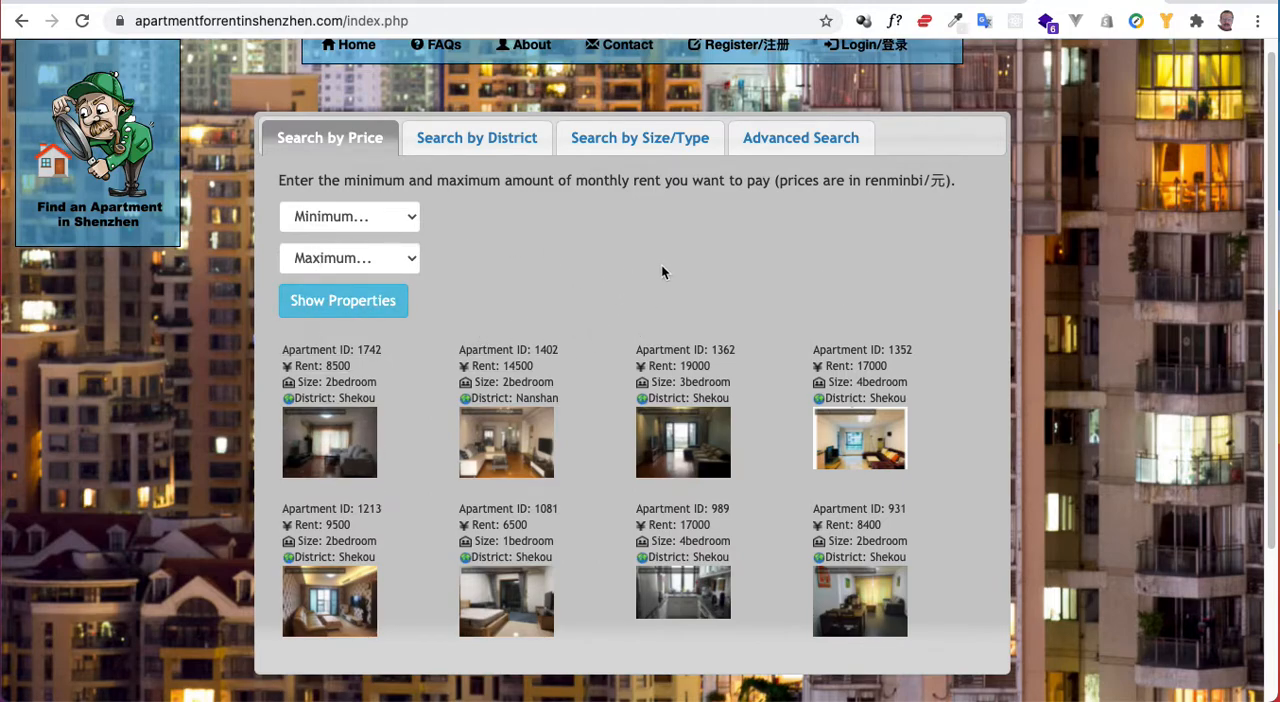
{"action": "mouse_move", "coordinate": [592, 312]}
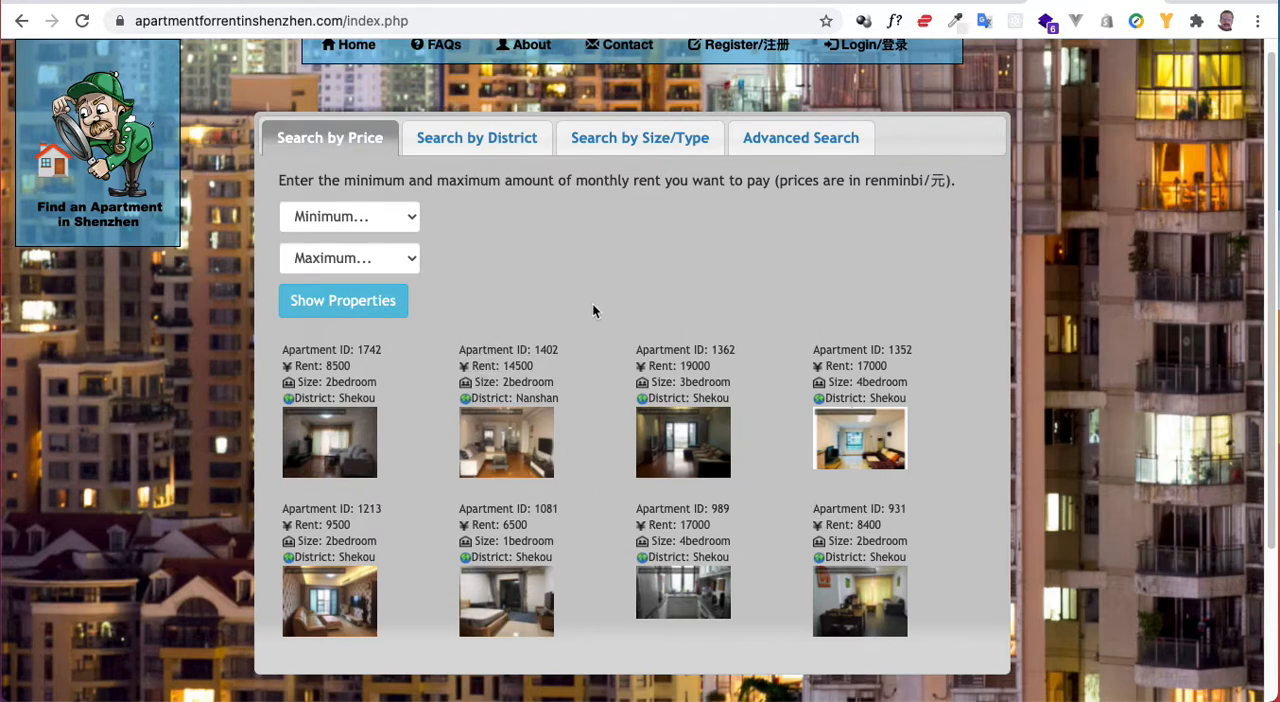
{"action": "mouse_move", "coordinate": [564, 288]}
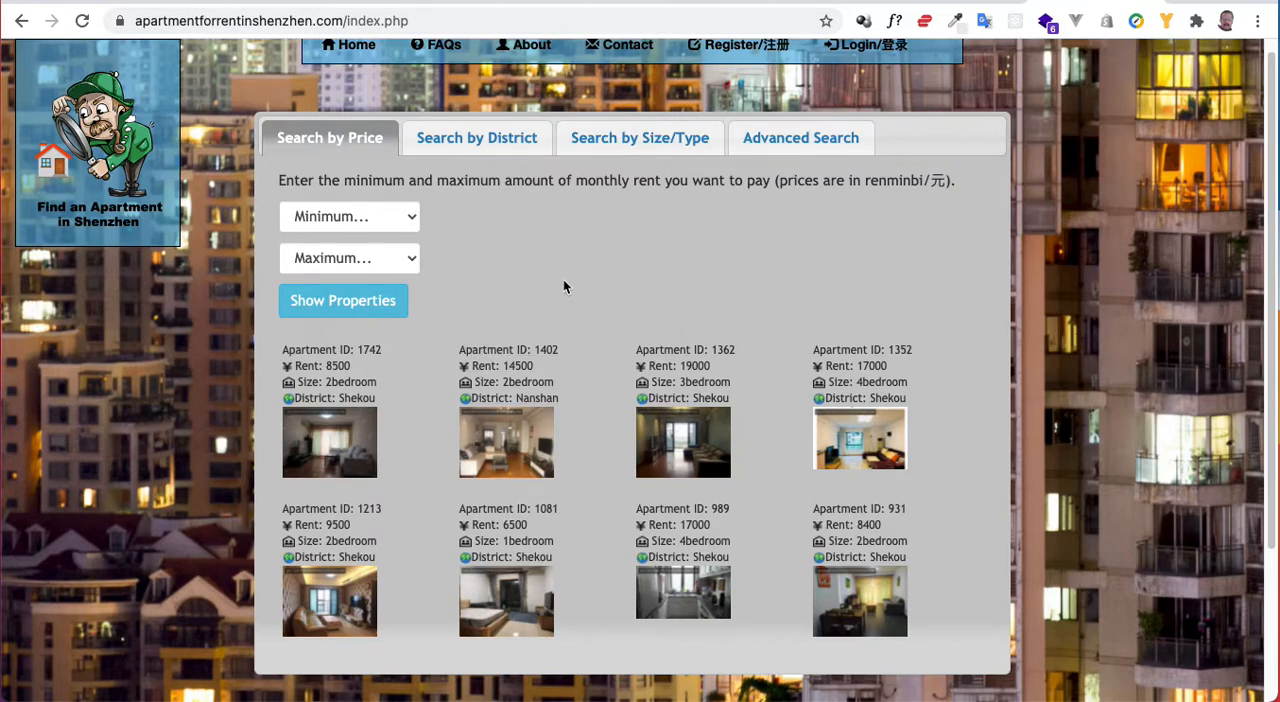
{"action": "mouse_move", "coordinate": [572, 272]}
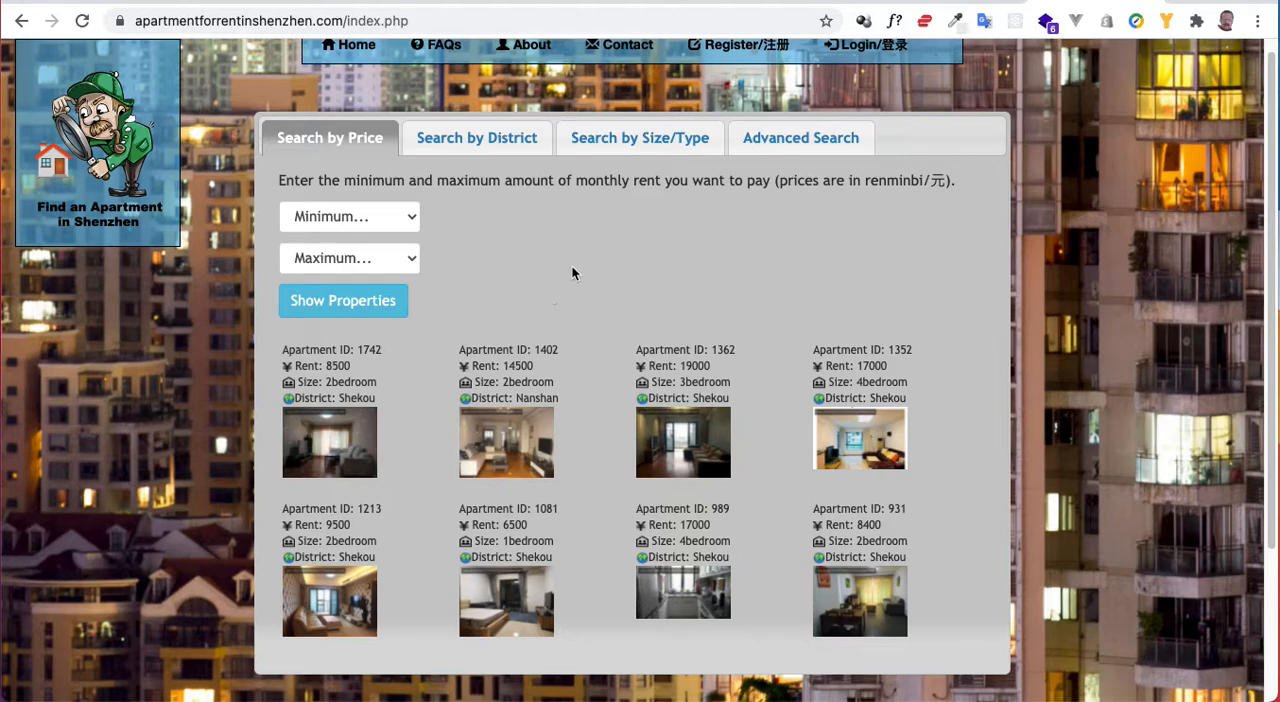
{"action": "mouse_move", "coordinate": [508, 316]}
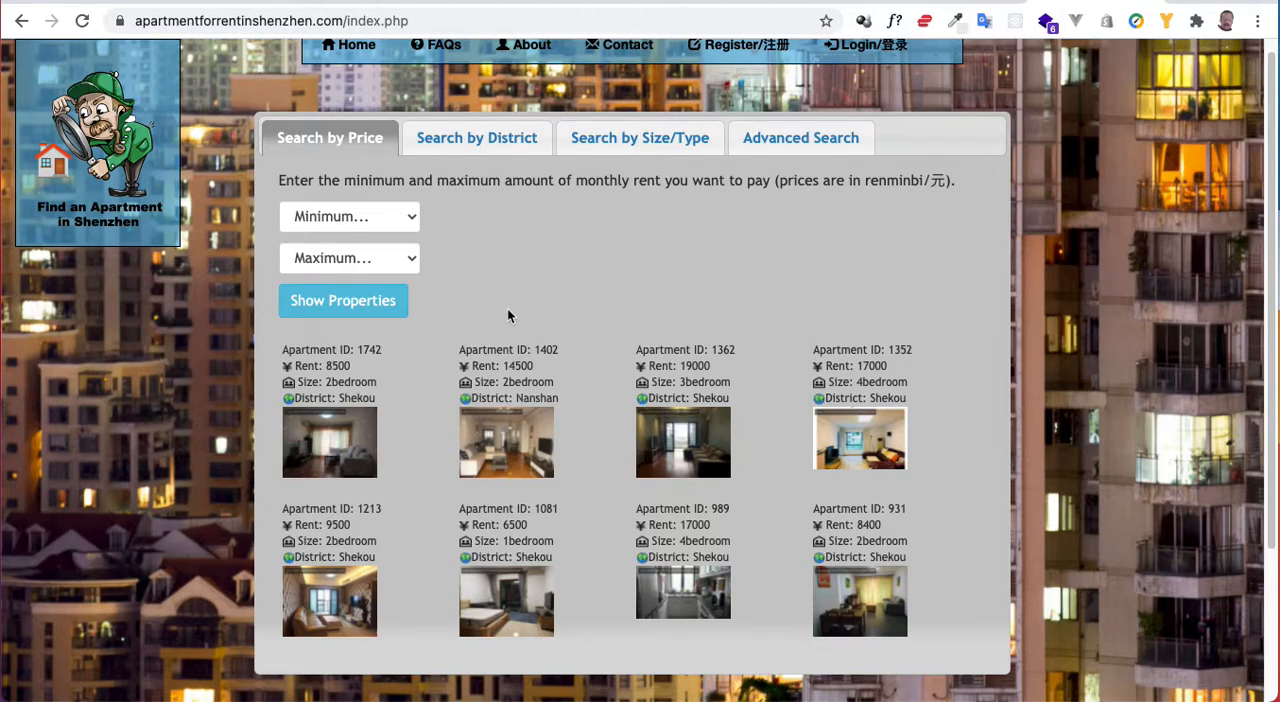
{"action": "mouse_move", "coordinate": [512, 306]}
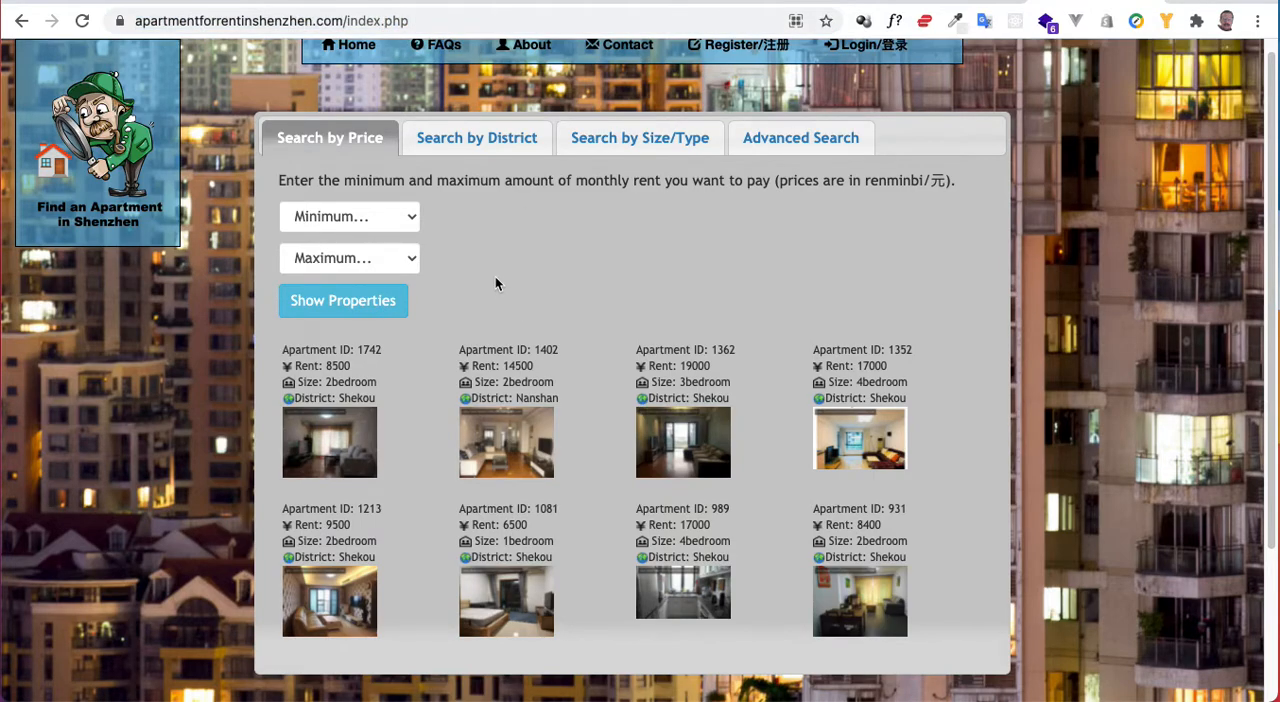
{"action": "mouse_move", "coordinate": [670, 292]}
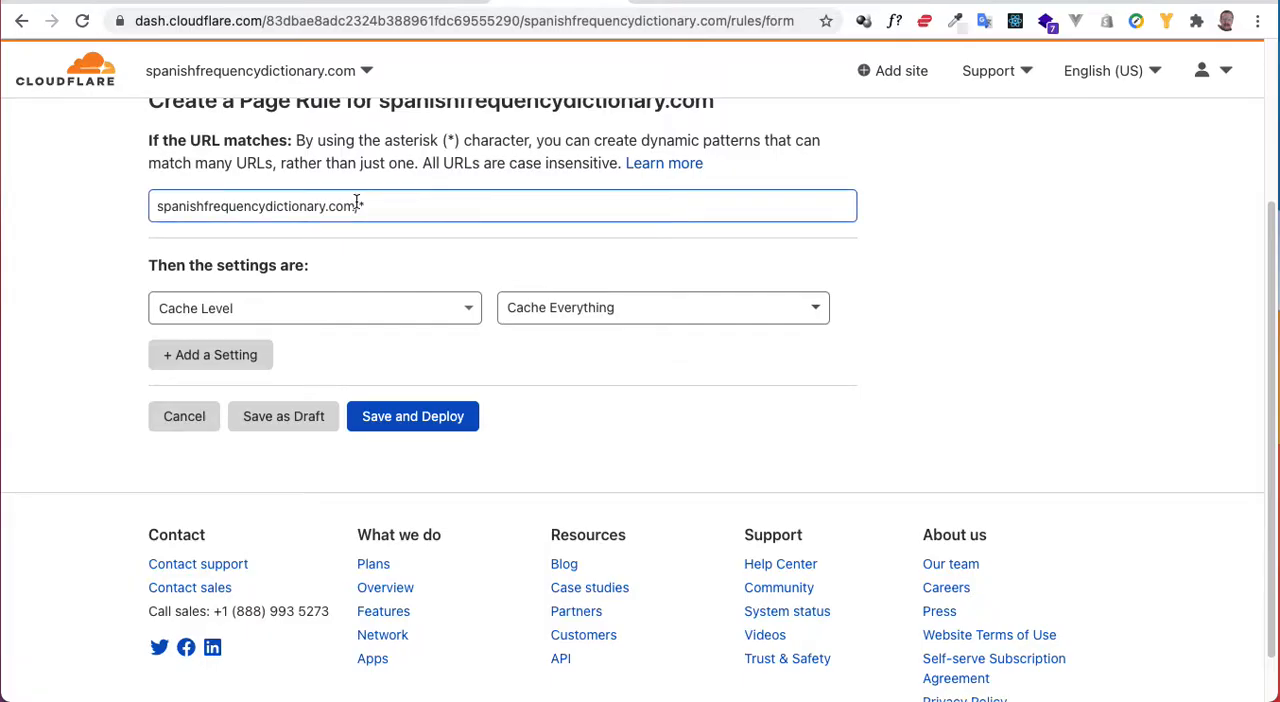
Step: Append /* so the pattern reads spanishfrequencydictionary.com/*
{"action": "type", "text": "/*"}
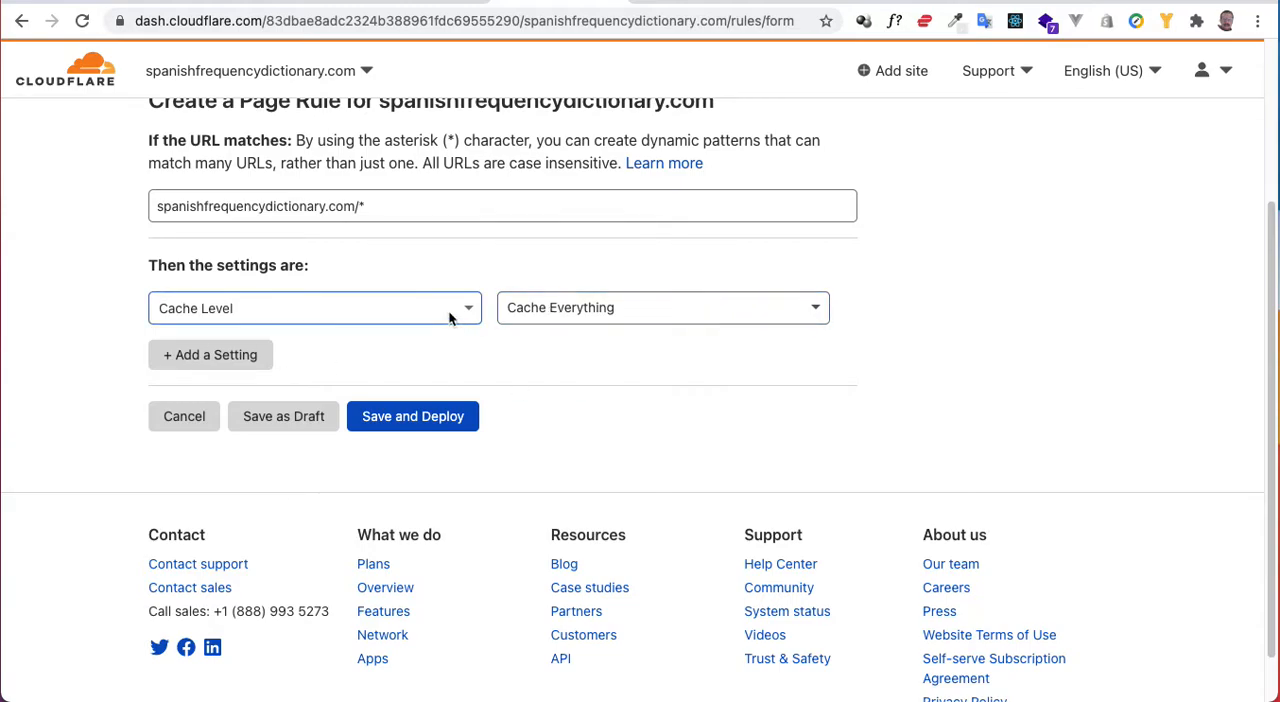
{"action": "left_click", "coordinate": [502, 206]}
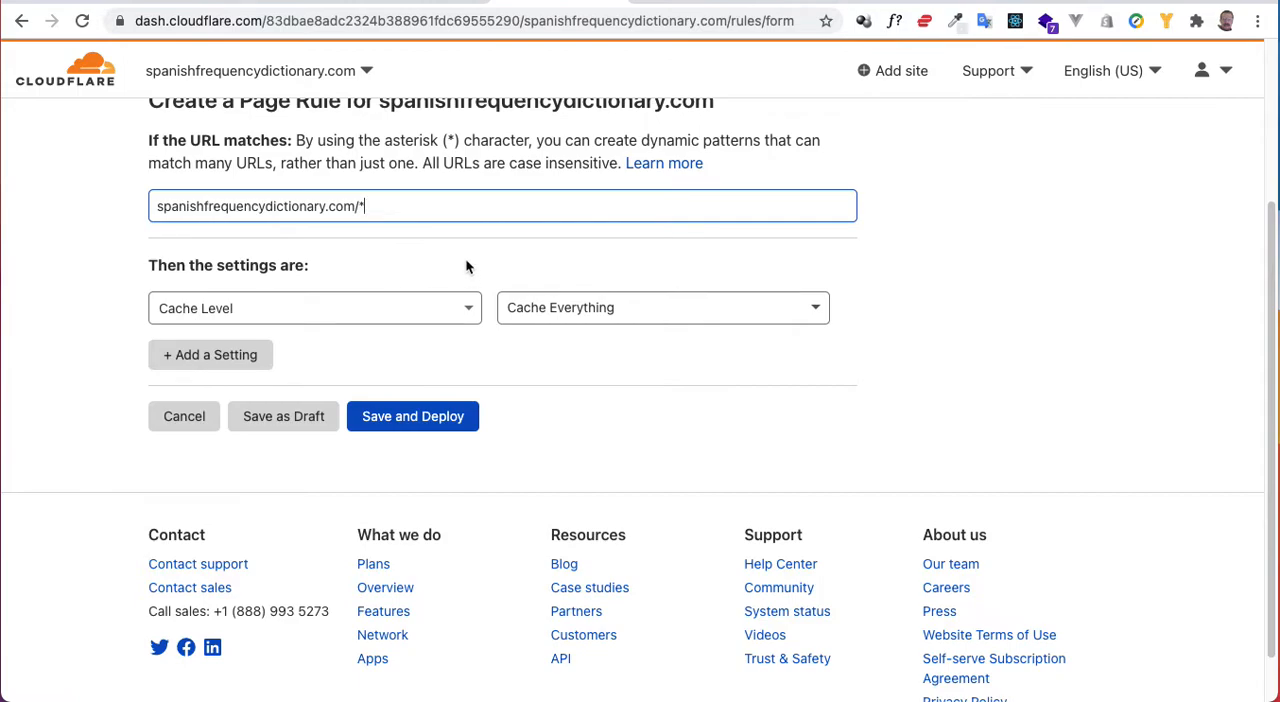
{"action": "mouse_move", "coordinate": [326, 348]}
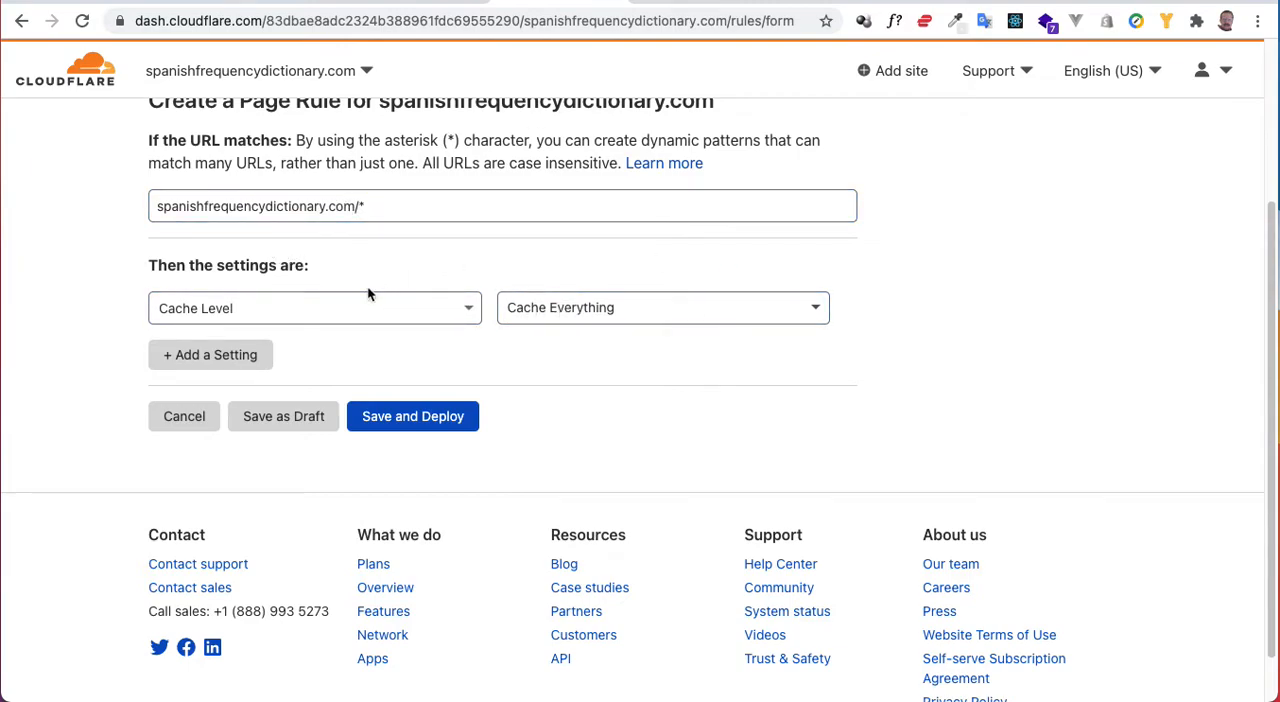
Step: Add an Auto Minify setting with HTML and CSS minification enabled
{"action": "left_click", "coordinate": [210, 356]}
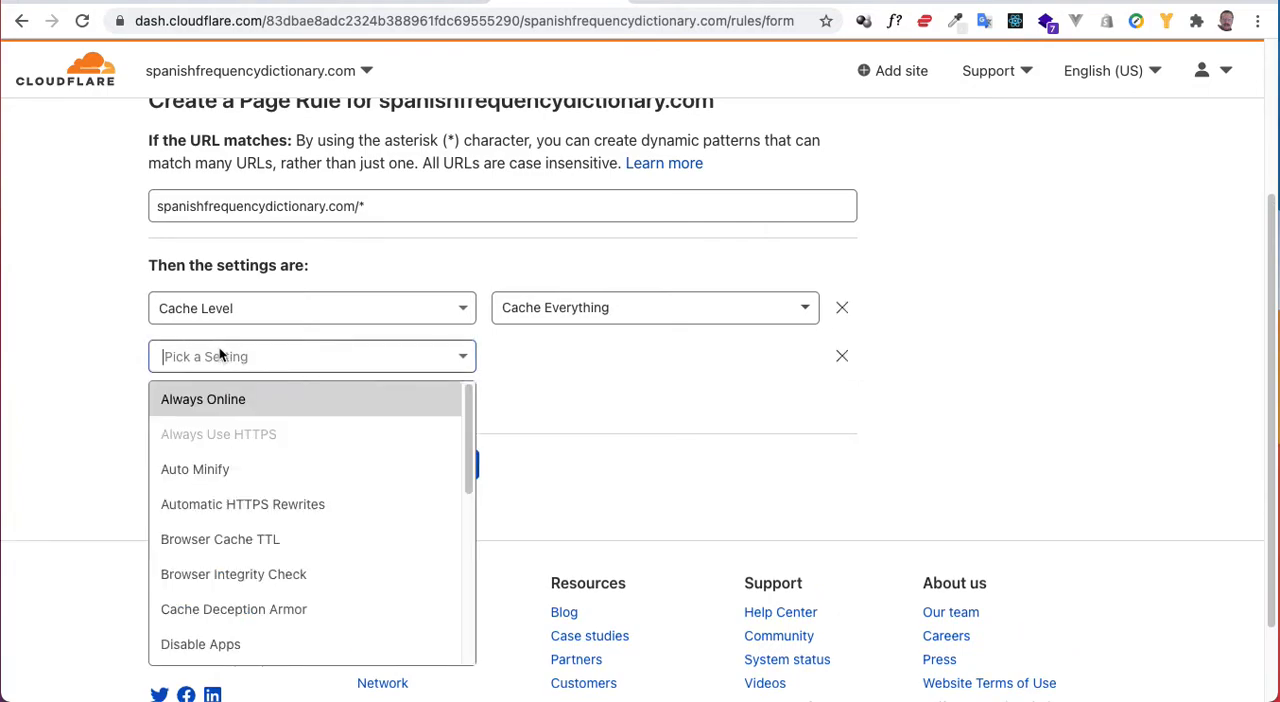
{"action": "left_click", "coordinate": [196, 468]}
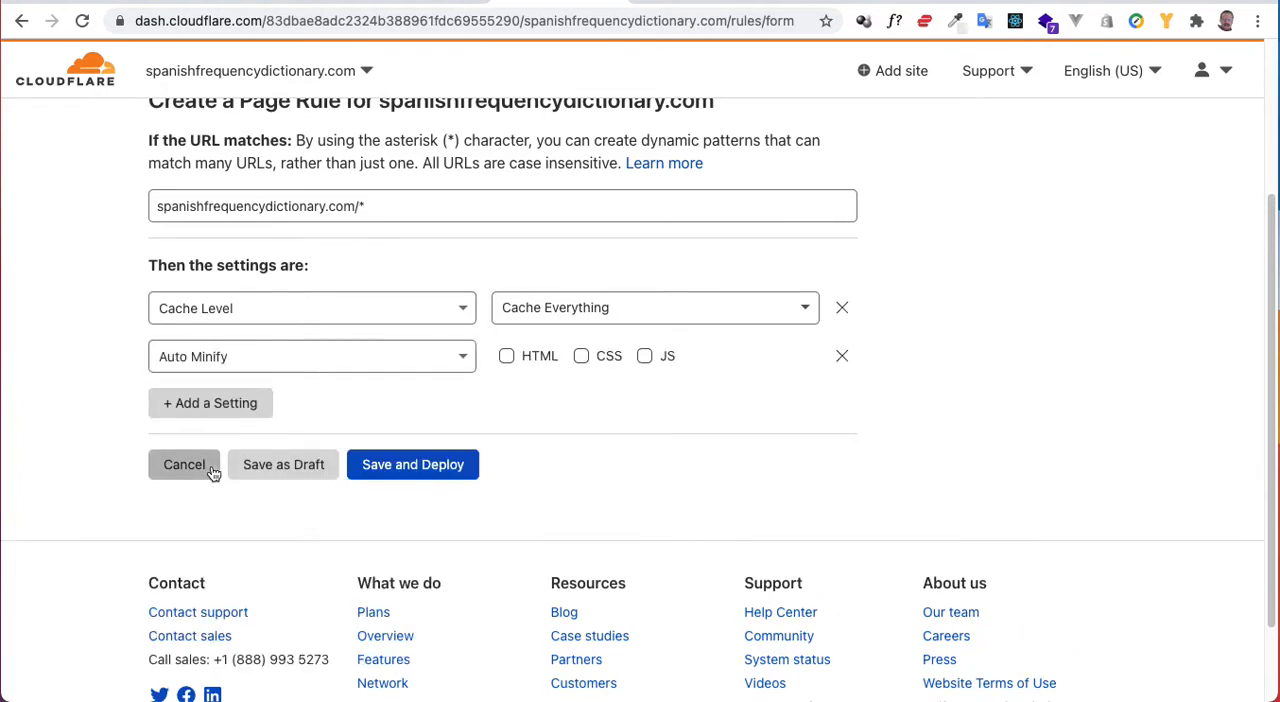
{"action": "left_click", "coordinate": [506, 356]}
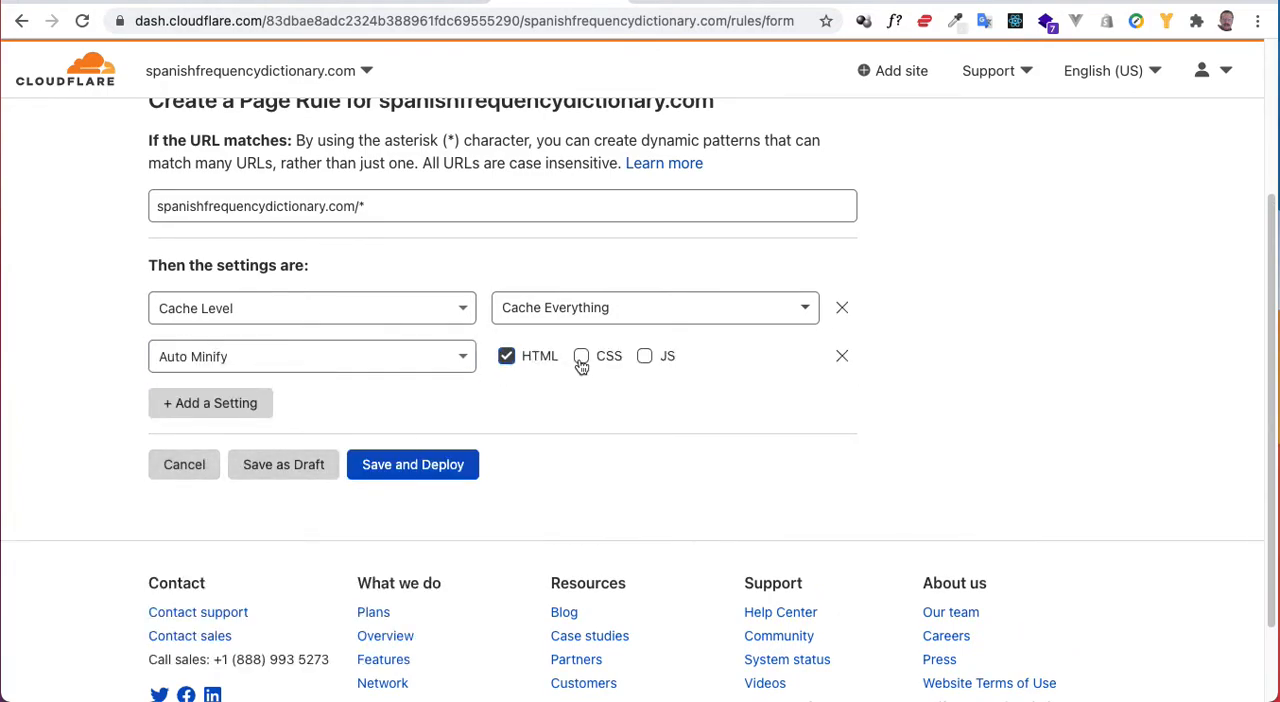
{"action": "left_click", "coordinate": [580, 356]}
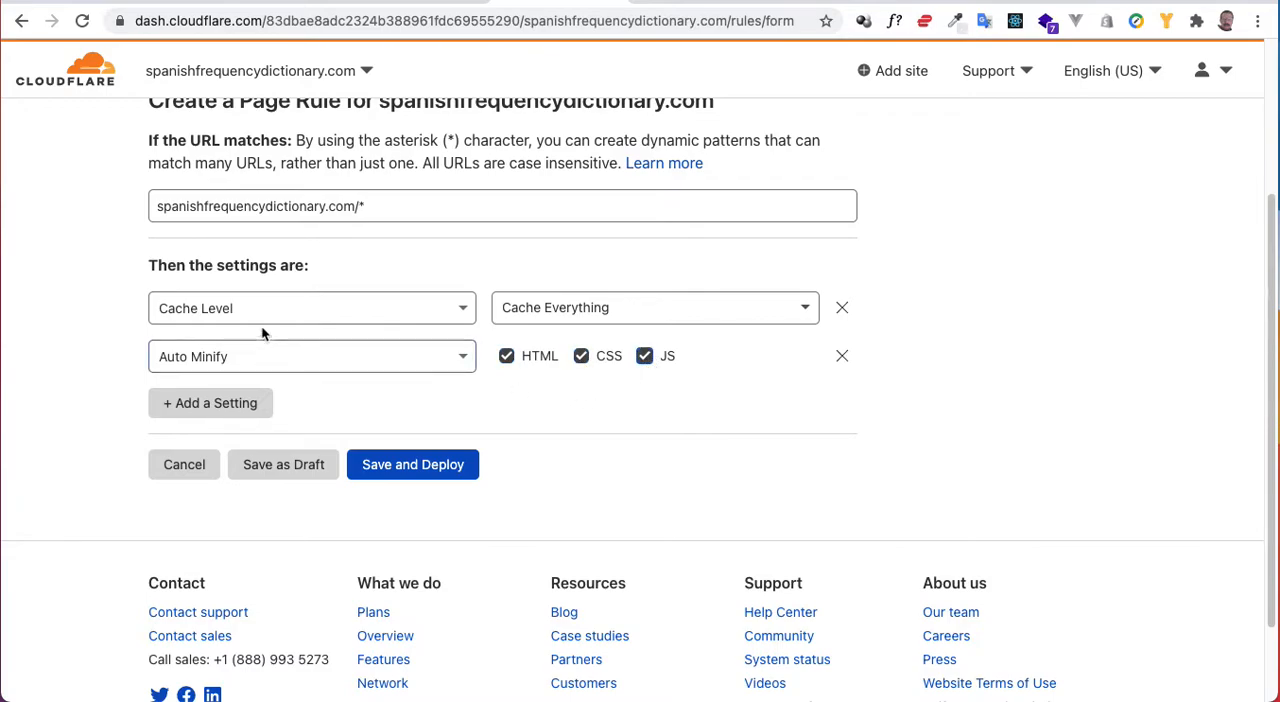
{"action": "mouse_move", "coordinate": [104, 374]}
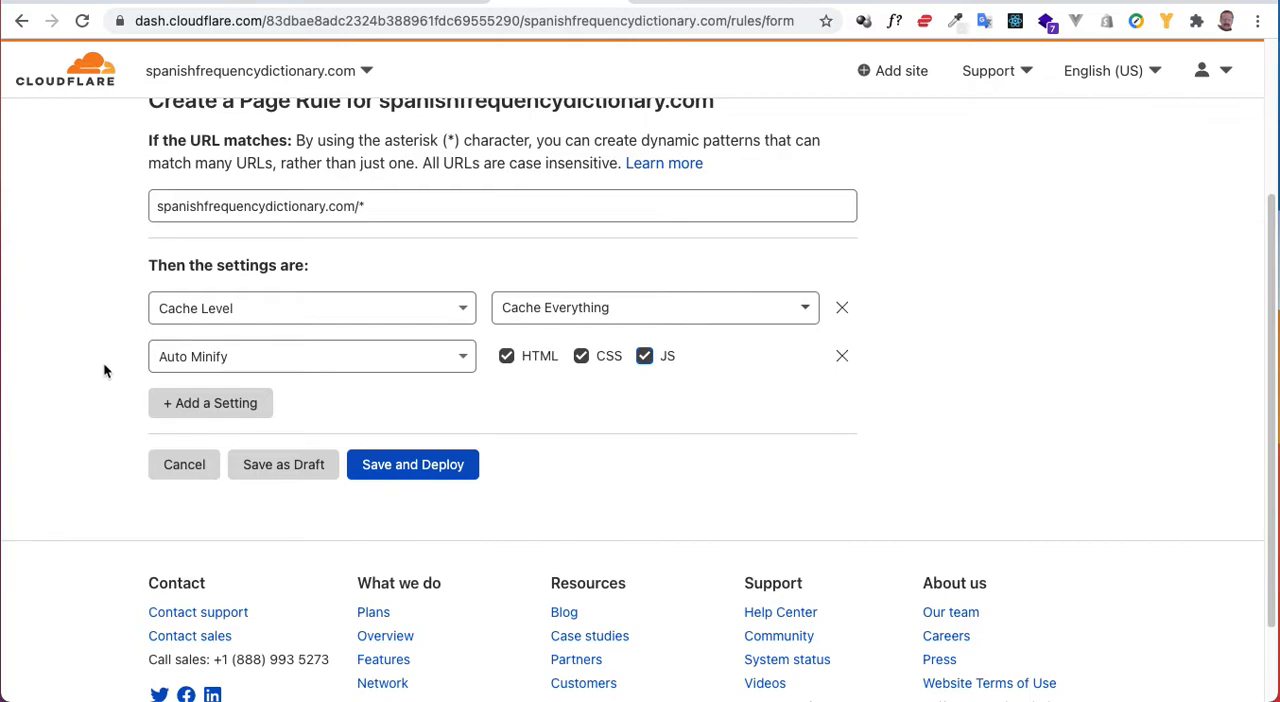
{"action": "mouse_move", "coordinate": [132, 376]}
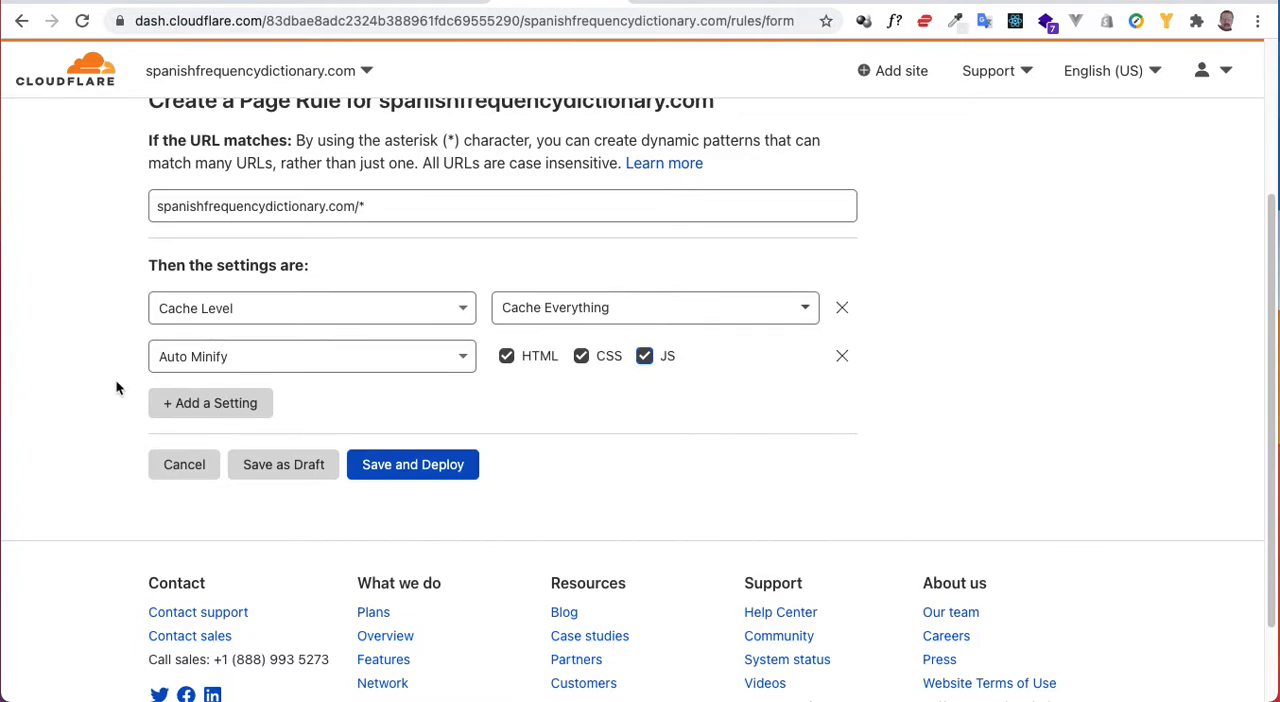
Step: Add a one-month Edge Cache TTL, then save and deploy the site-wide rule
{"action": "left_click", "coordinate": [210, 404]}
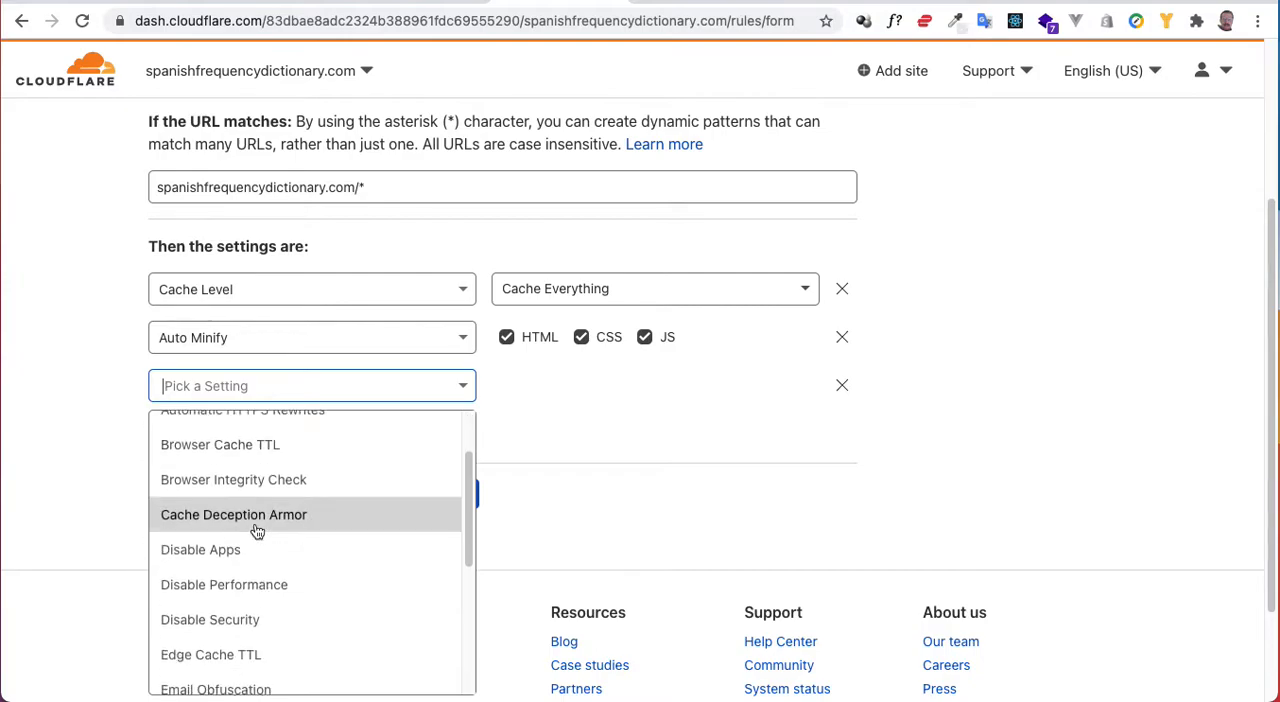
{"action": "scroll", "scroll_direction": "down", "scroll_amount": 3}
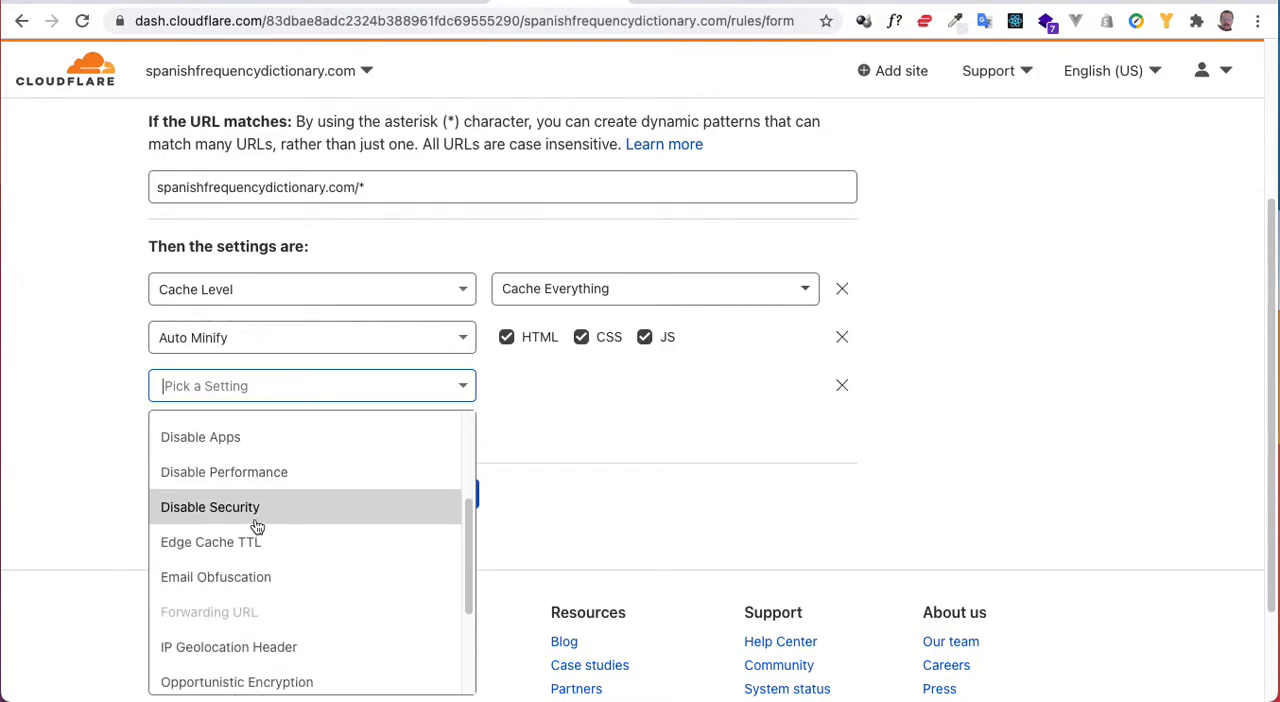
{"action": "scroll", "scroll_direction": "down", "scroll_amount": 3}
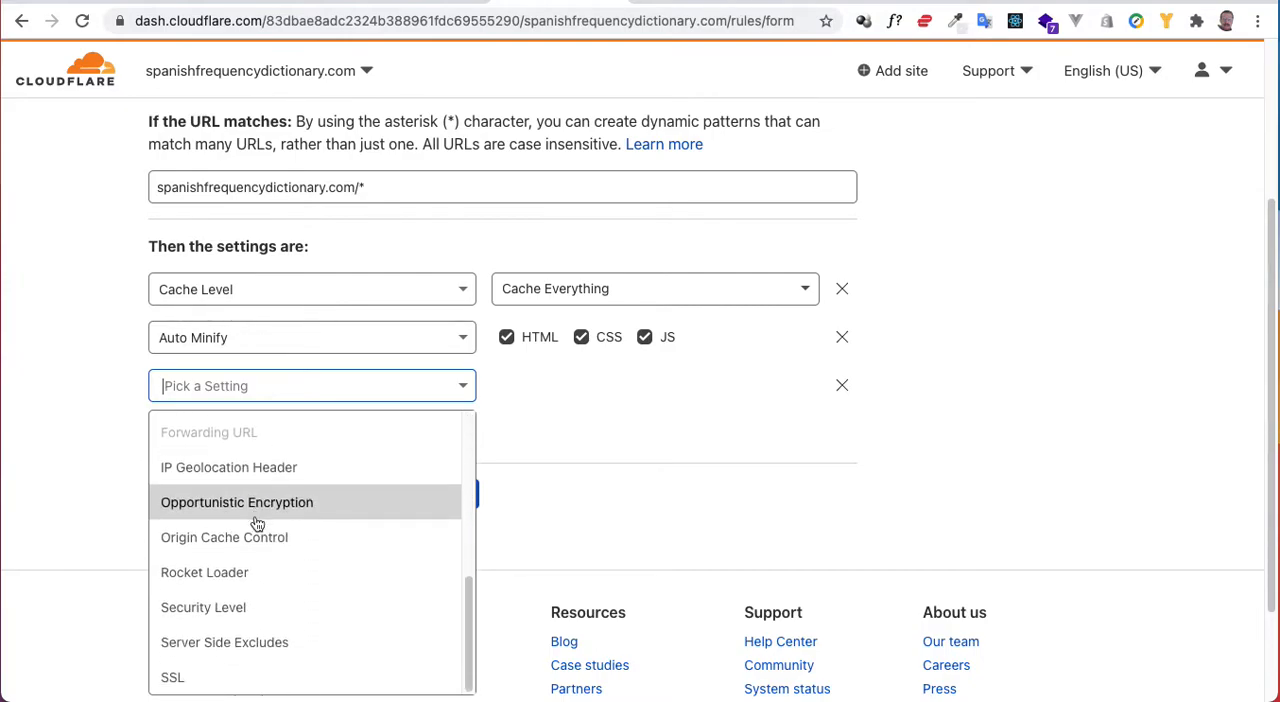
{"action": "scroll", "scroll_direction": "up", "scroll_amount": 3}
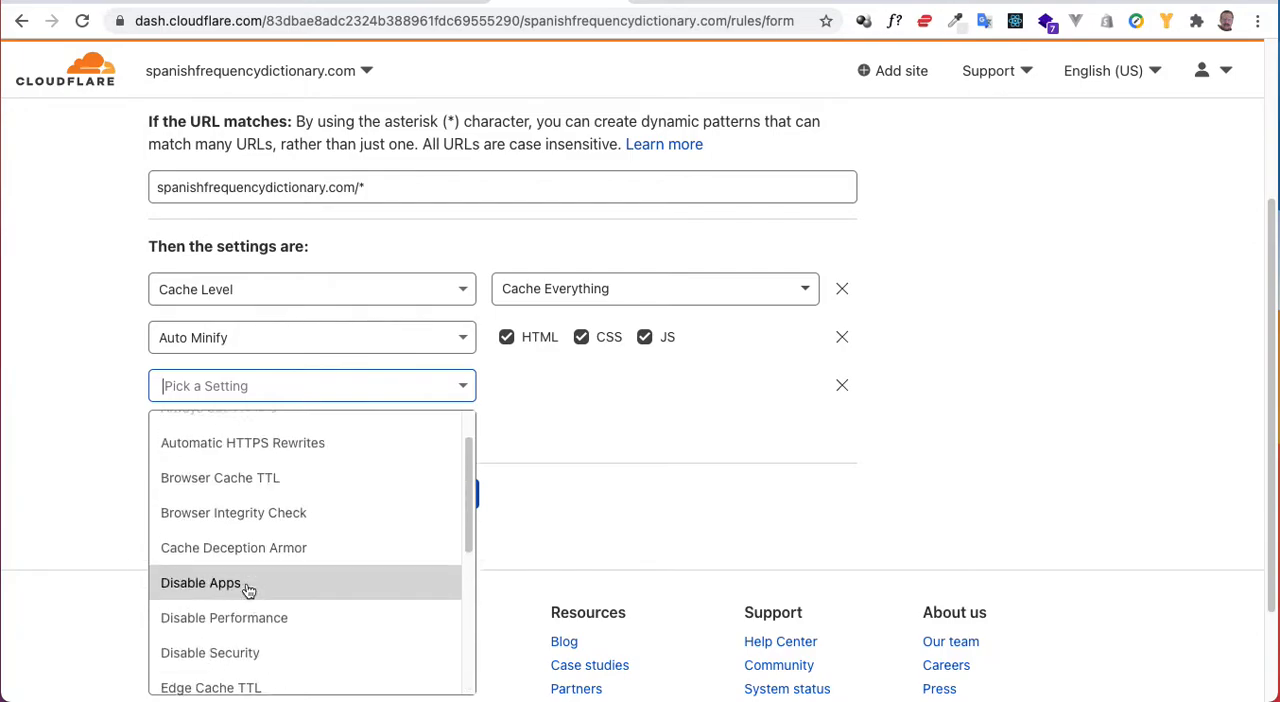
{"action": "scroll", "scroll_direction": "up", "scroll_amount": 3}
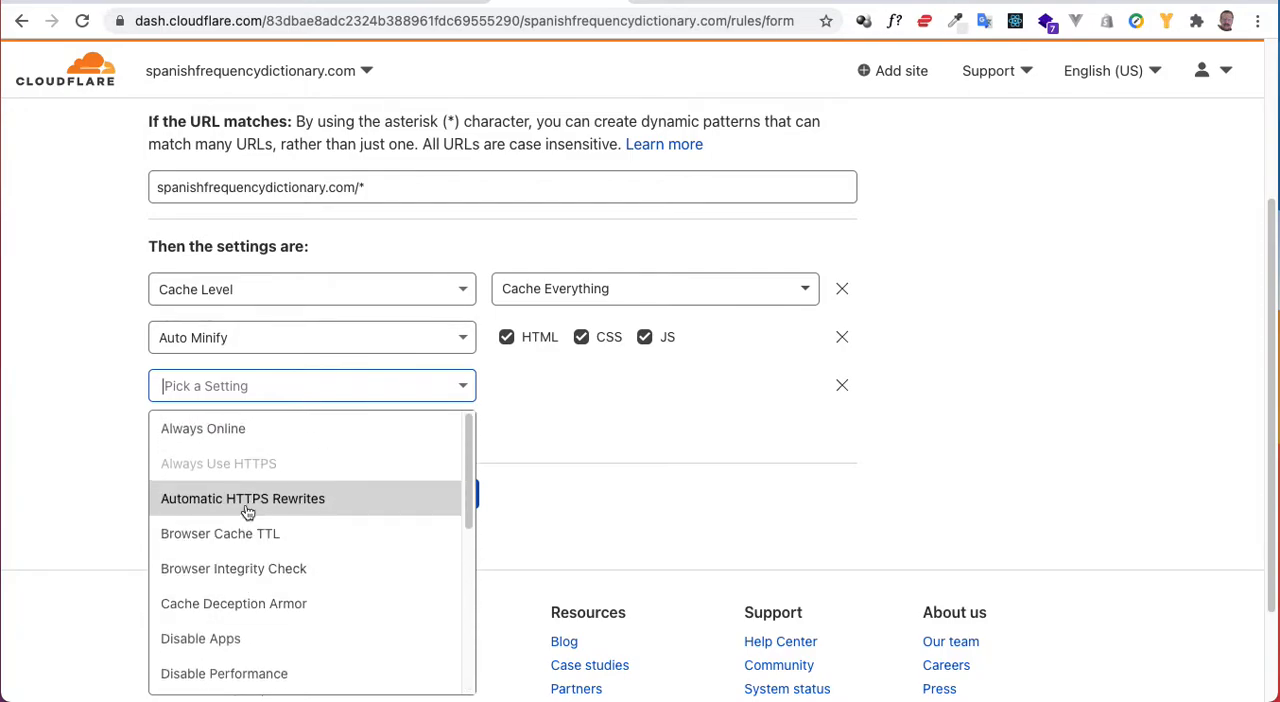
{"action": "mouse_move", "coordinate": [300, 532]}
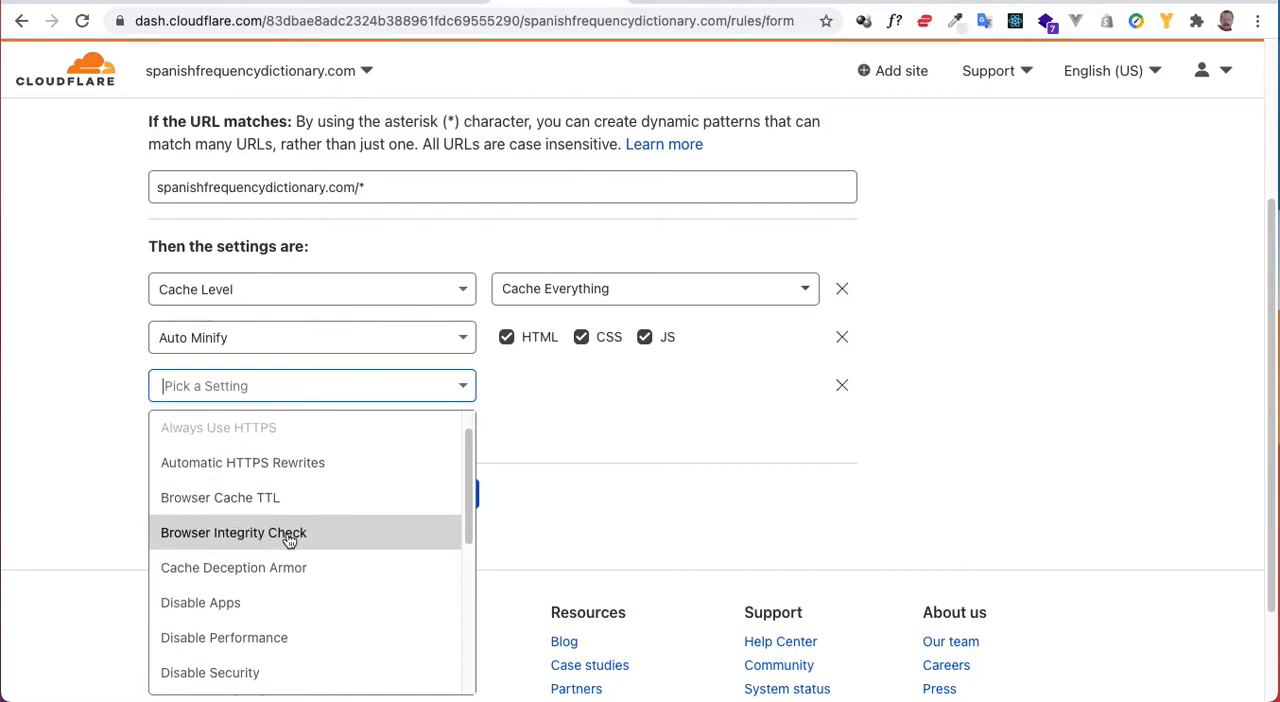
{"action": "scroll", "scroll_direction": "down", "scroll_amount": 3}
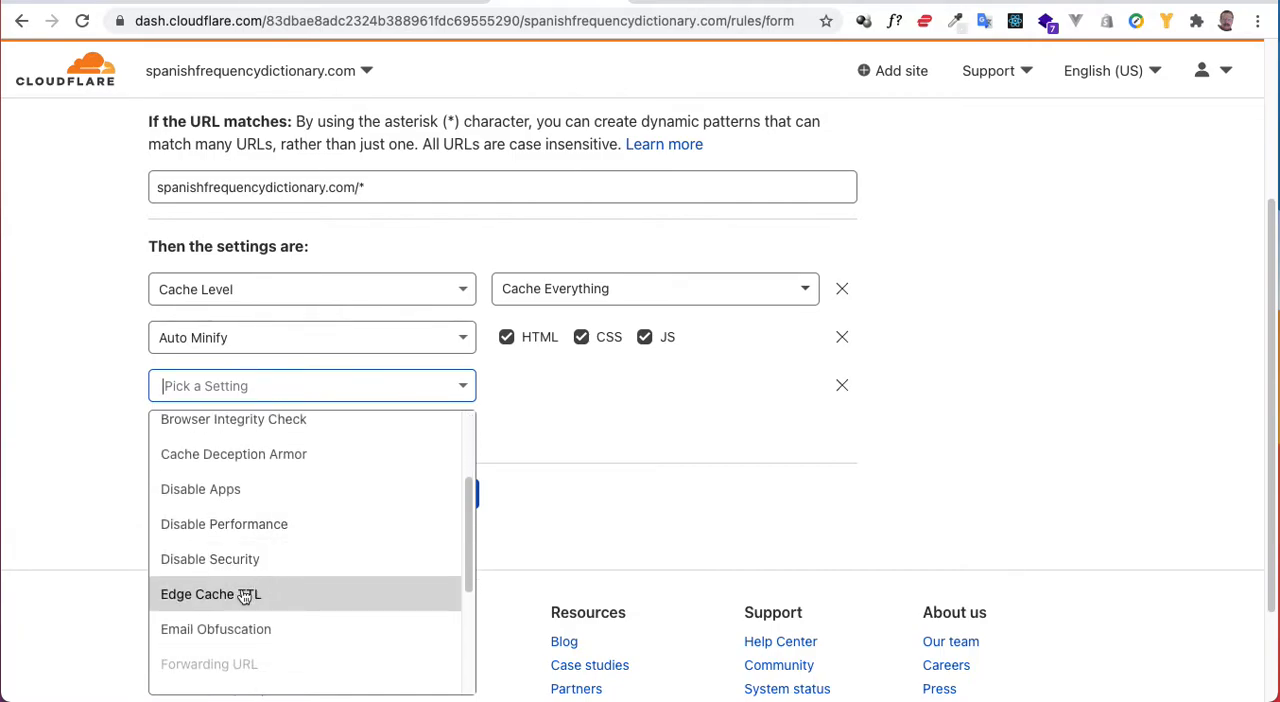
{"action": "left_click", "coordinate": [210, 594]}
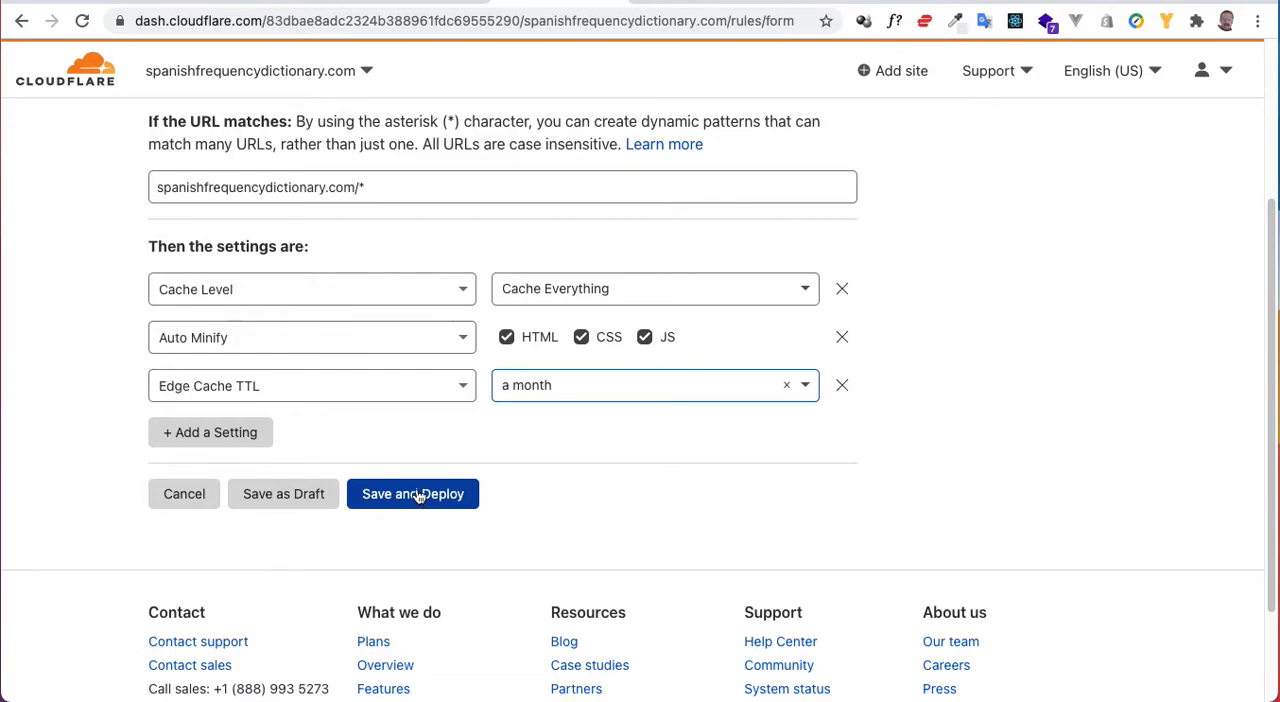
{"action": "left_click", "coordinate": [412, 492]}
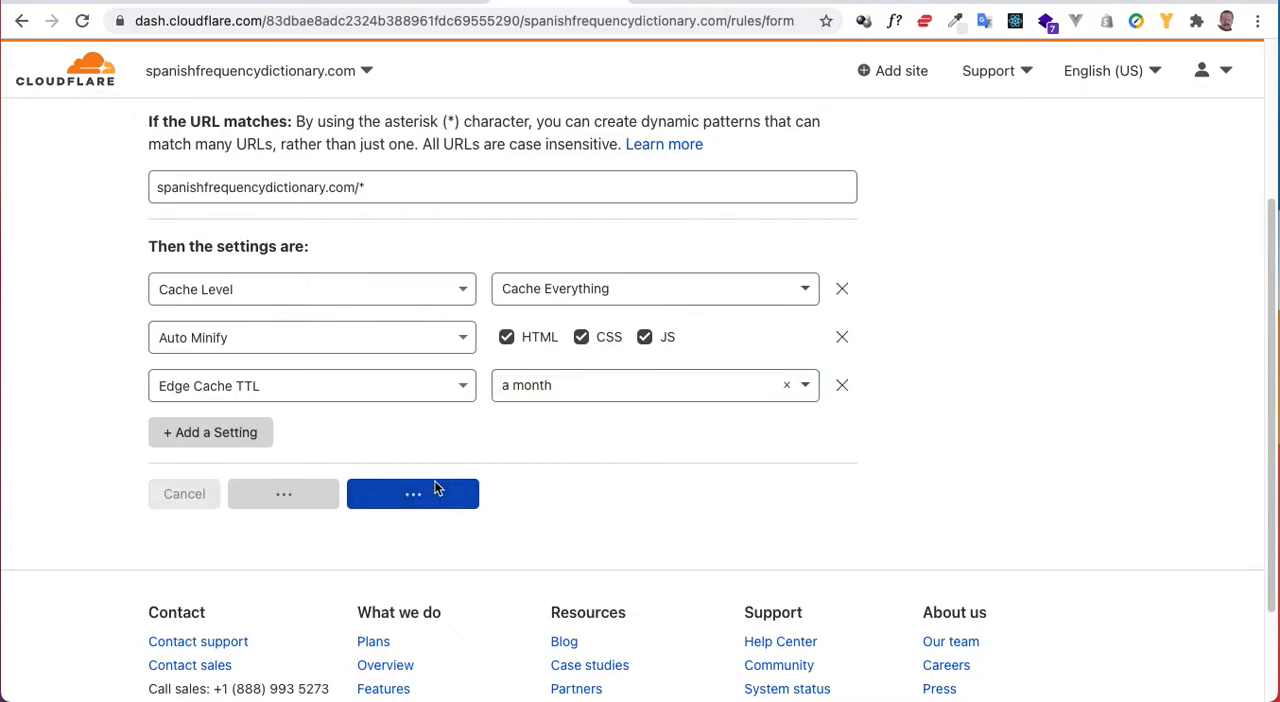
{"action": "left_click", "coordinate": [412, 492]}
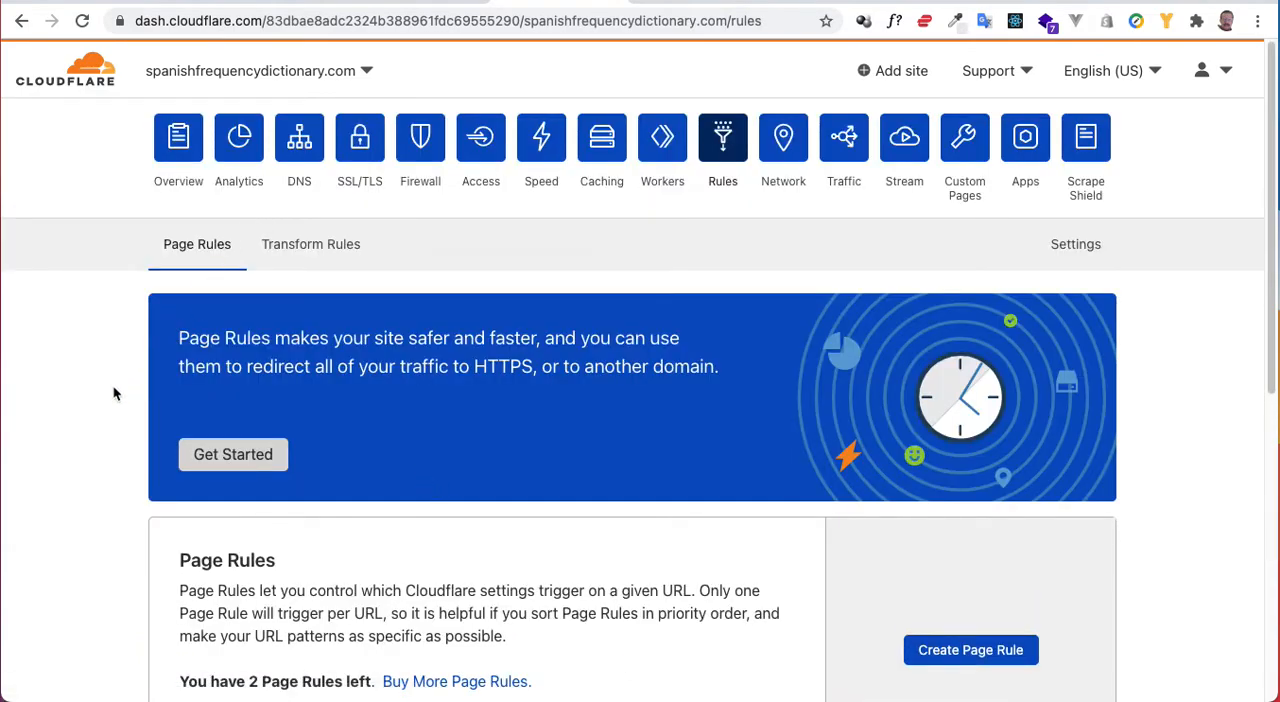
{"action": "scroll", "scroll_direction": "down", "scroll_amount": 3}
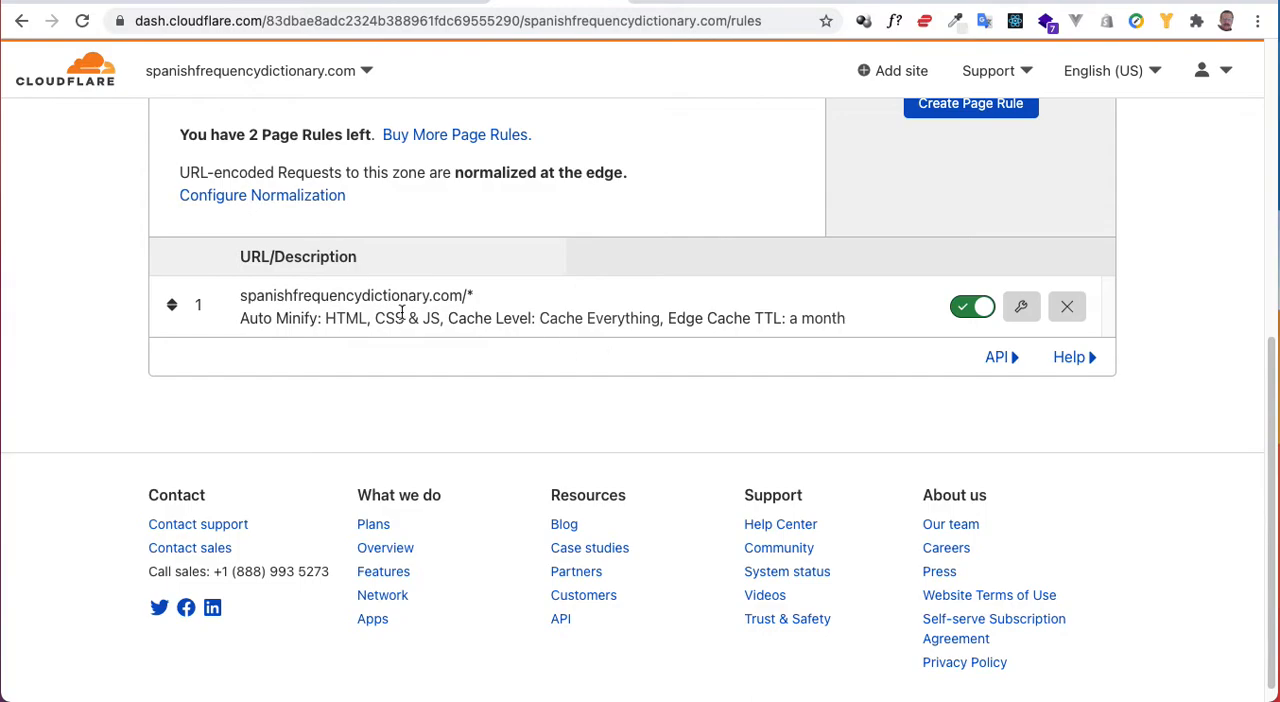
{"action": "scroll", "scroll_direction": "up", "scroll_amount": 3}
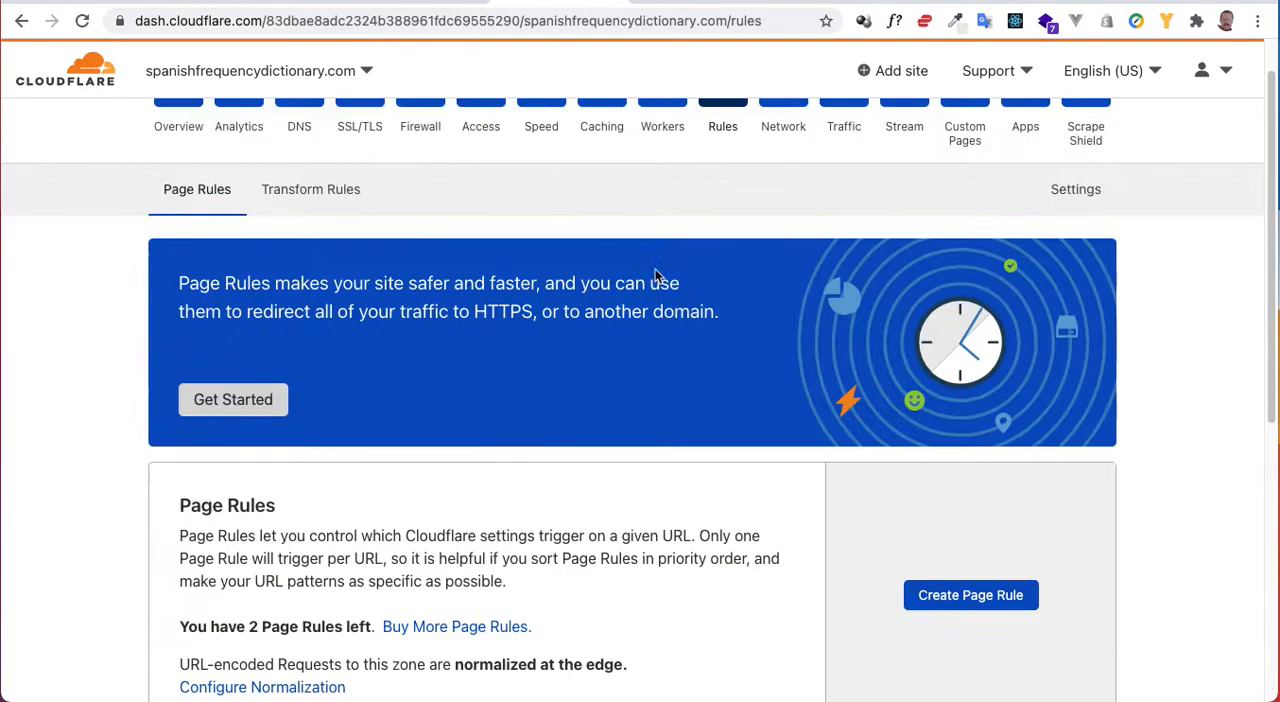
Step: Start a second page rule targeting spanishfrequencydictionary.com/contact.php
{"action": "left_click", "coordinate": [970, 596]}
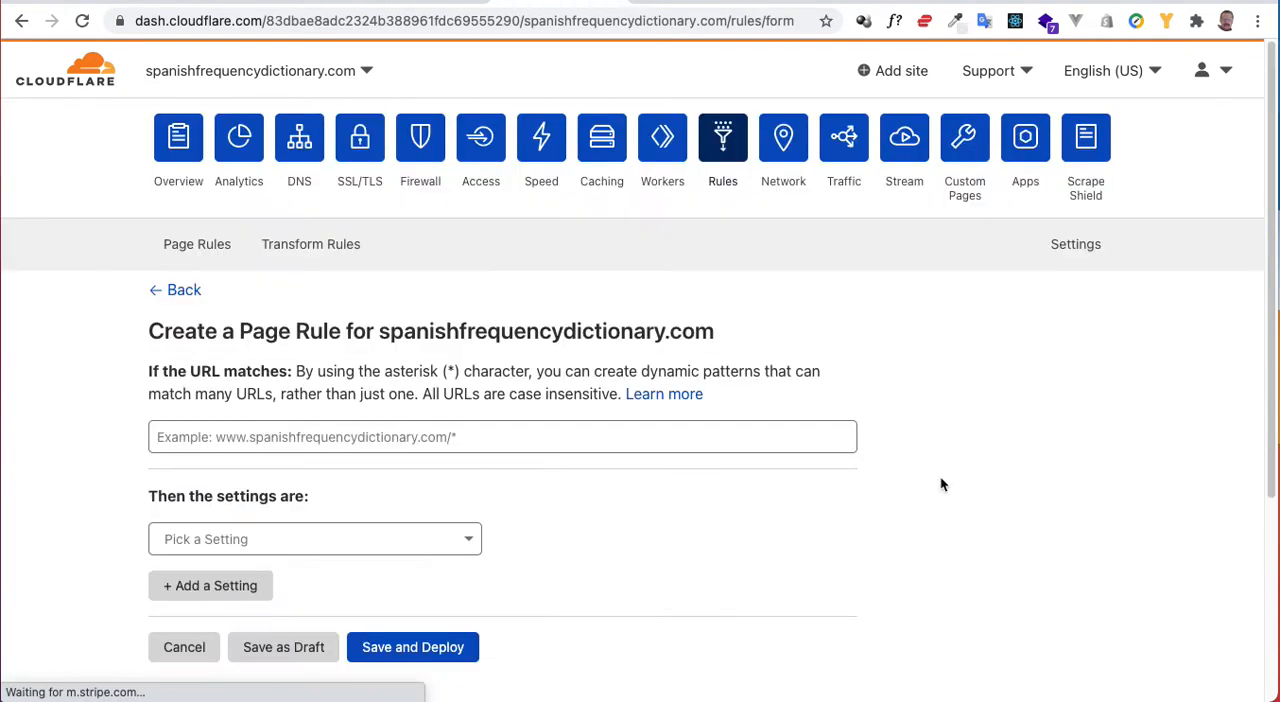
{"action": "left_click", "coordinate": [502, 436]}
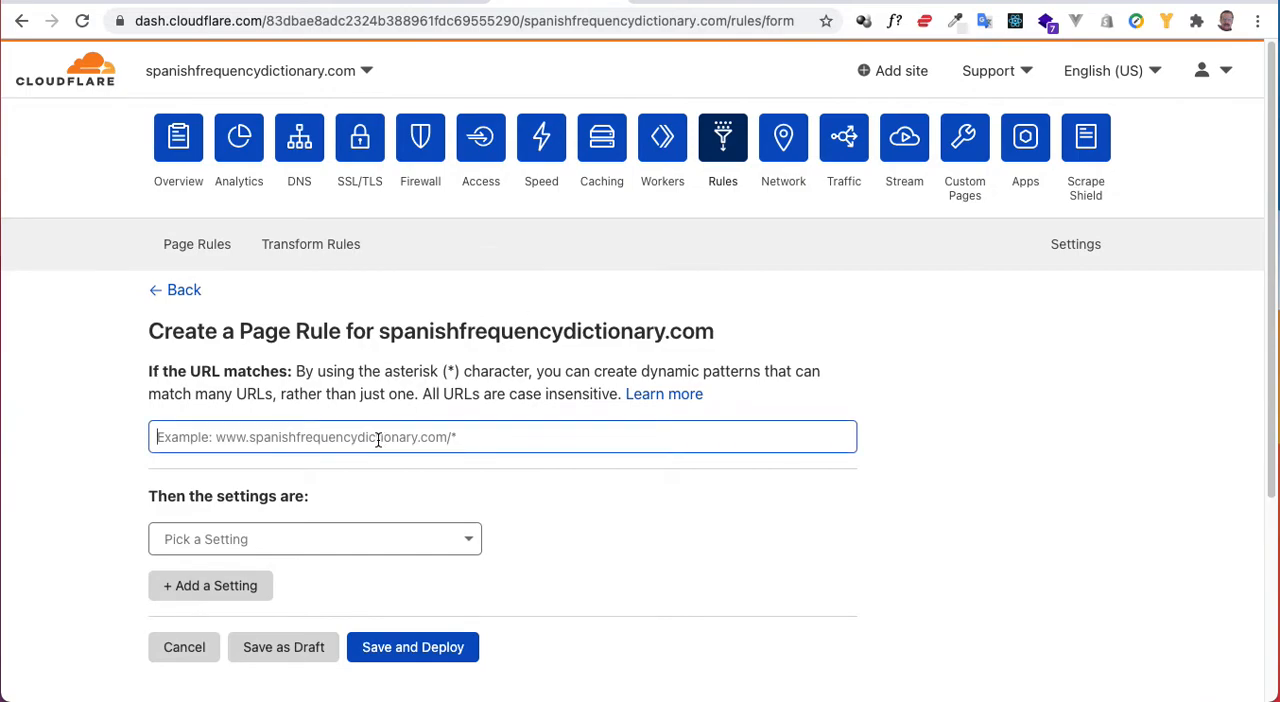
{"action": "type", "text": "spanishfrequencydiction"}
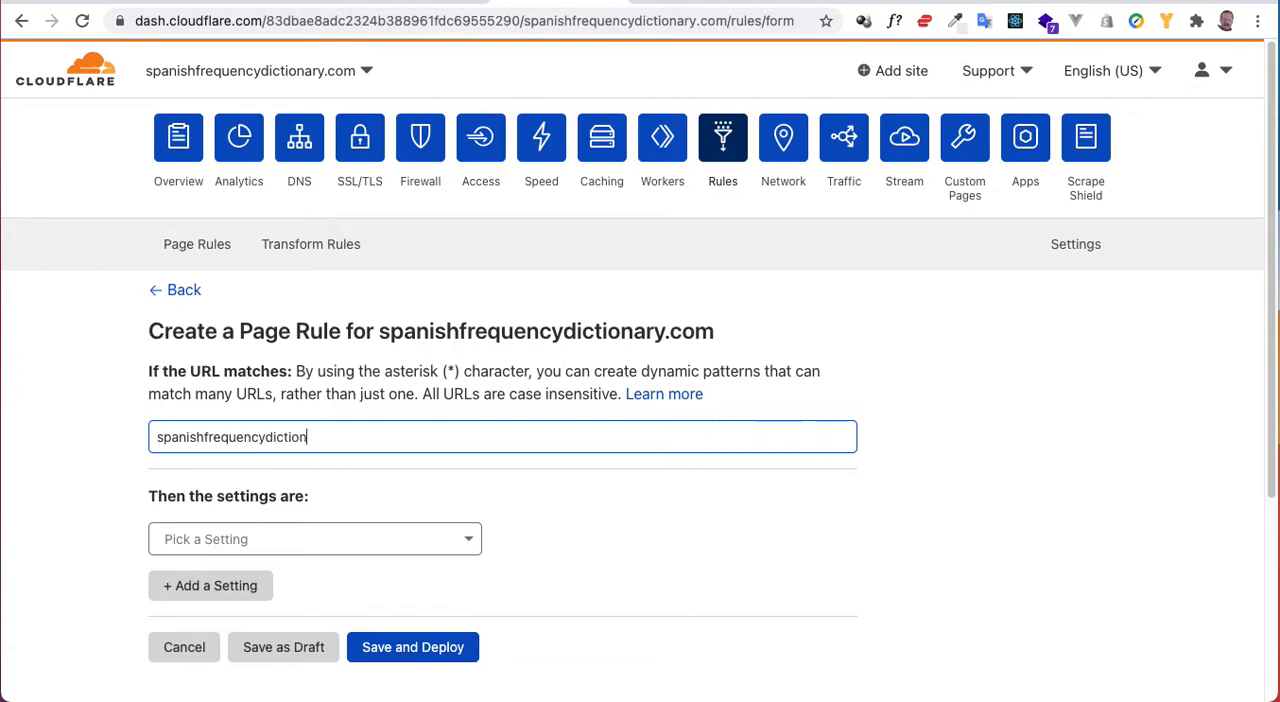
{"action": "type", "text": "ary.com"}
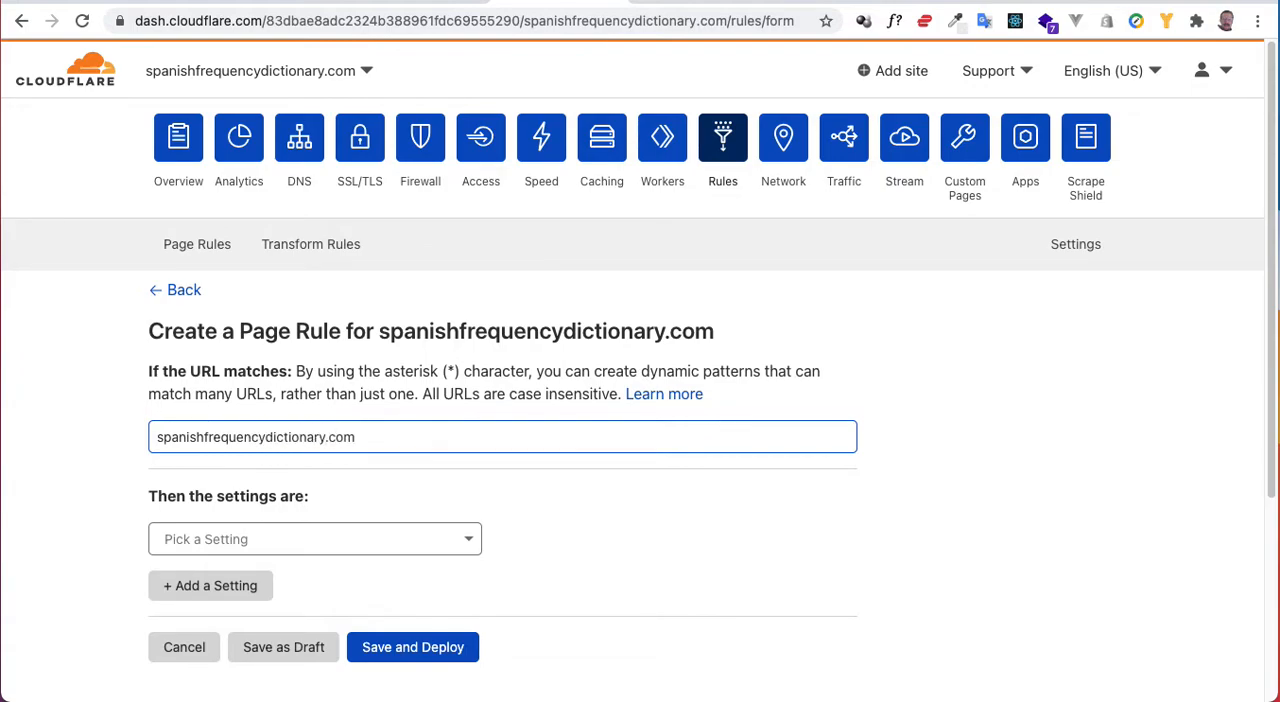
{"action": "type", "text": "/co"}
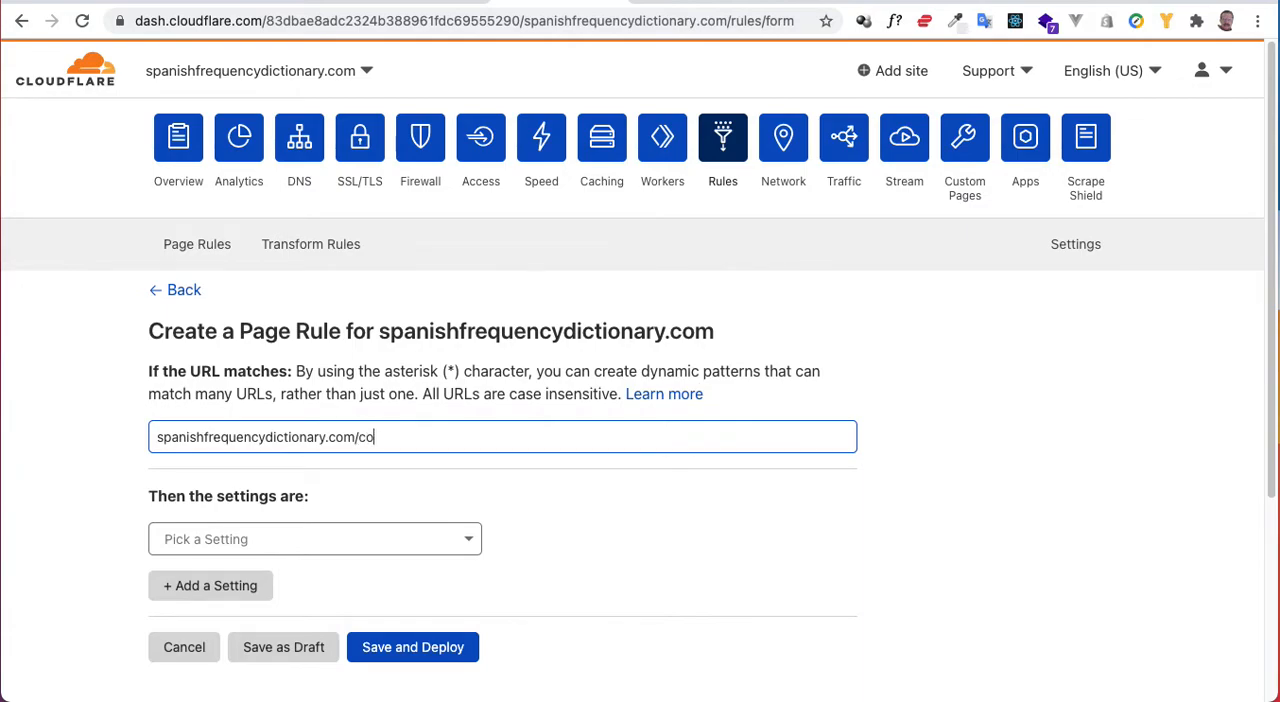
{"action": "type", "text": "ntact.ph"}
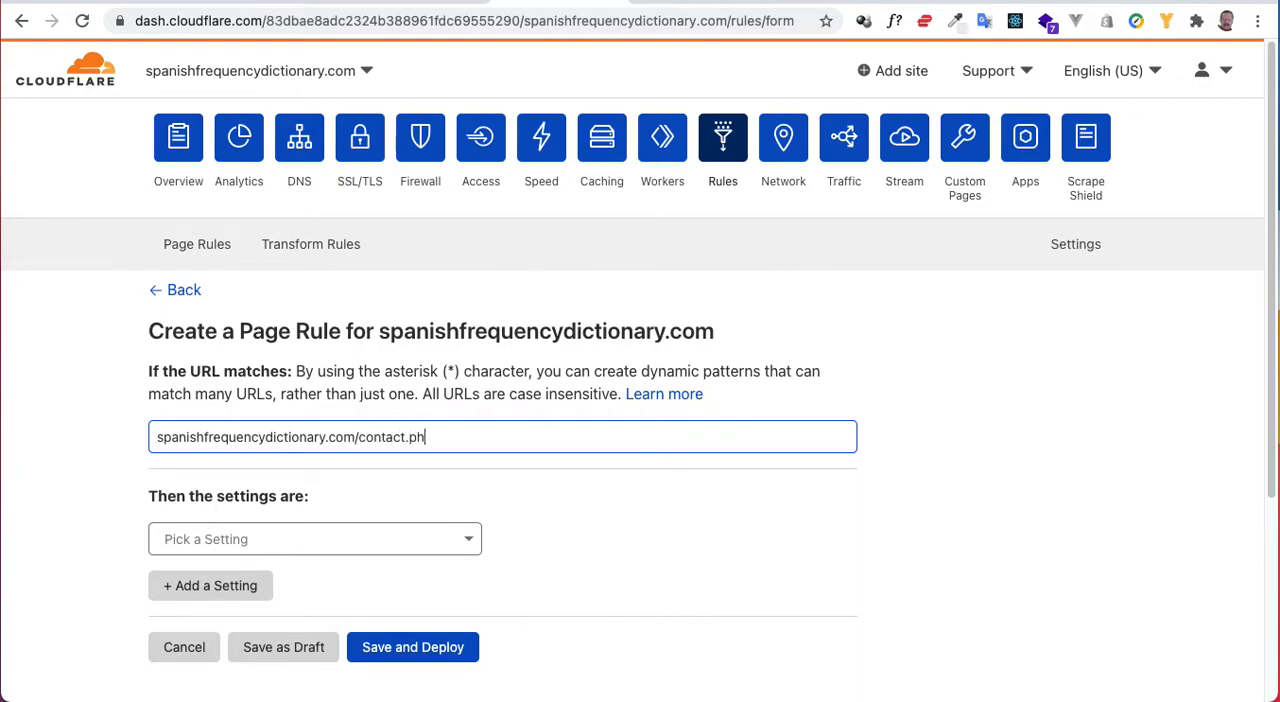
{"action": "type", "text": "p"}
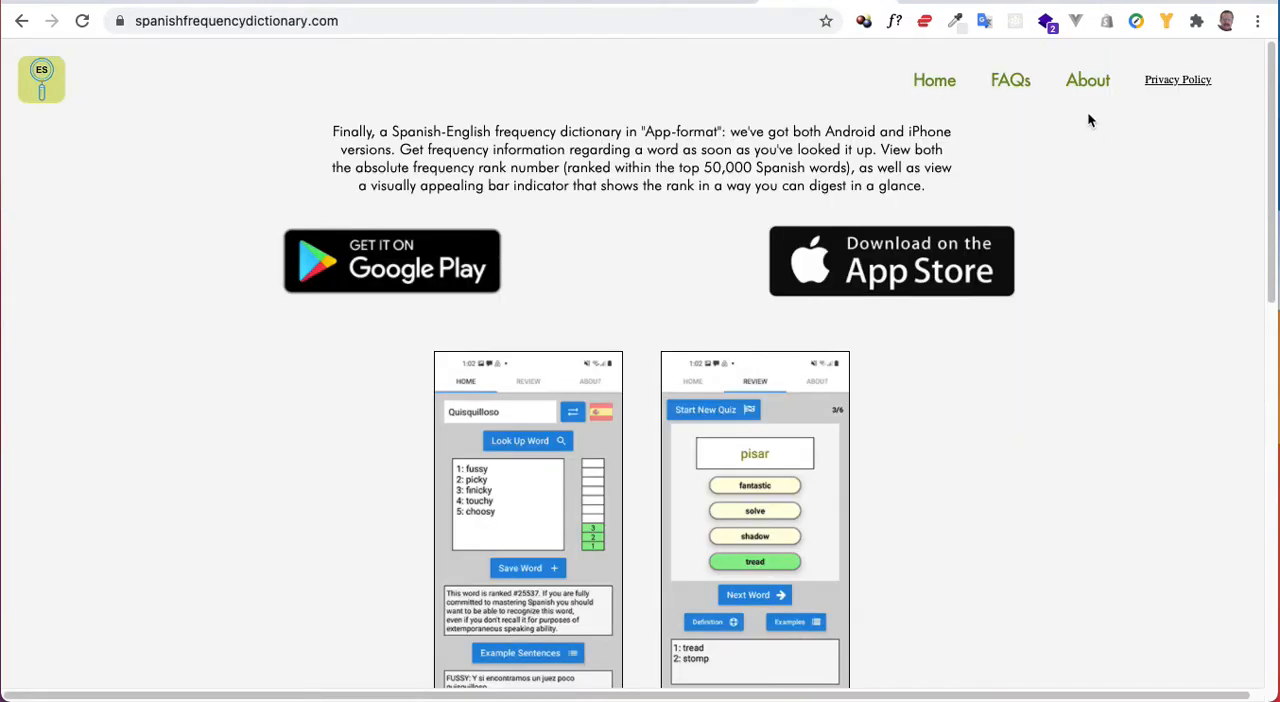
Step: Open the site's About page from the footer to confirm its address, about.php
{"action": "scroll", "scroll_direction": "down", "scroll_amount": 3}
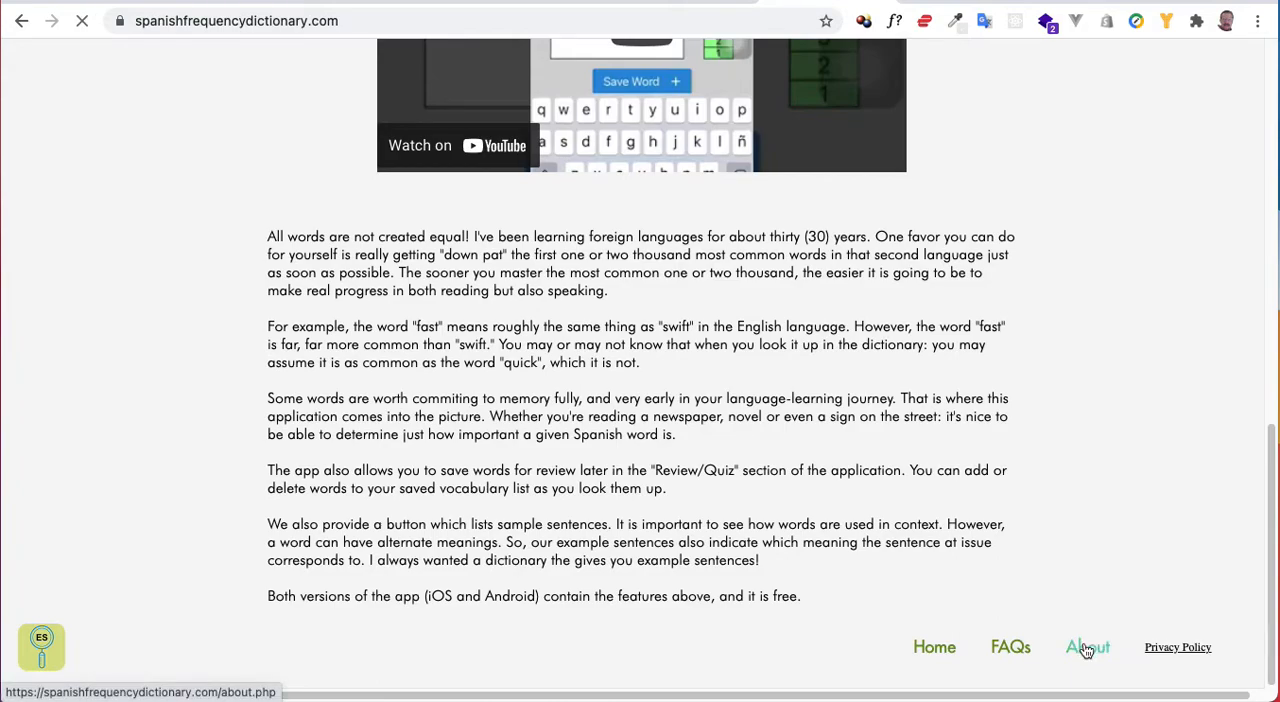
{"action": "left_click", "coordinate": [1088, 648]}
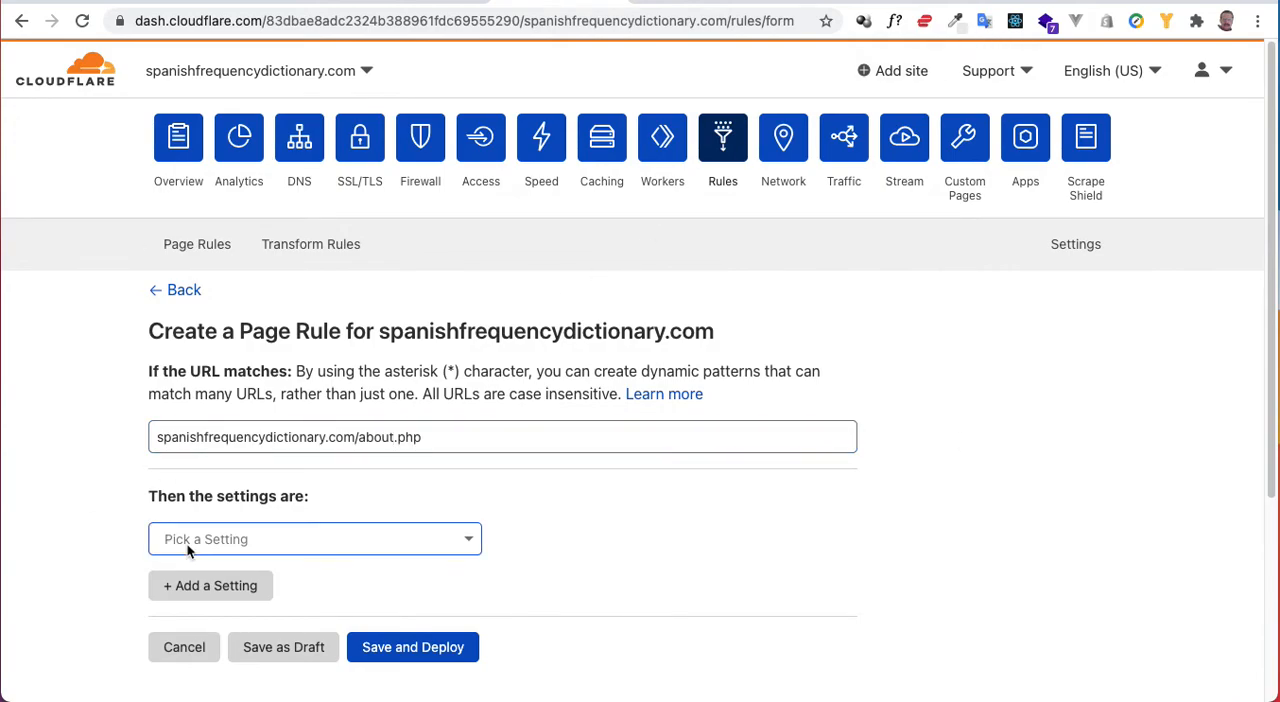
Step: Set Cache Level to Bypass for the about.php rule, then save and deploy it
{"action": "left_click", "coordinate": [314, 540]}
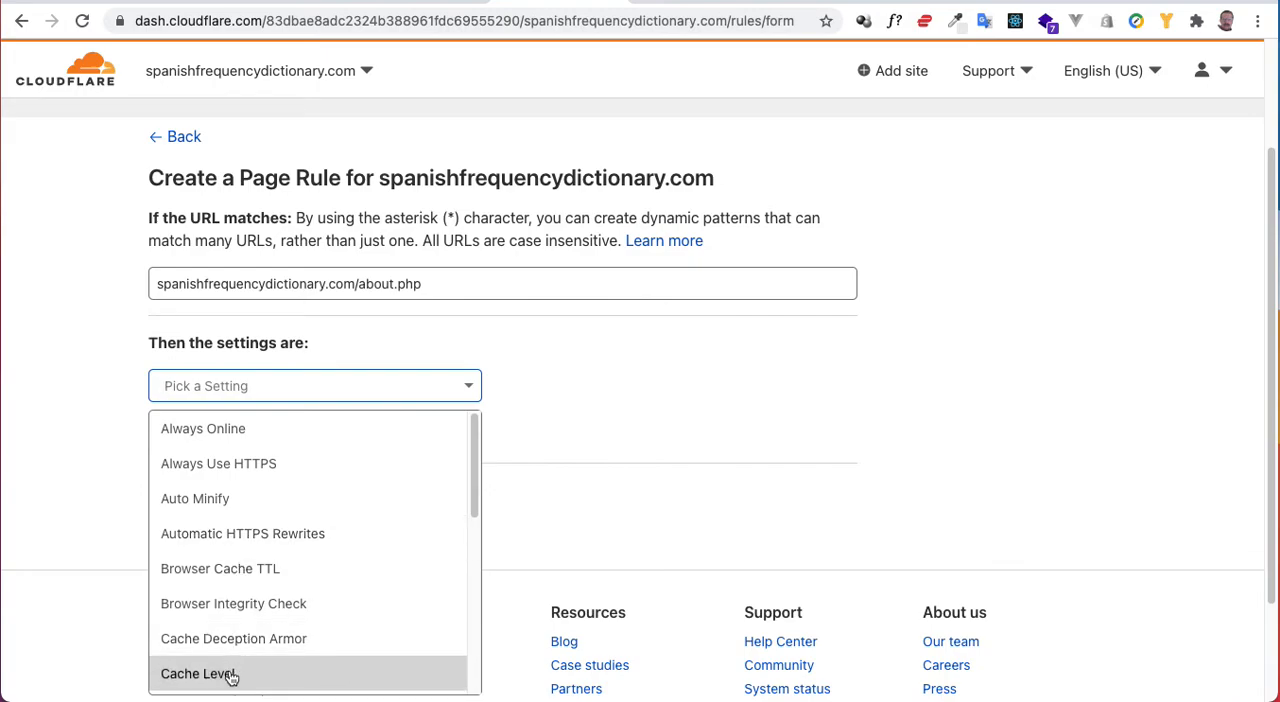
{"action": "left_click", "coordinate": [196, 672]}
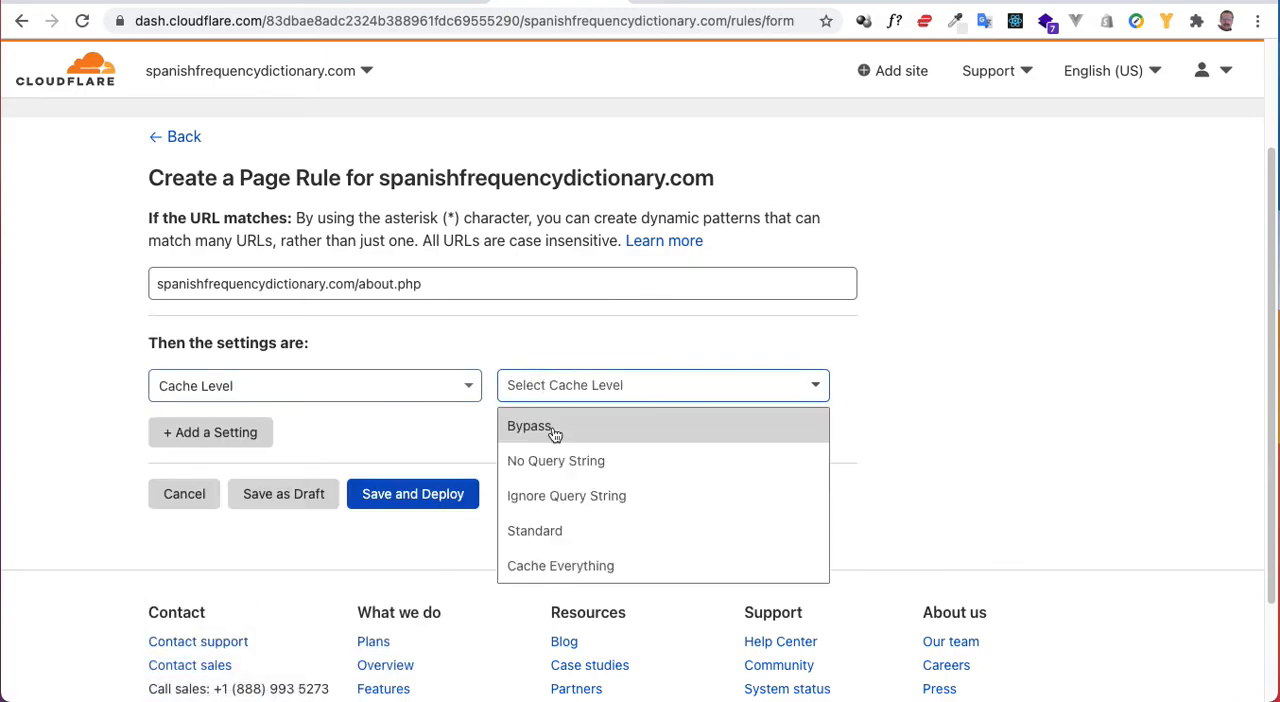
{"action": "left_click", "coordinate": [528, 424]}
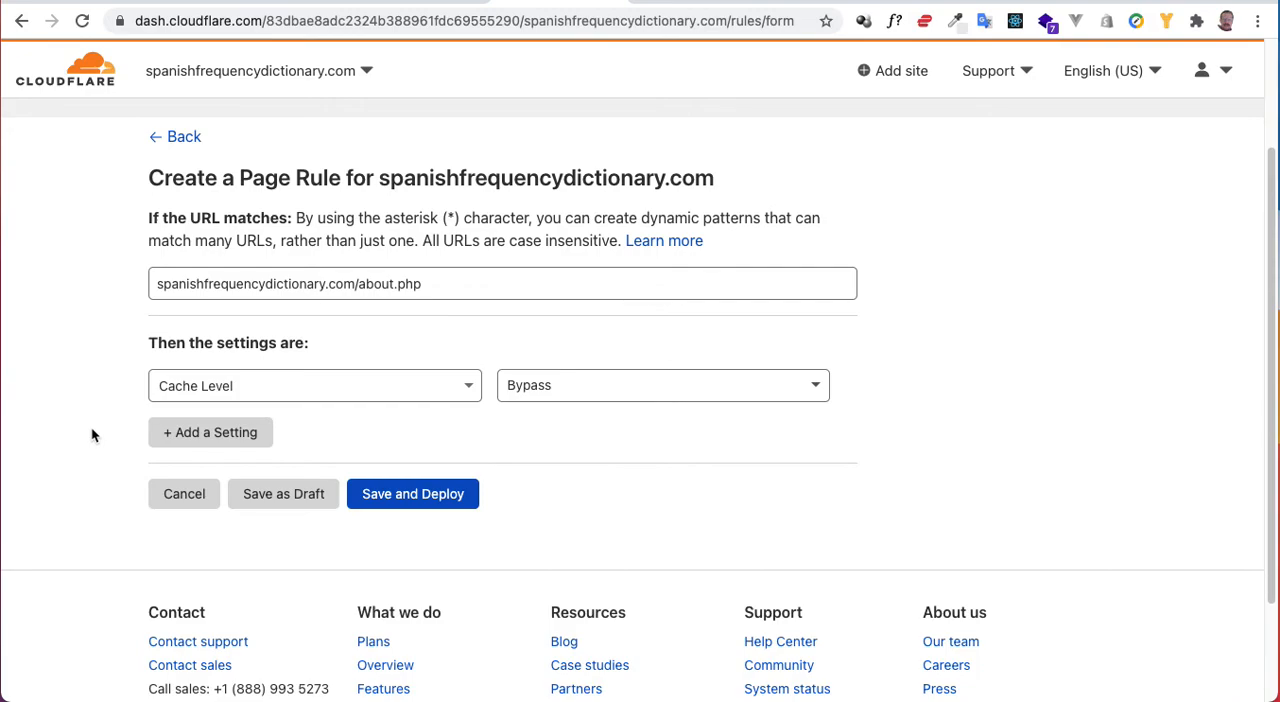
{"action": "mouse_move", "coordinate": [548, 496]}
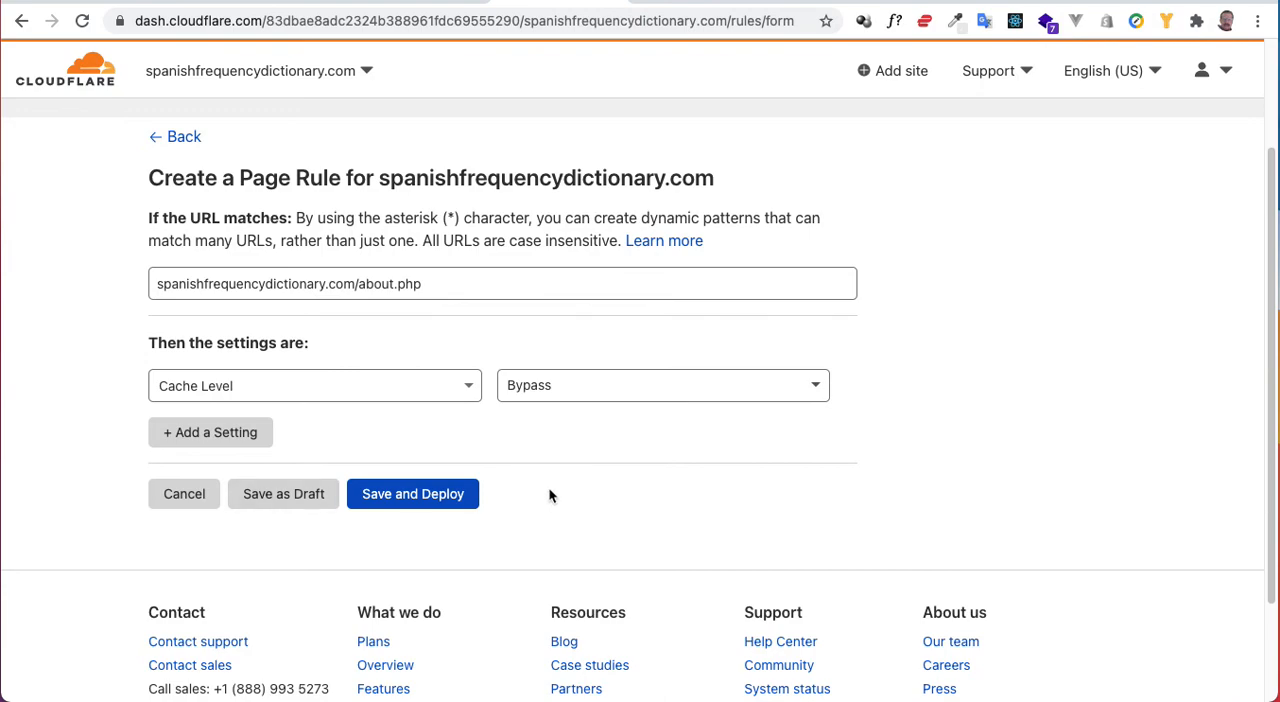
{"action": "mouse_move", "coordinate": [412, 492]}
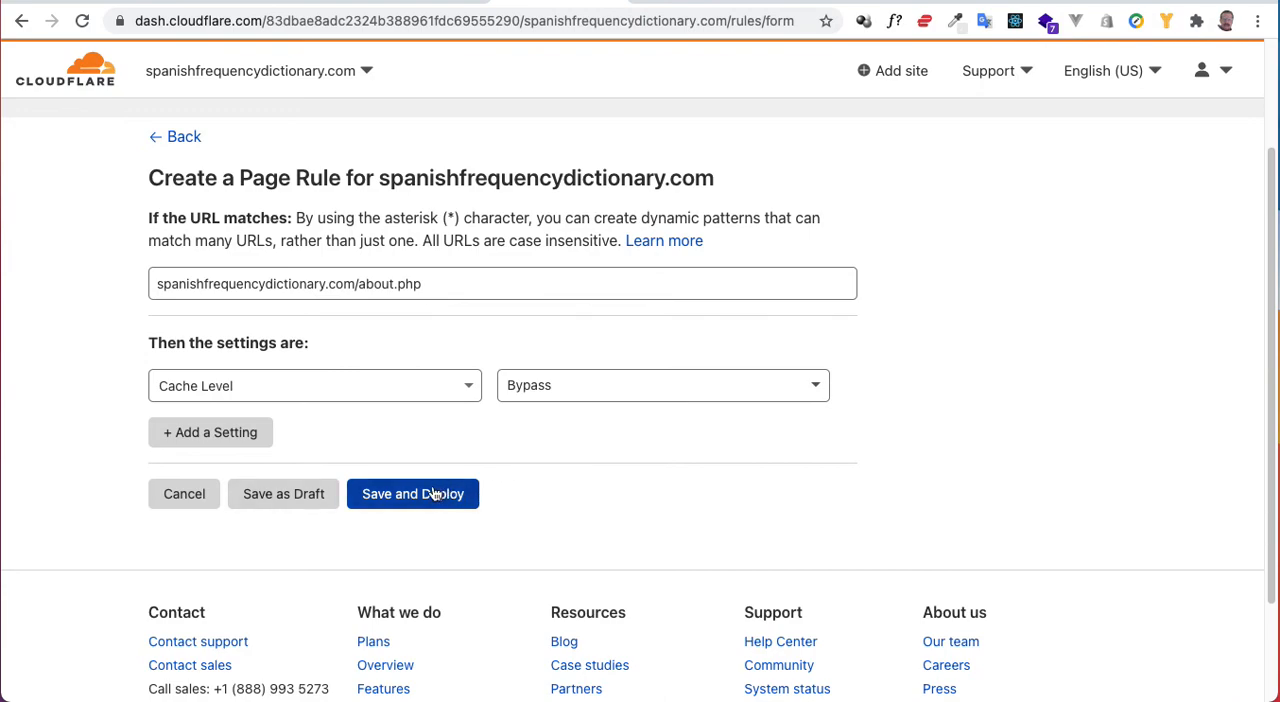
{"action": "left_click", "coordinate": [412, 492]}
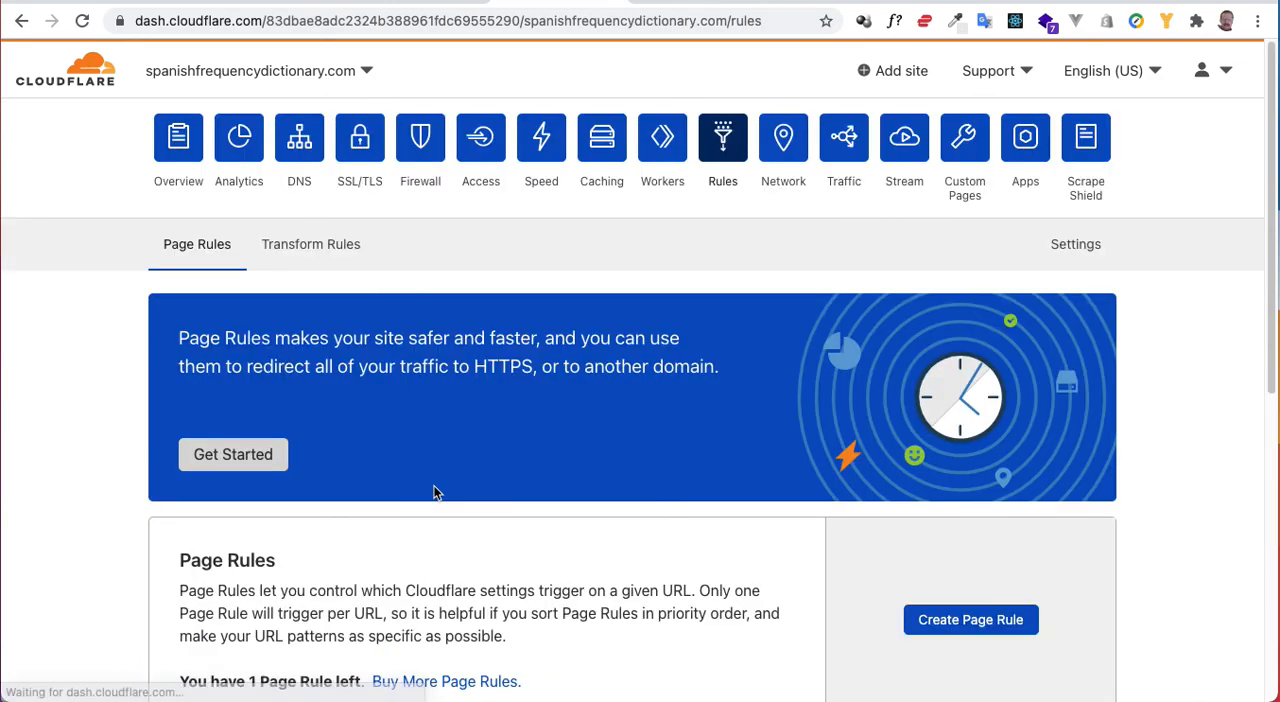
{"action": "scroll", "scroll_direction": "down", "scroll_amount": 3}
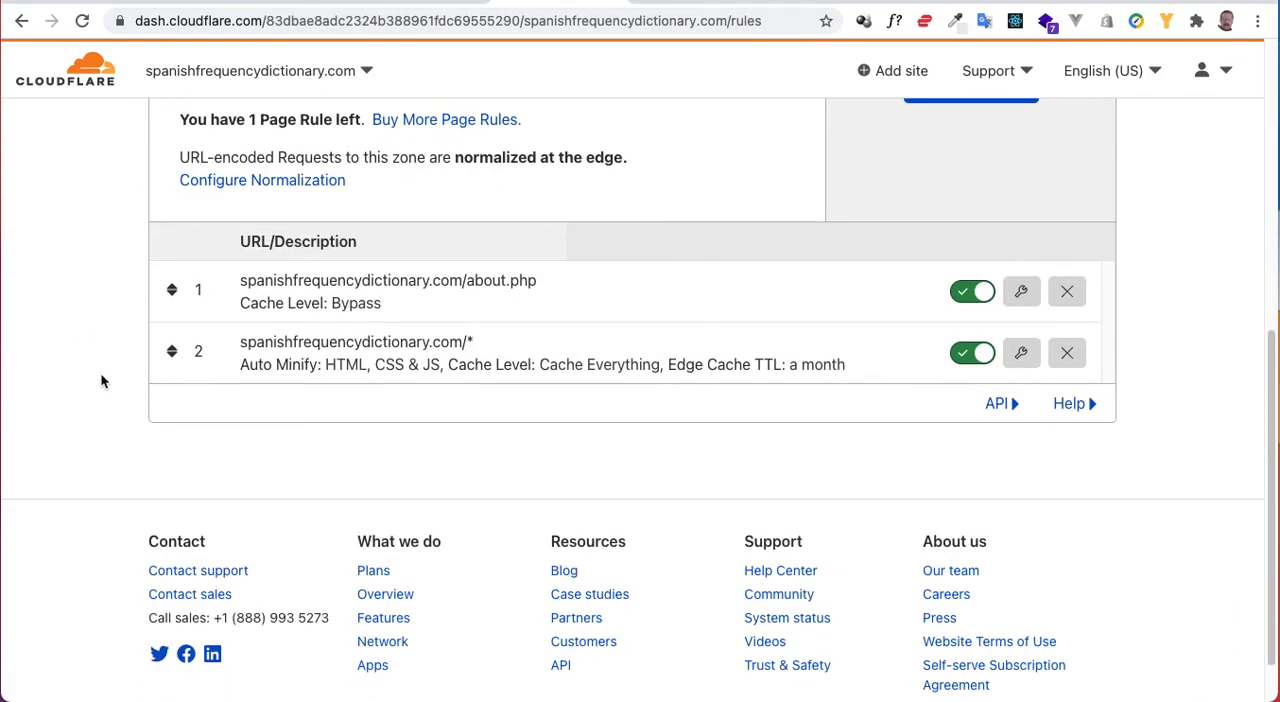
{"action": "scroll", "scroll_direction": "up", "scroll_amount": 3}
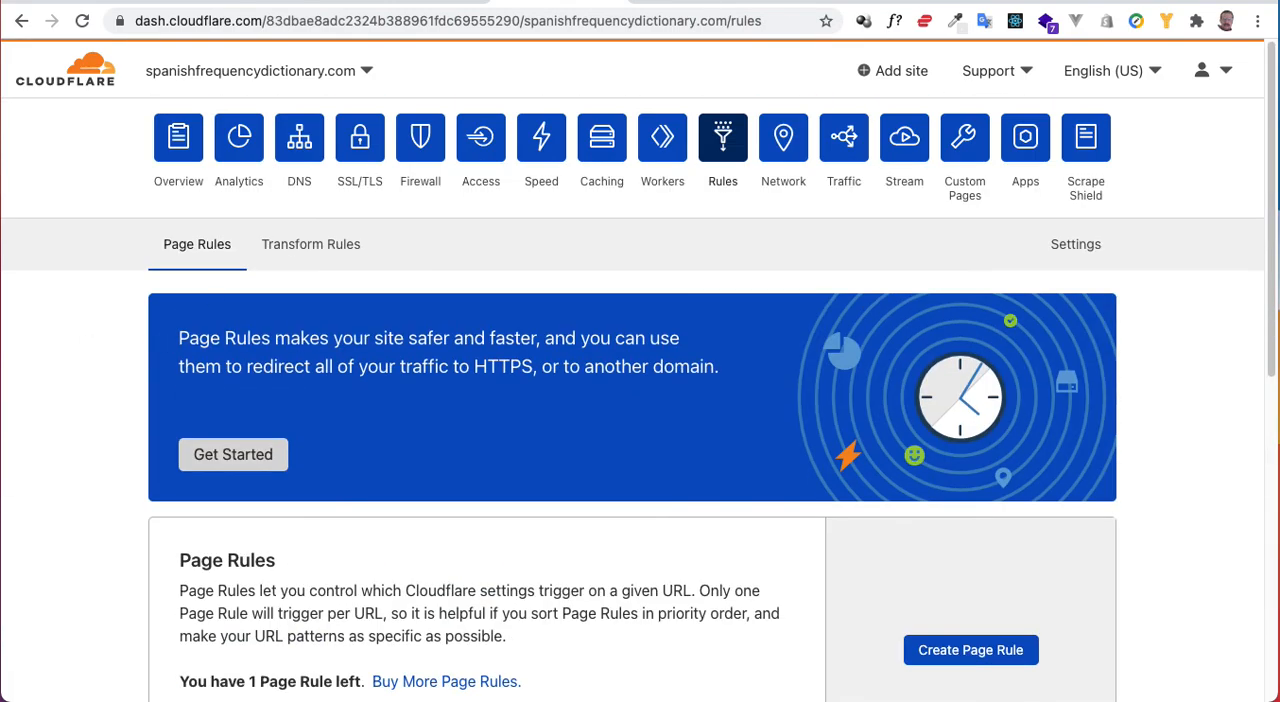